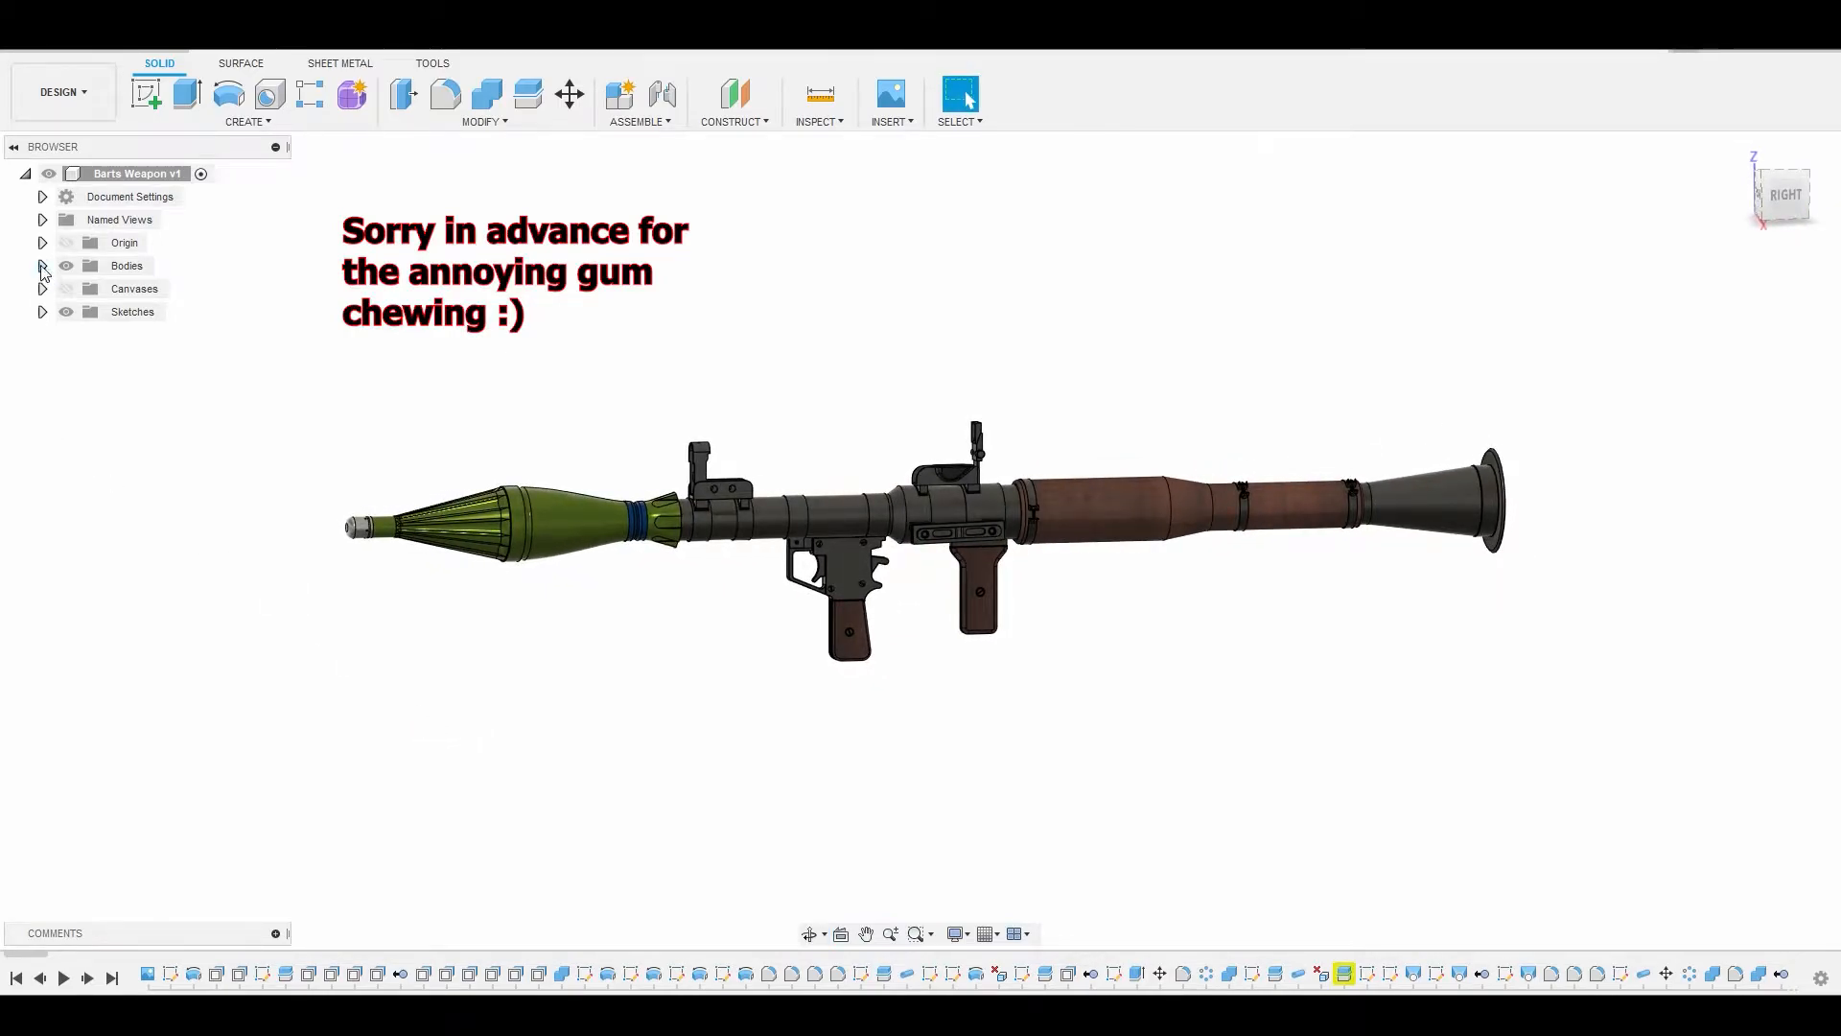
# - Toggle Body88 and Body35 visibility in the Bodies folder to identify which launcher parts they are
pyautogui.click(42, 264)
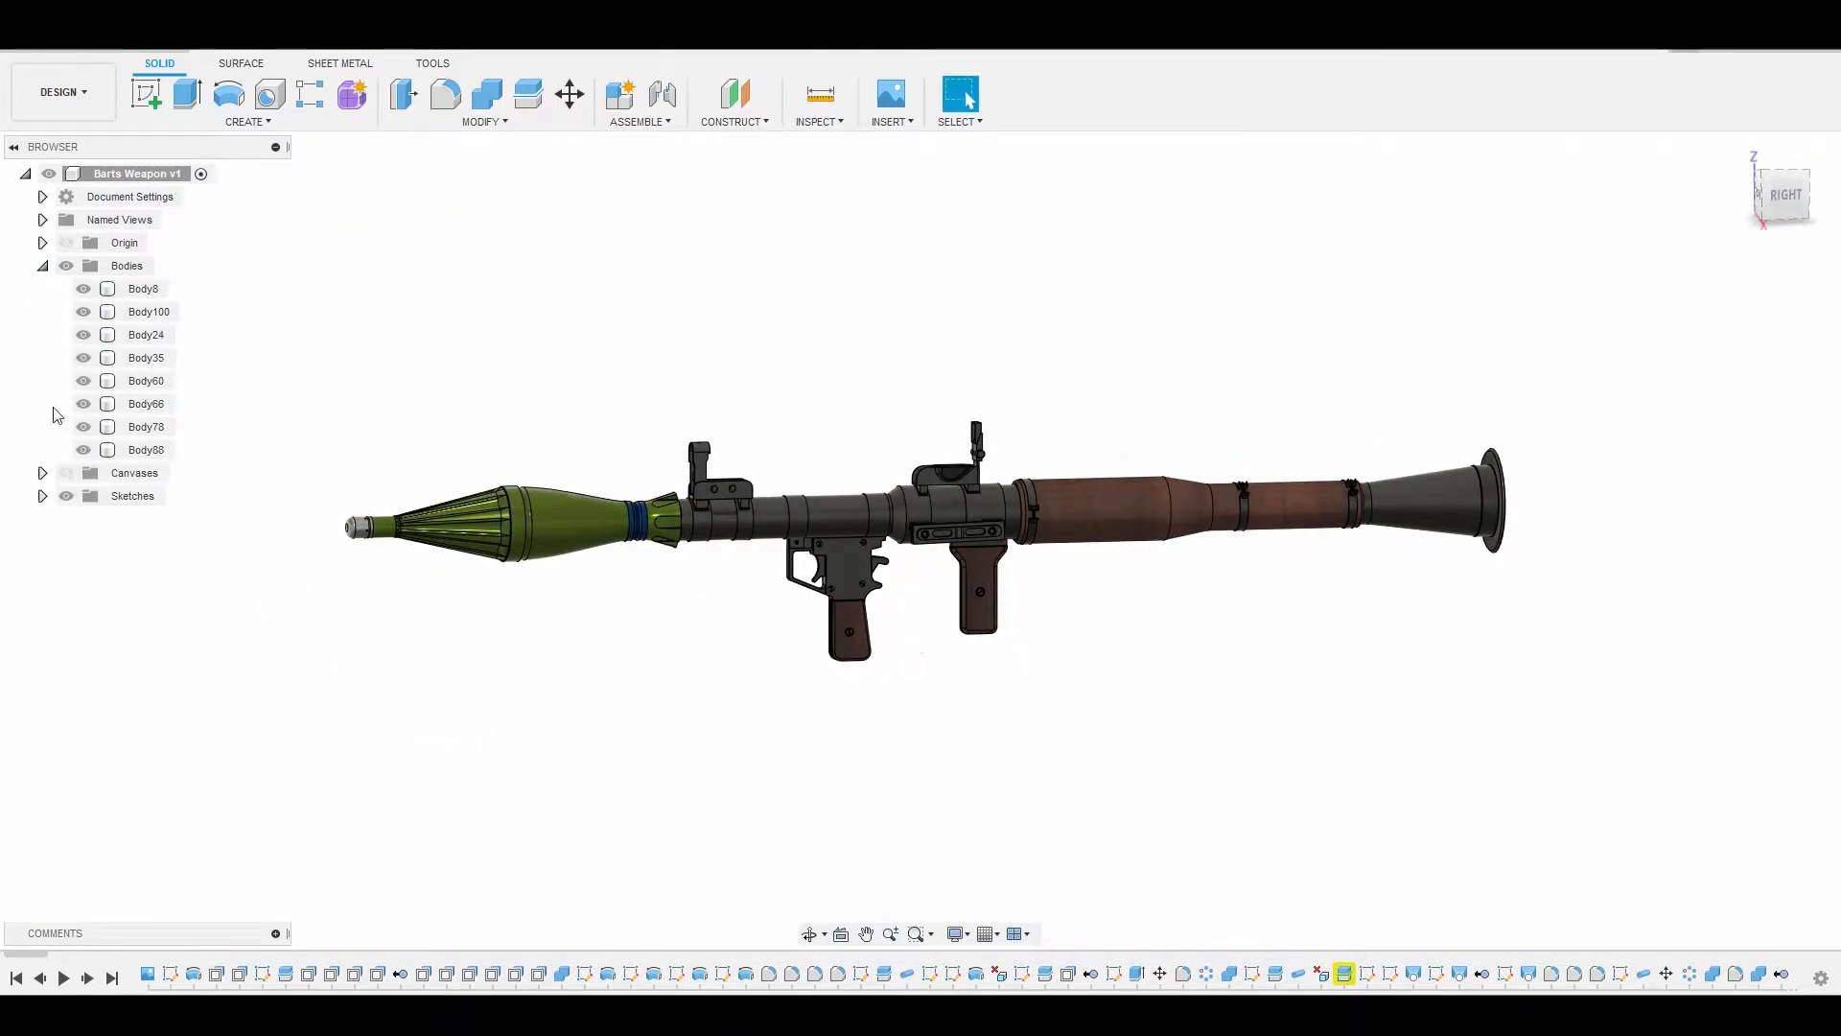
pyautogui.click(83, 449)
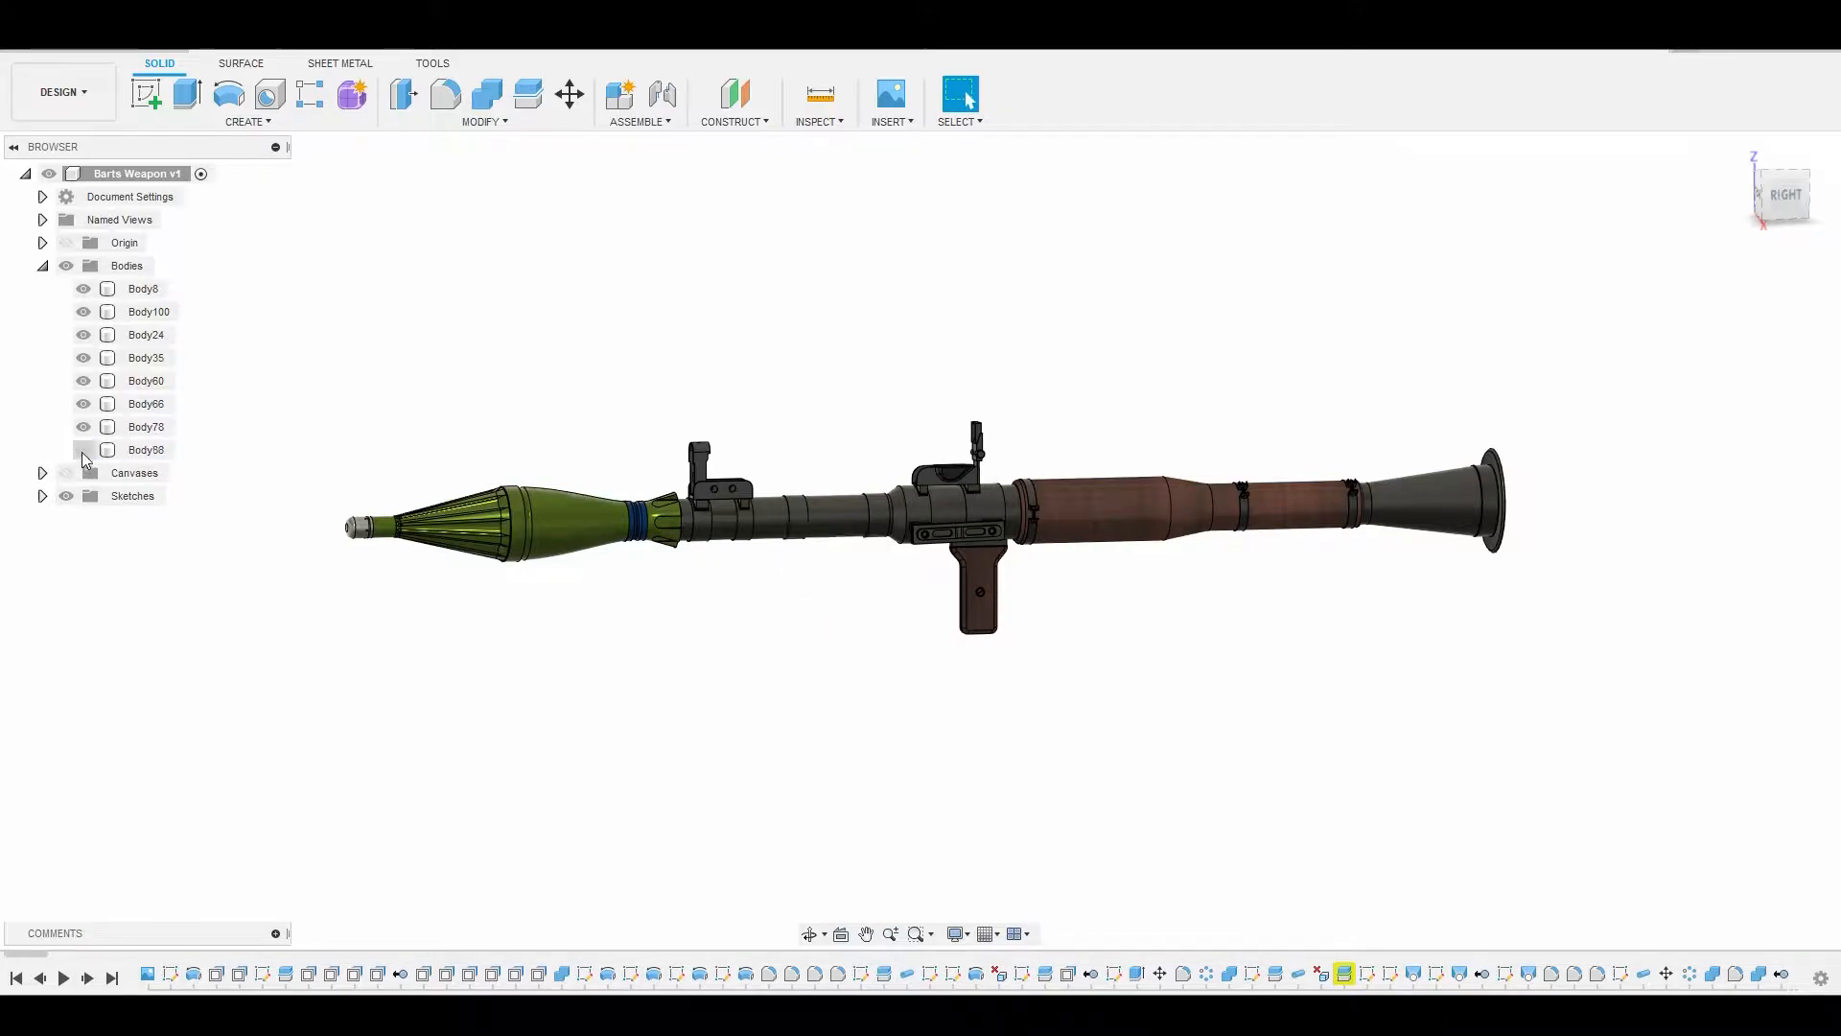
pyautogui.click(82, 403)
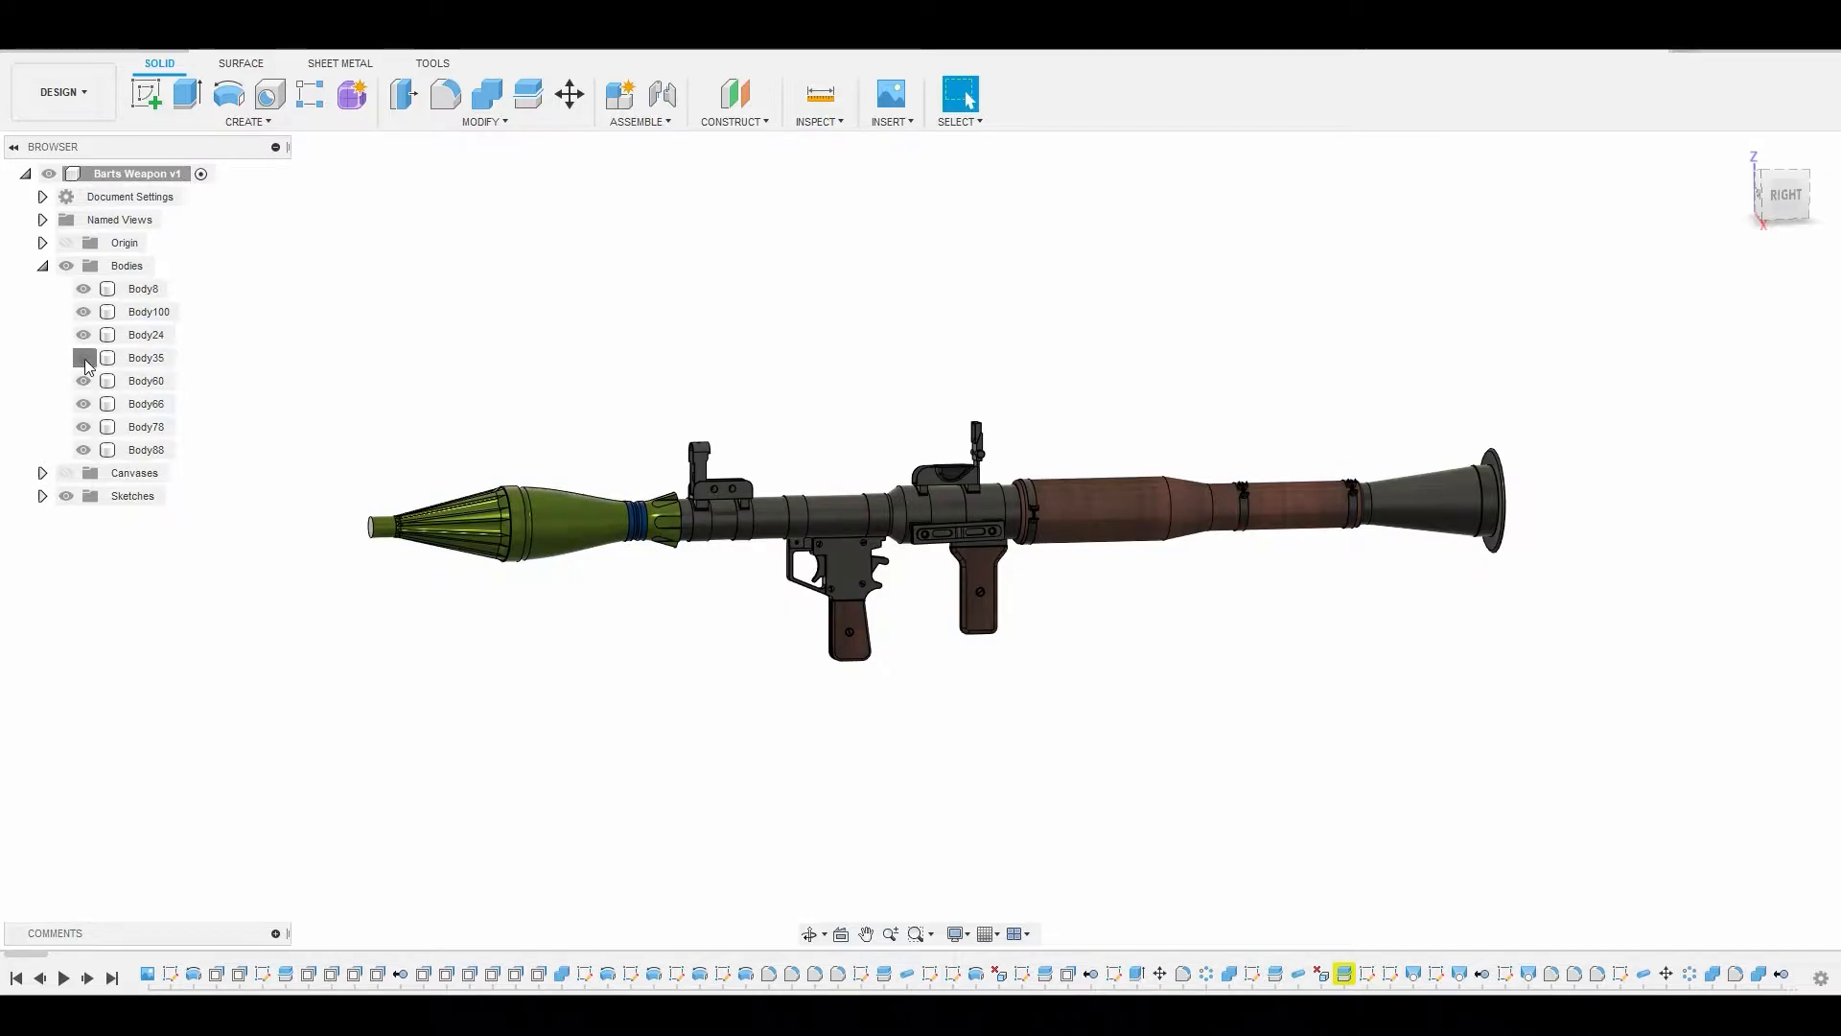
pyautogui.click(83, 347)
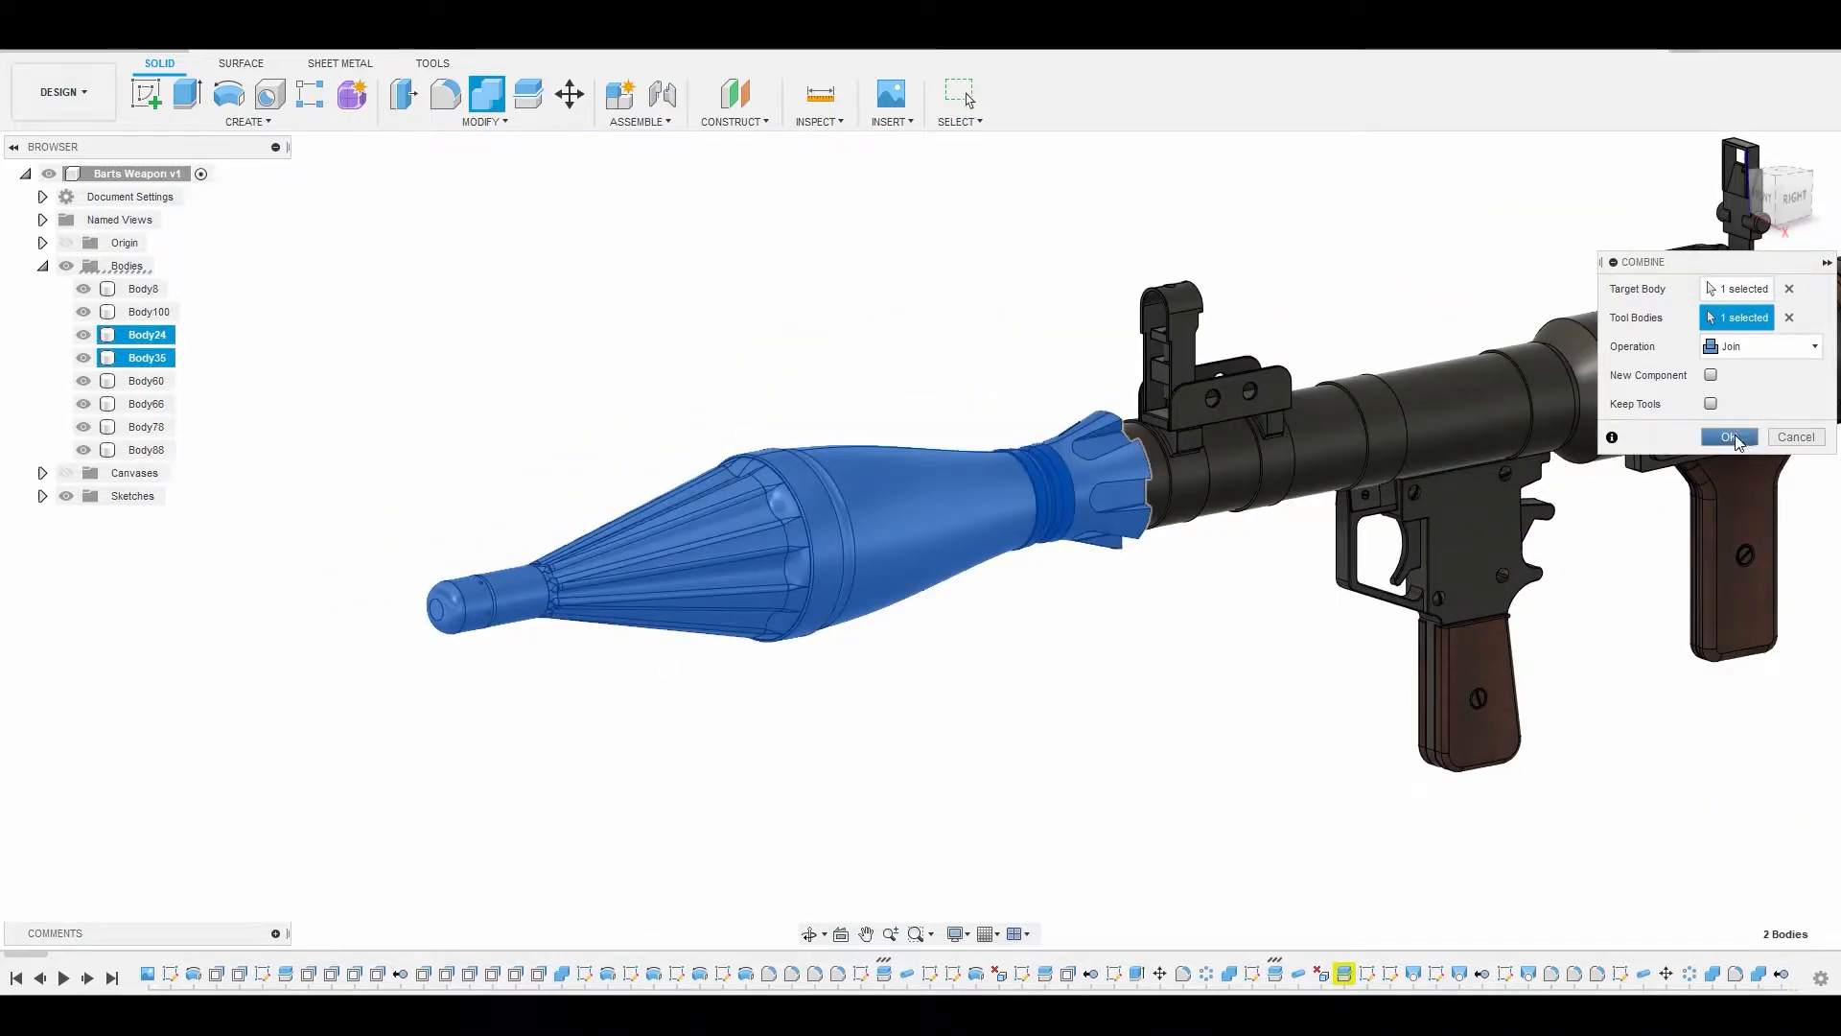
# - Confirm the Combine joining warhead Body35 into Body24, leaving seven bodies
pyautogui.click(1728, 437)
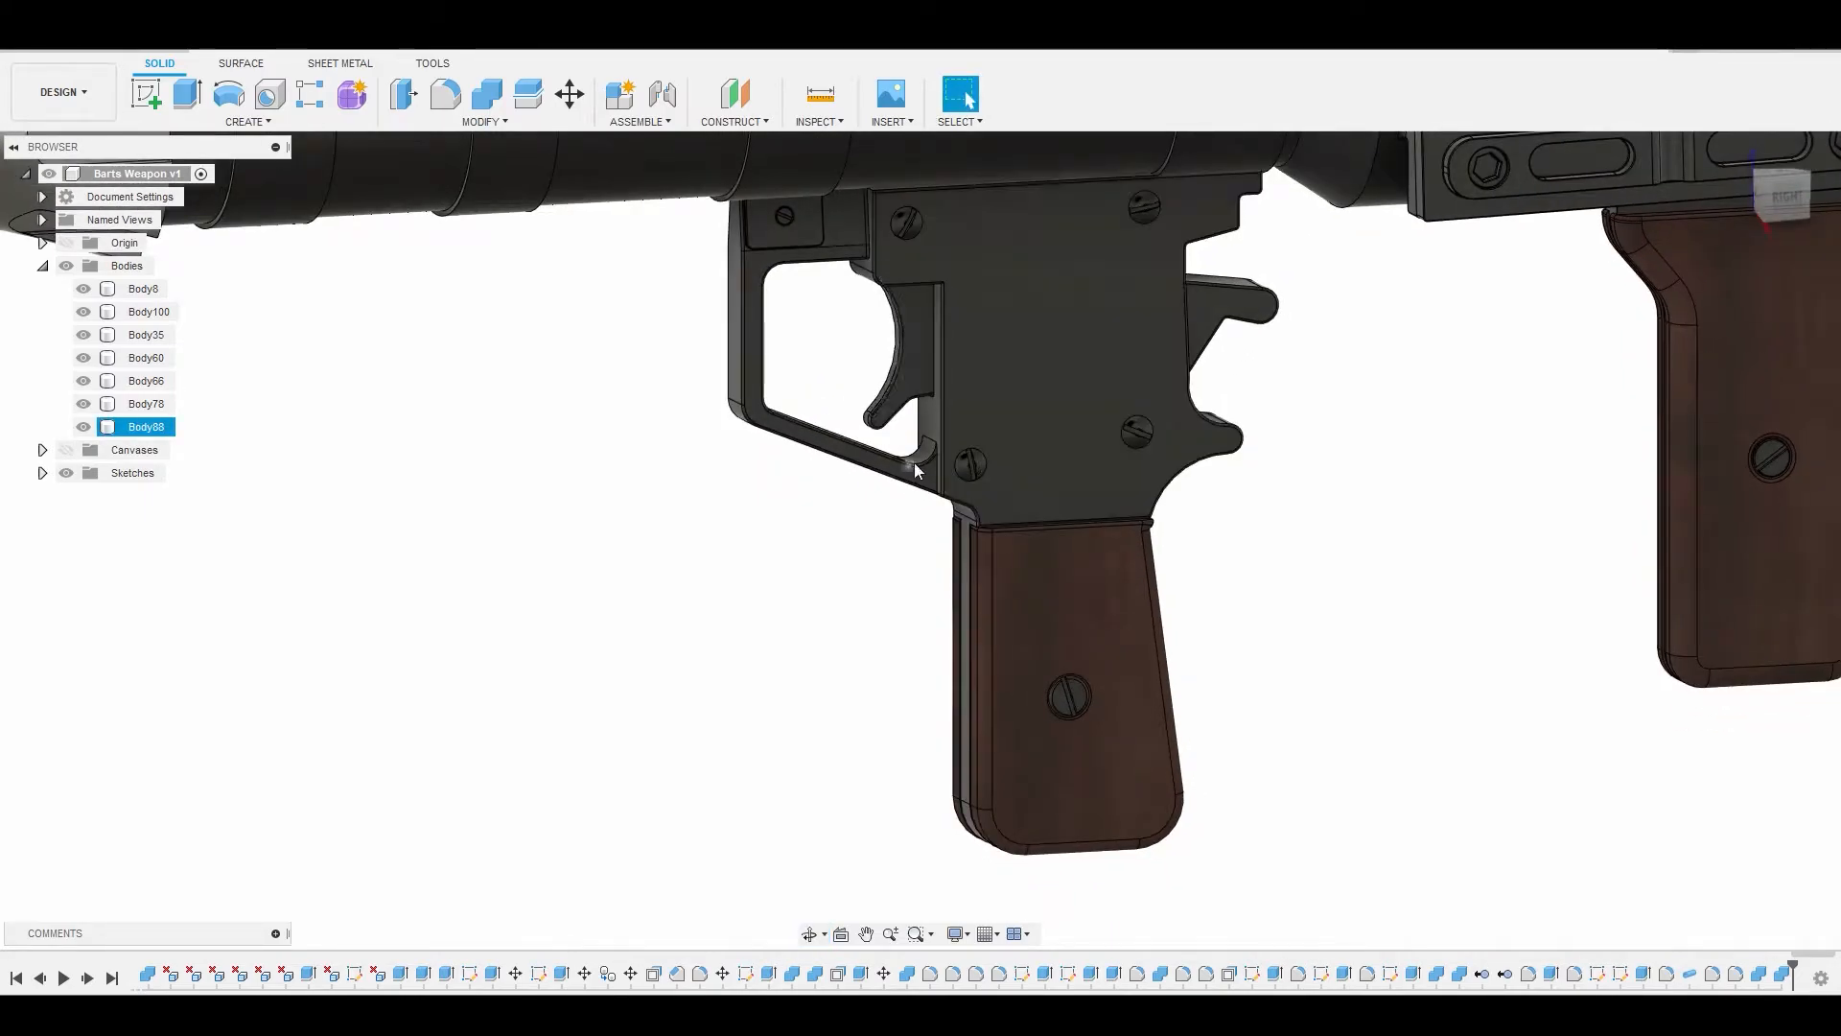
pyautogui.click(1080, 352)
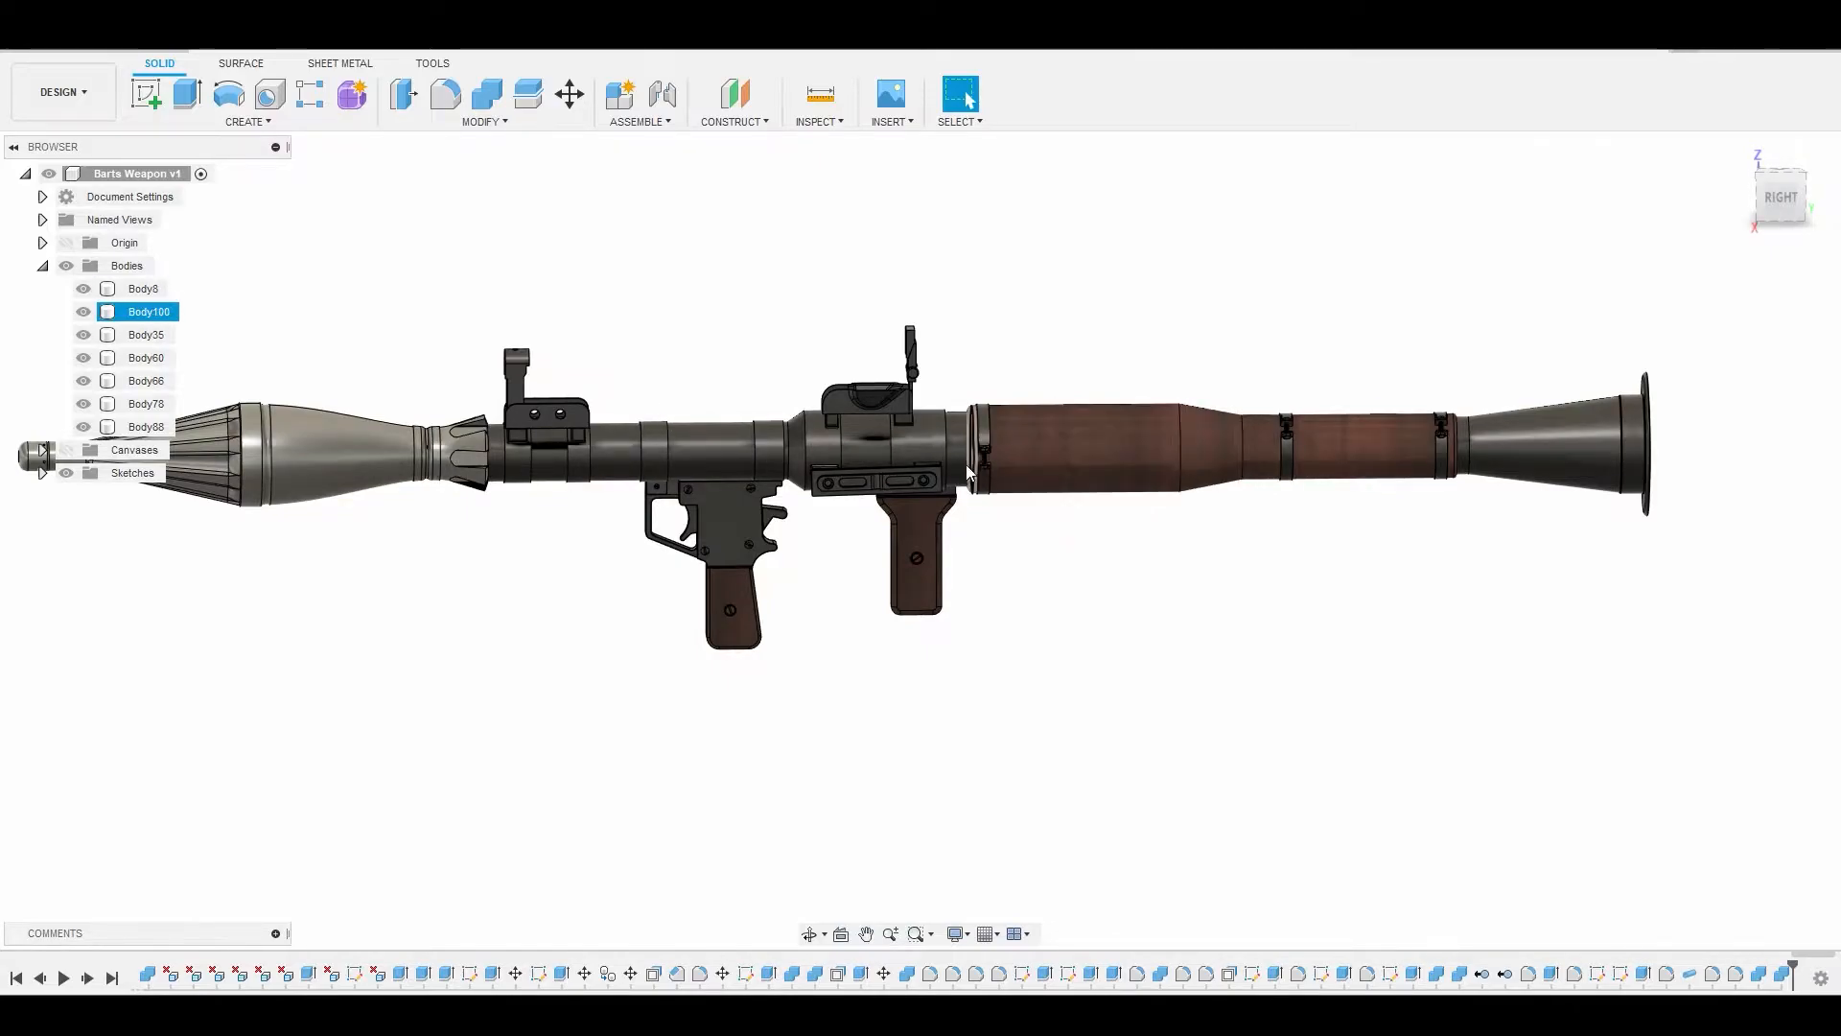
pyautogui.click(83, 311)
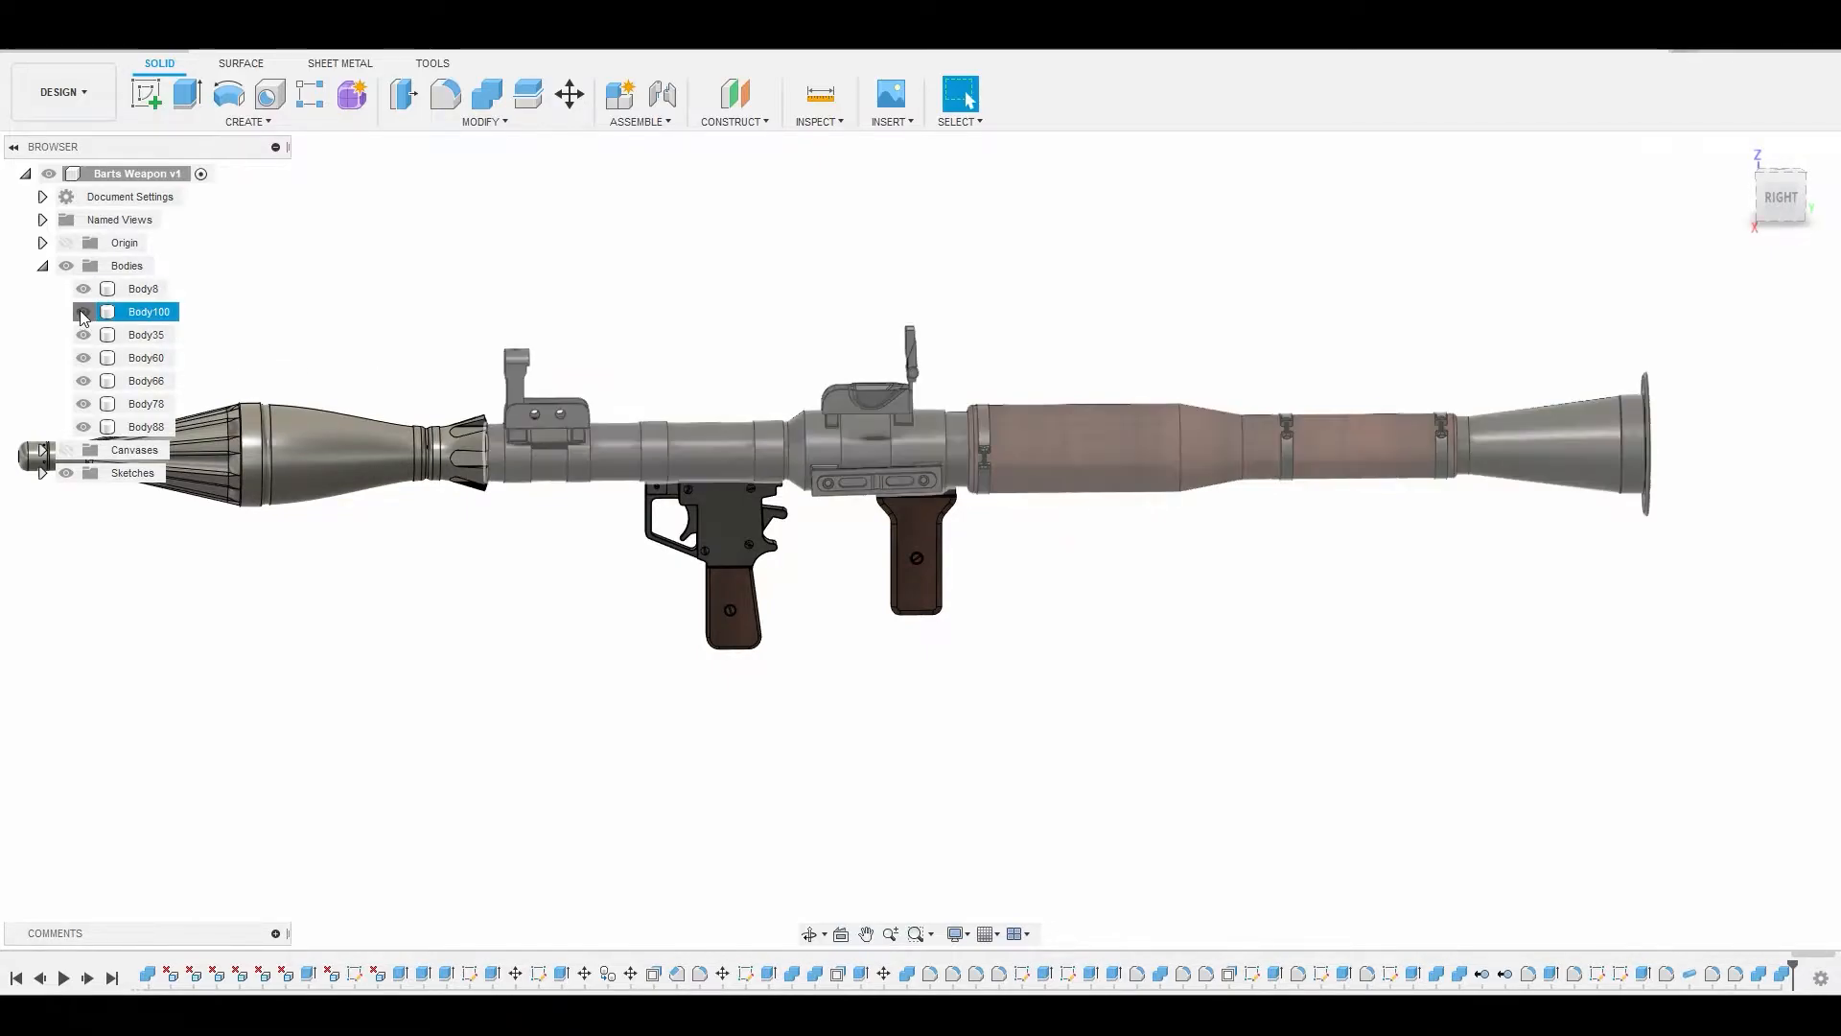
pyautogui.click(82, 311)
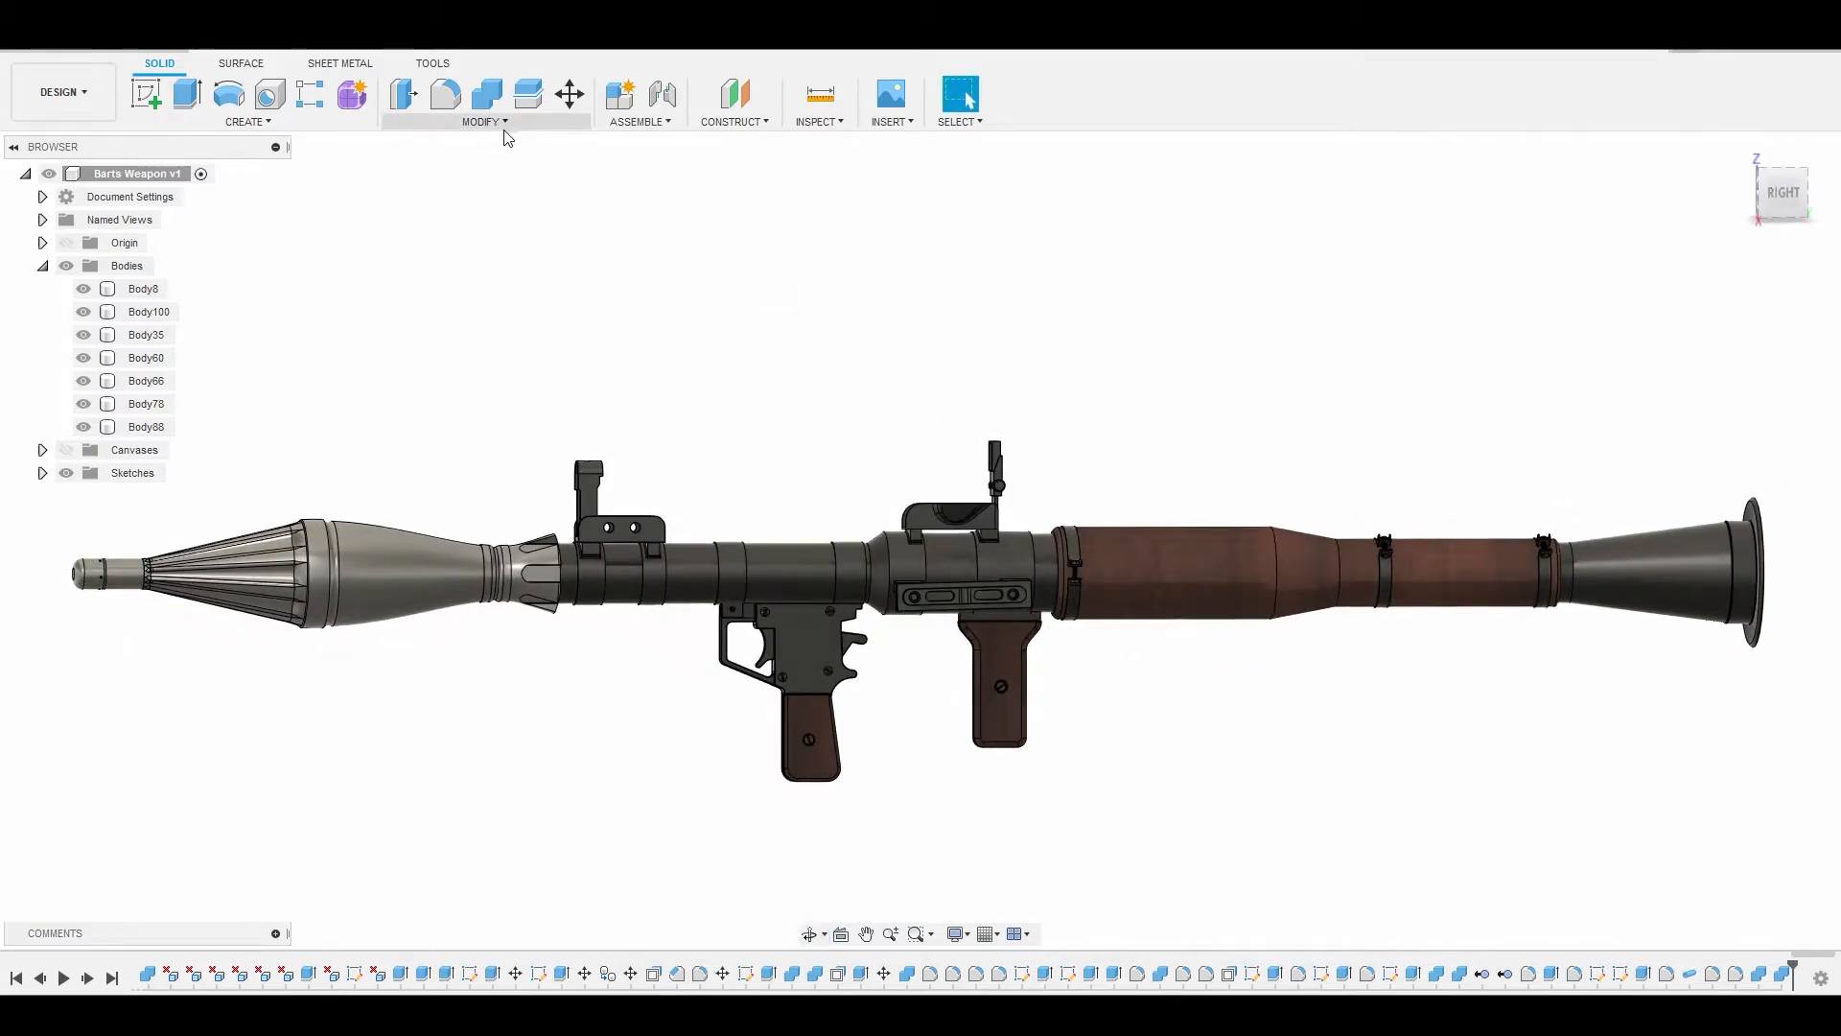
# - Split the launcher tube body with Split Body, producing Body138 and Body139
pyautogui.click(482, 121)
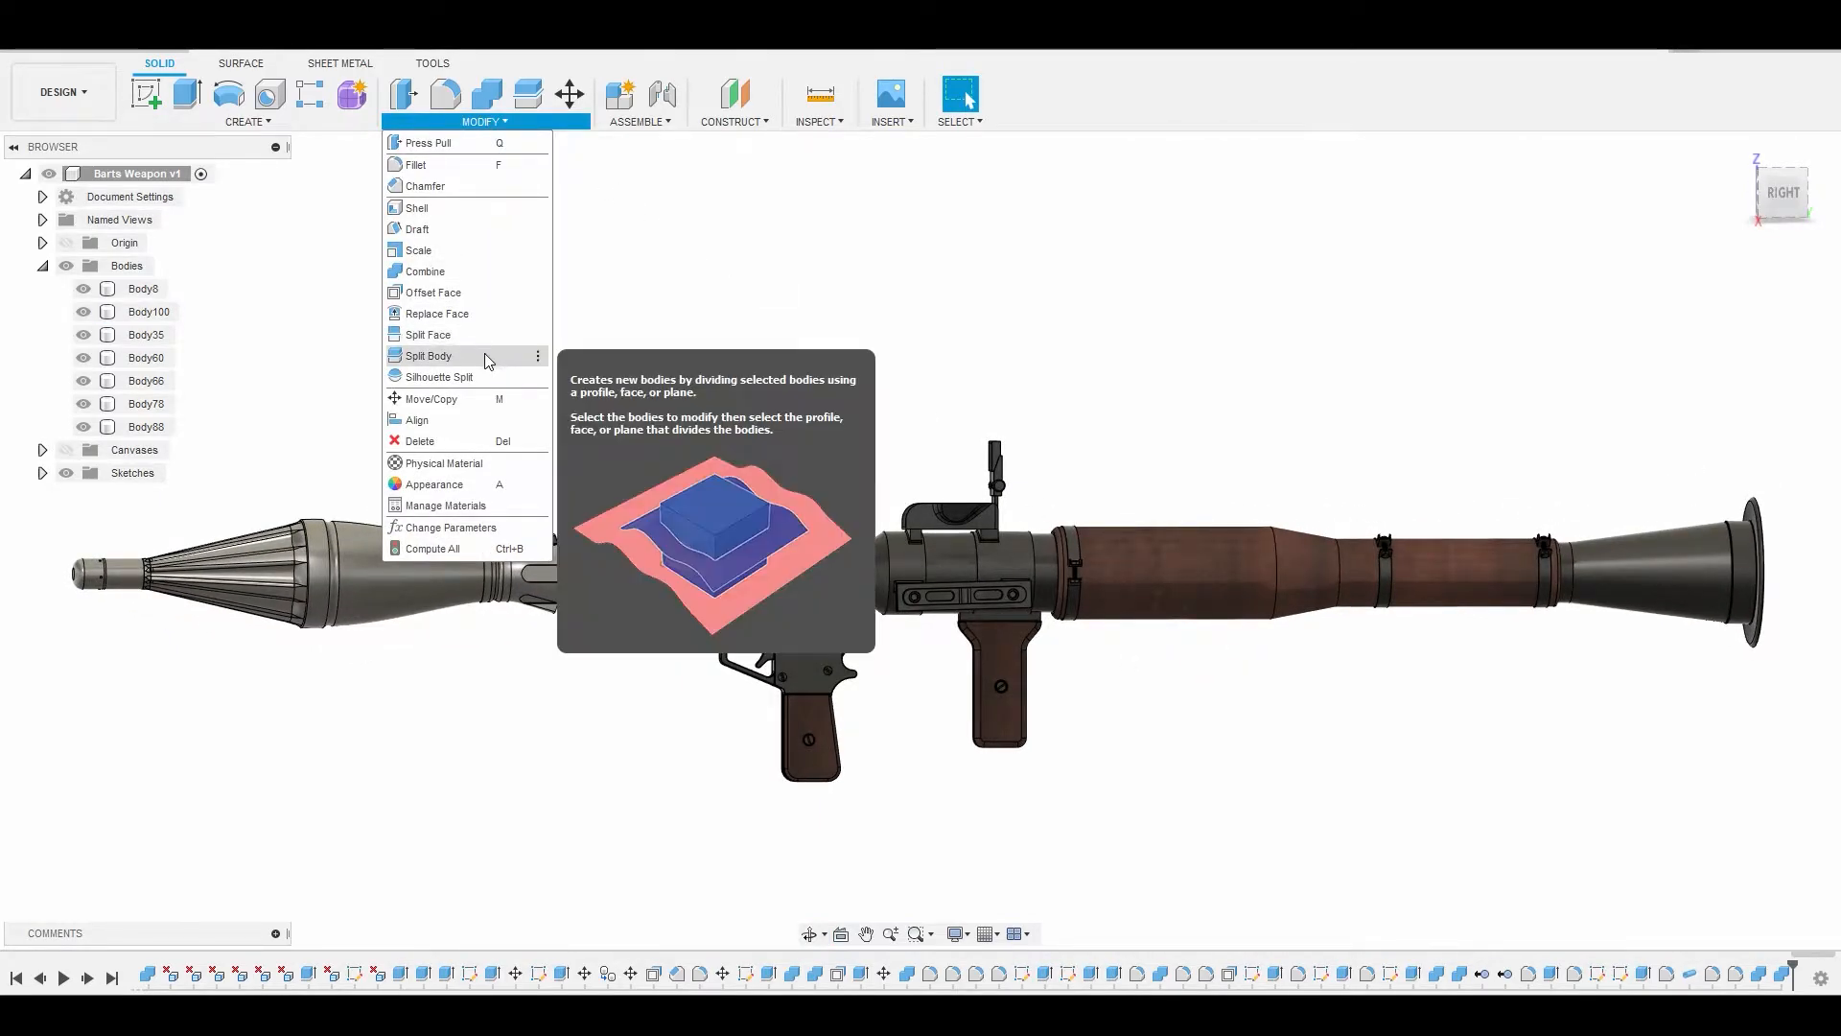
pyautogui.click(427, 357)
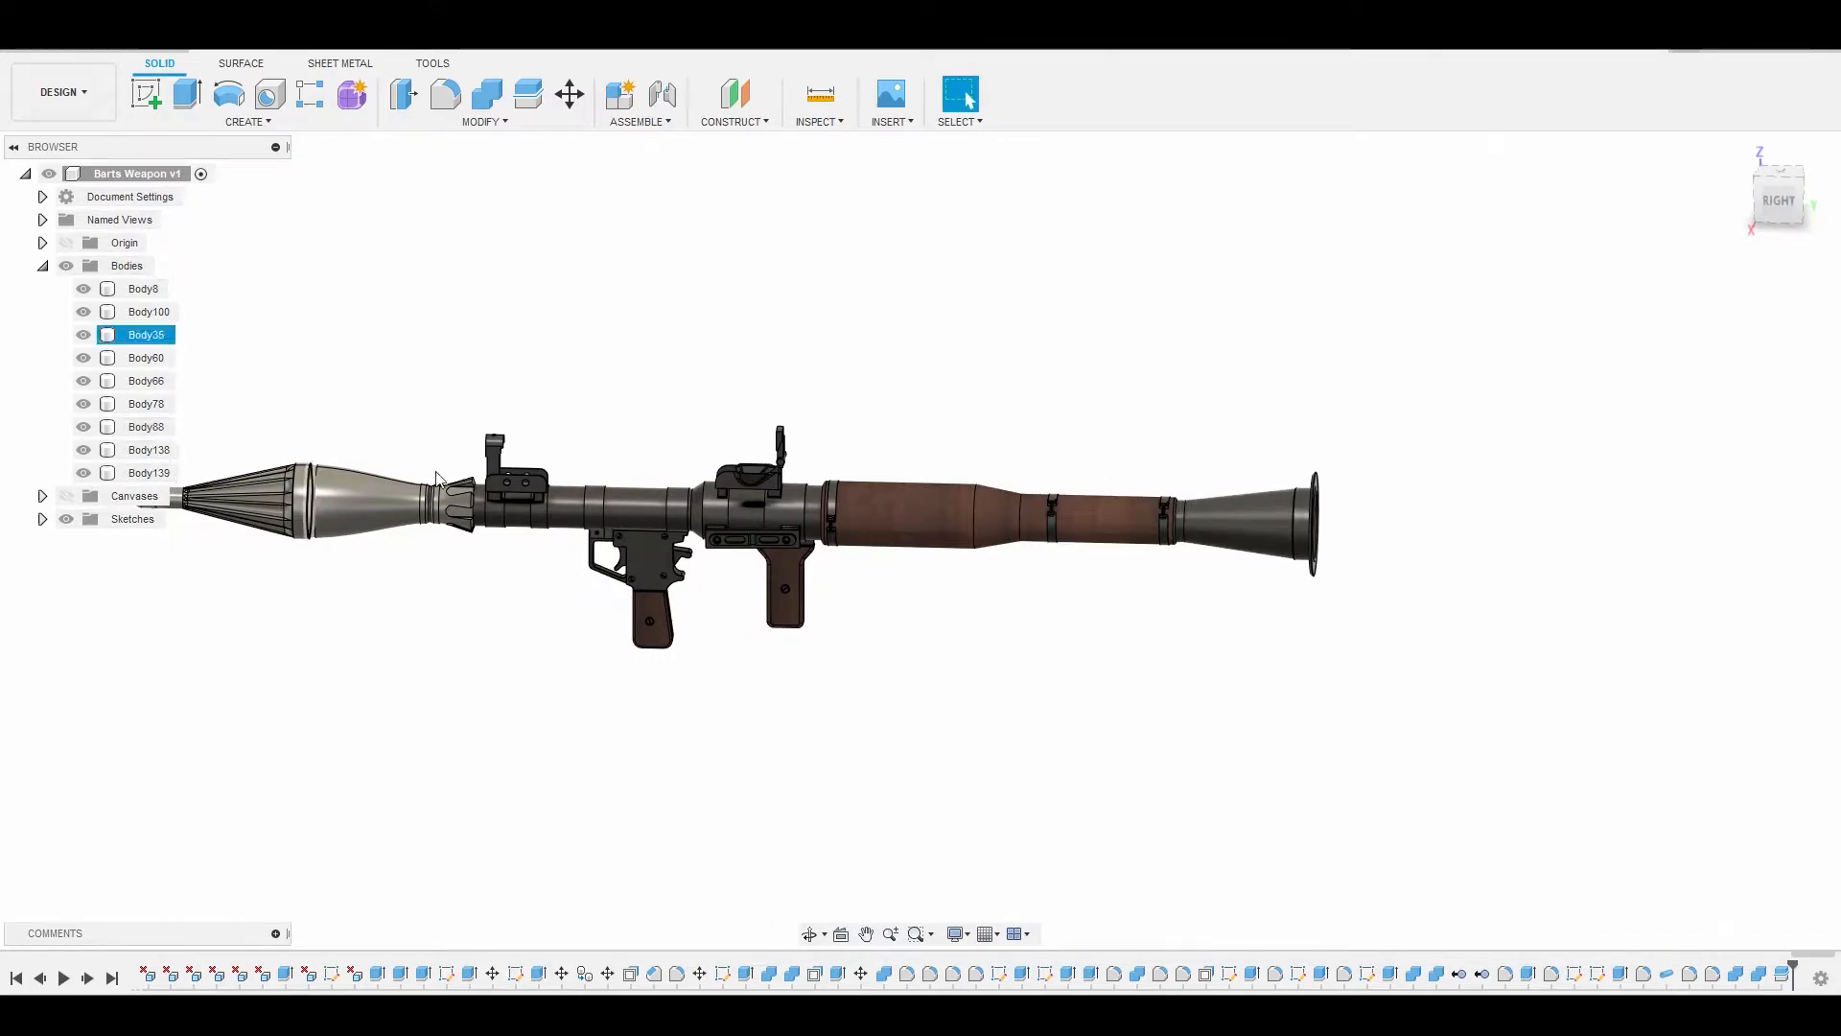
pyautogui.click(147, 449)
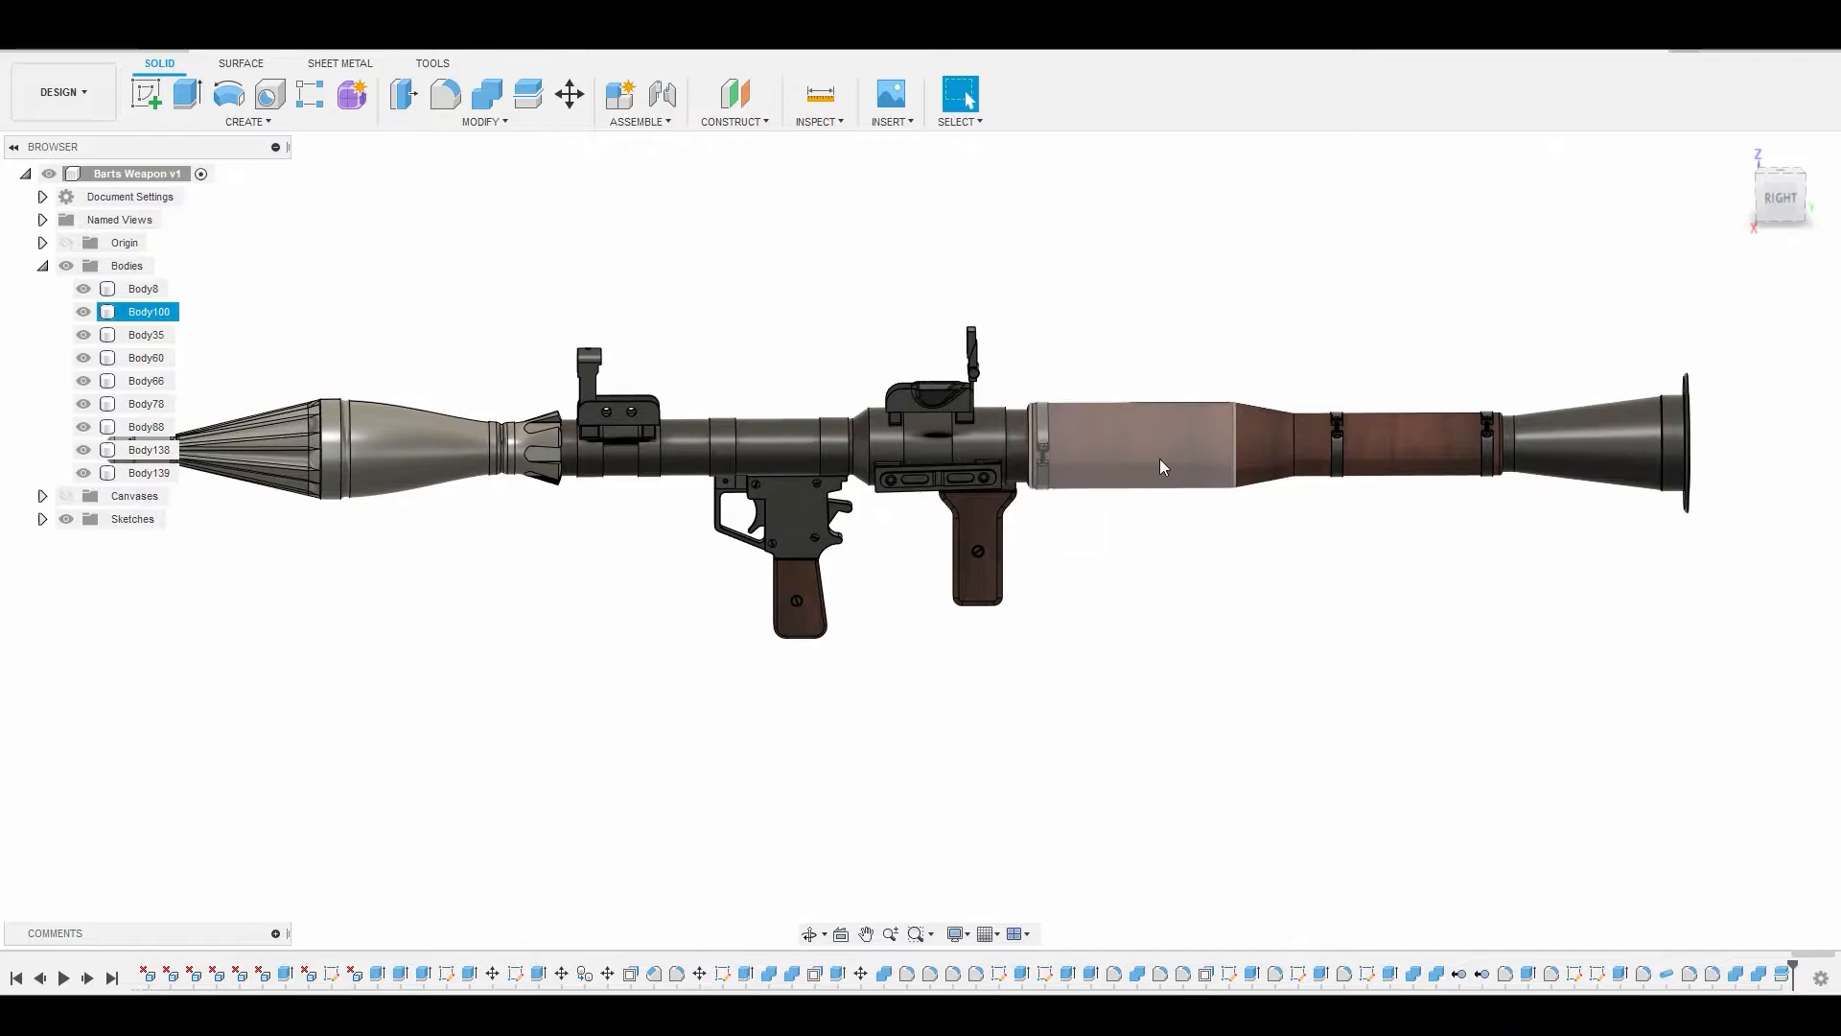
# - Check Body139 is the tube piece by toggling it, then isolate it so only Body139 shows
pyautogui.click(150, 472)
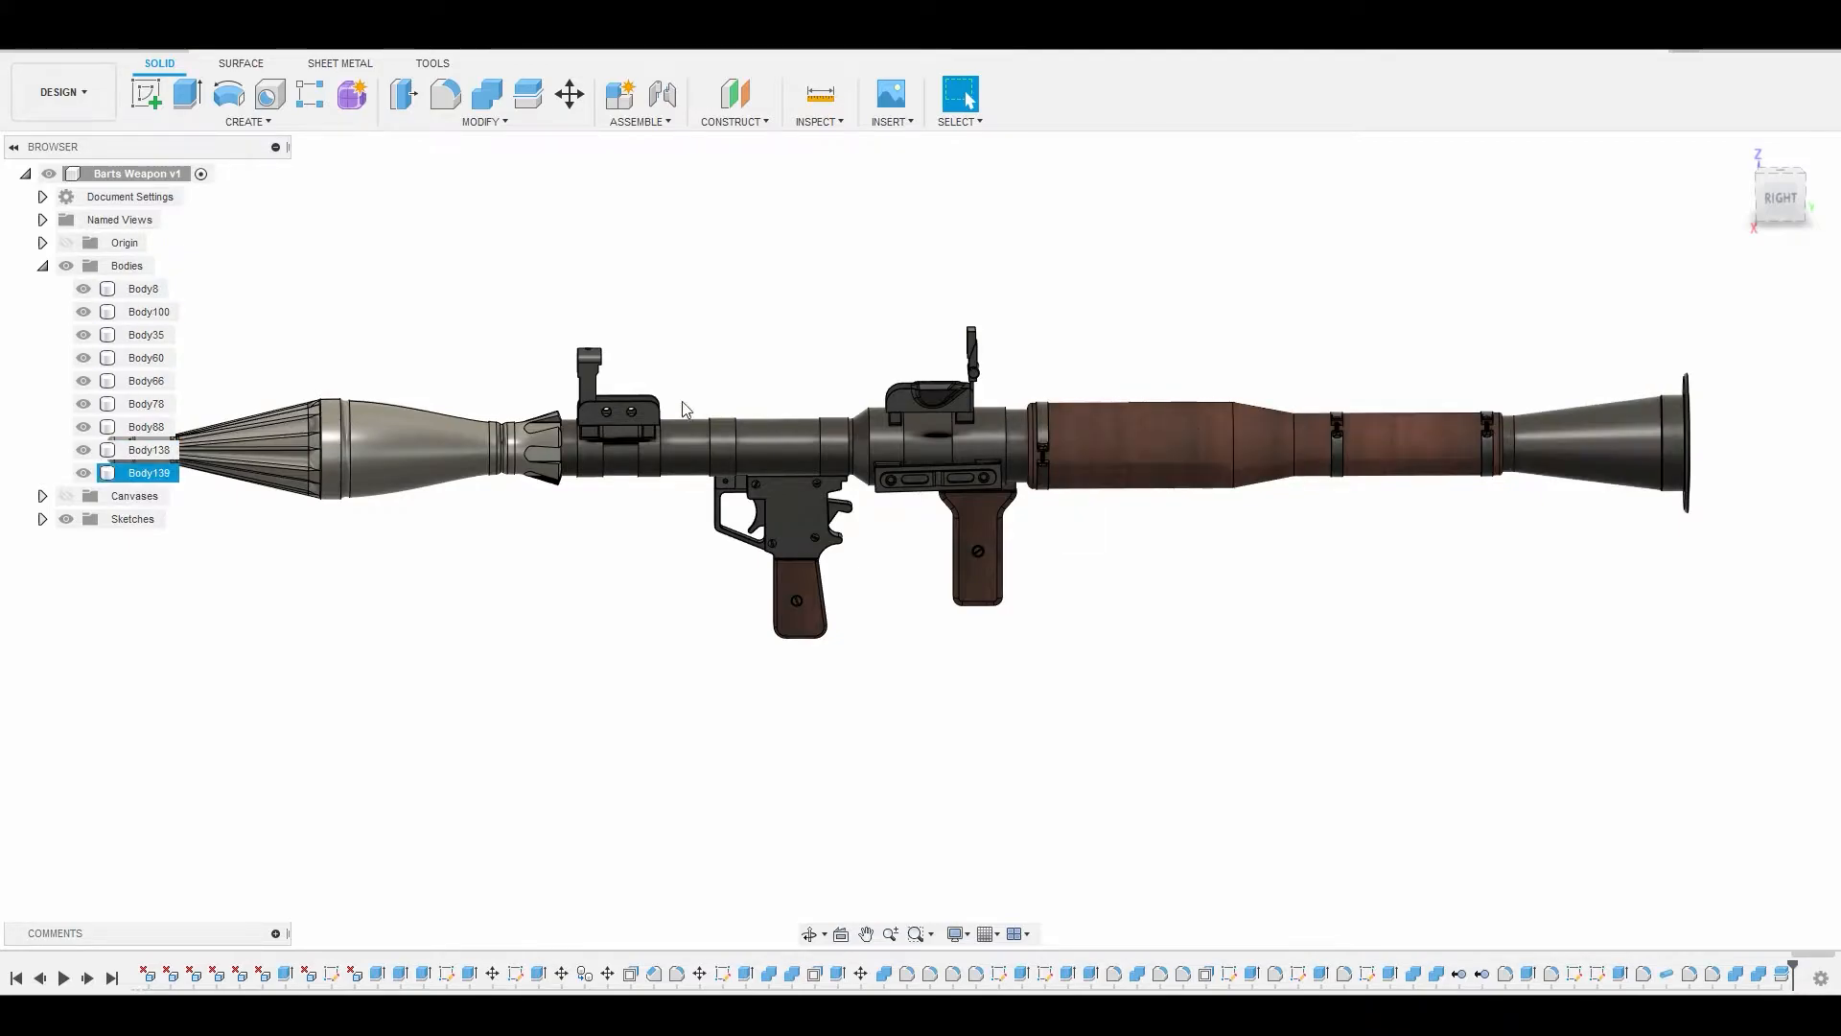
pyautogui.click(83, 449)
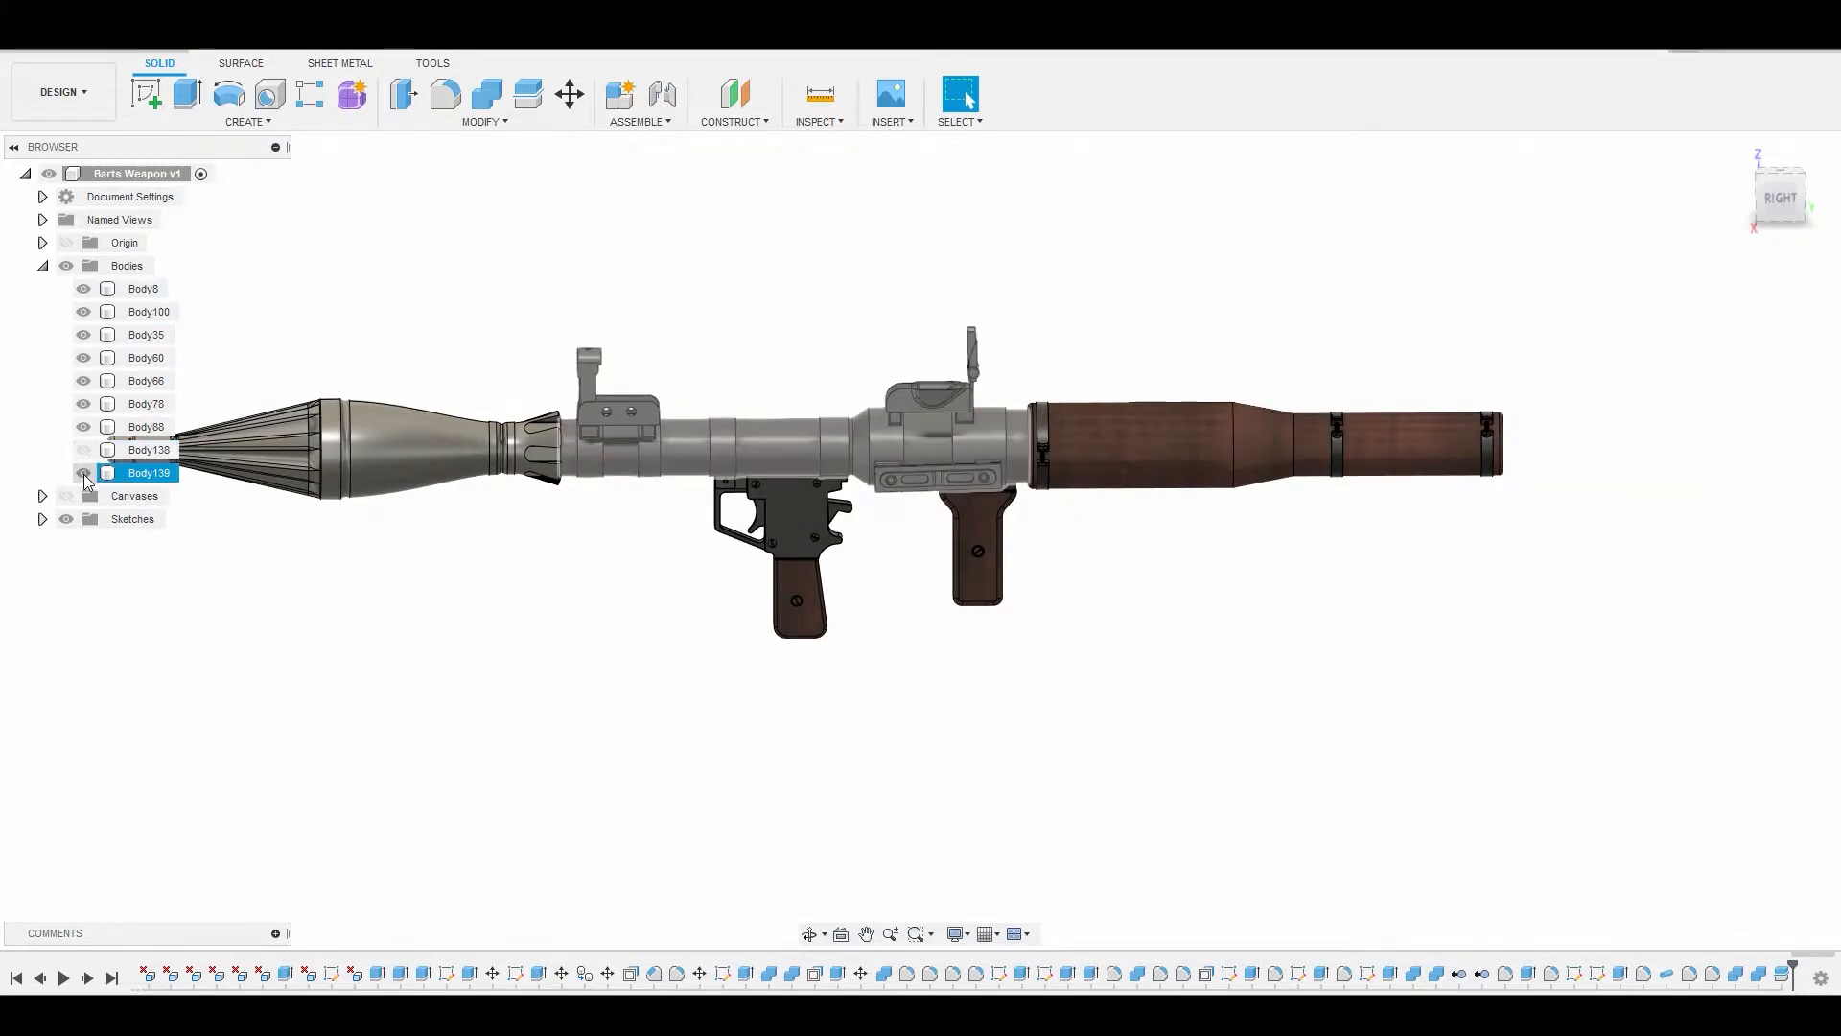
pyautogui.click(83, 472)
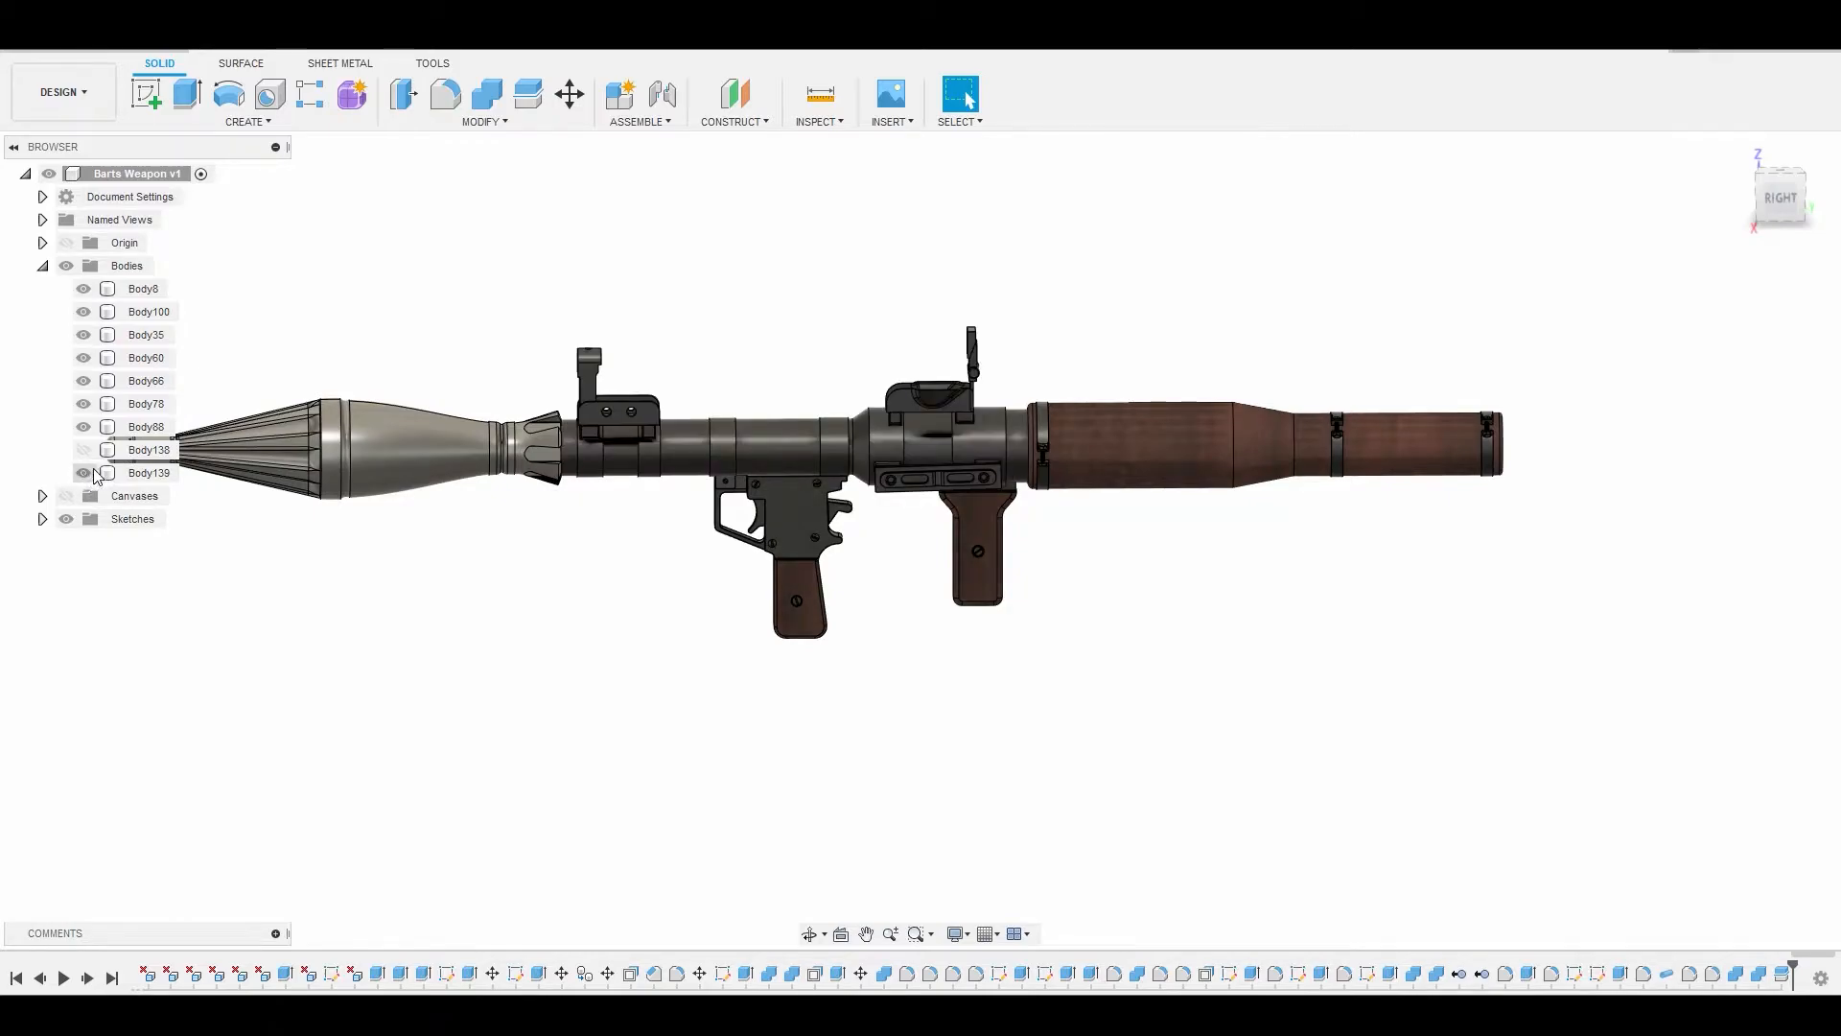
pyautogui.click(148, 472)
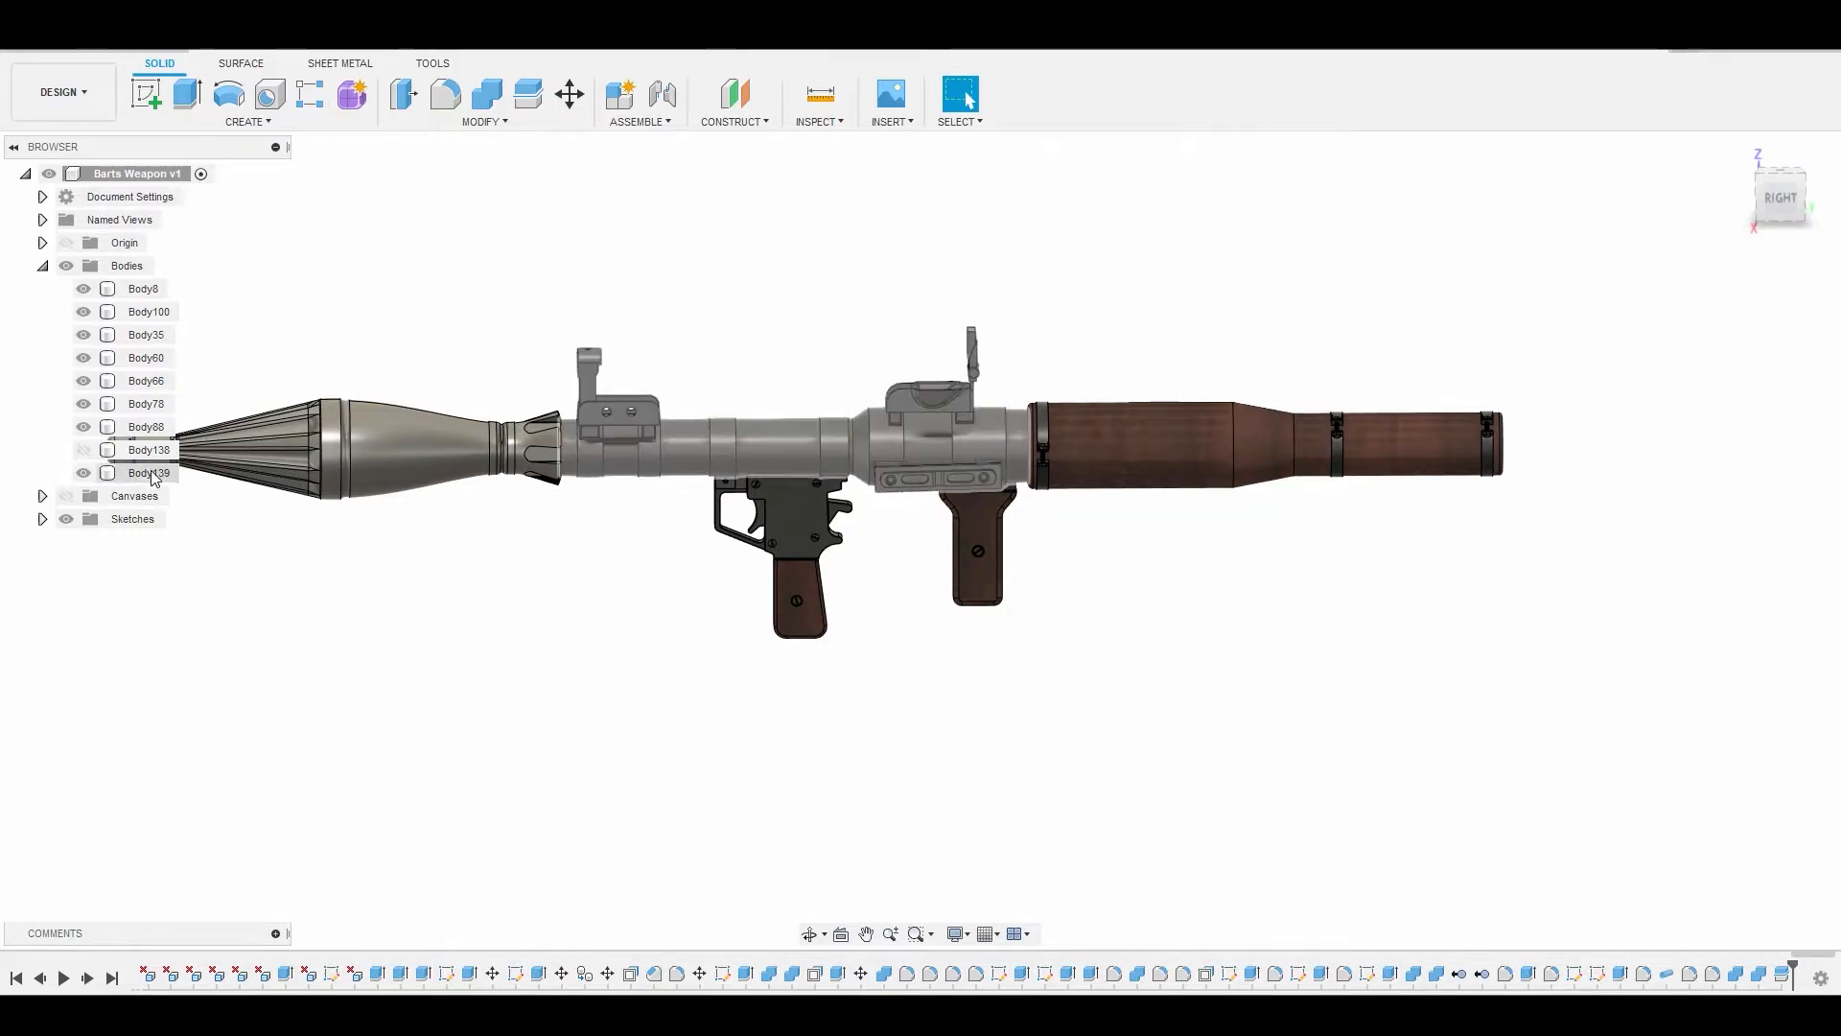
pyautogui.rightClick(149, 472)
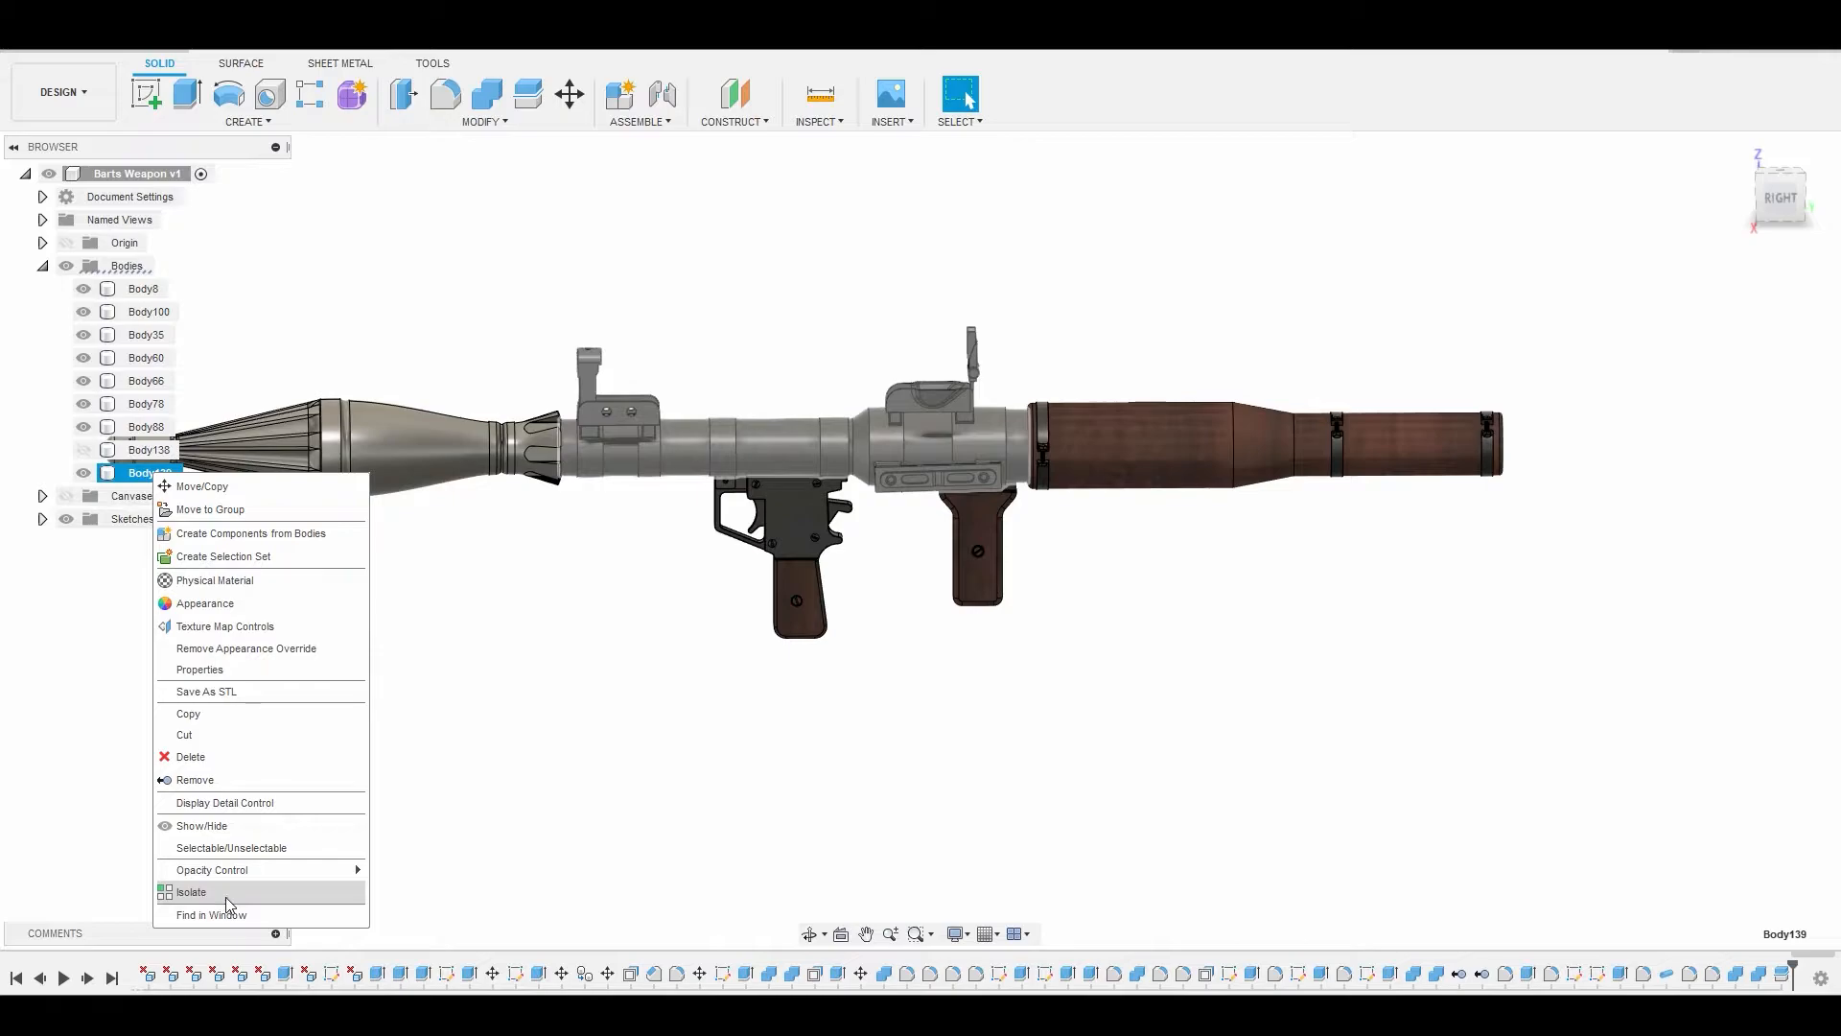
pyautogui.click(190, 892)
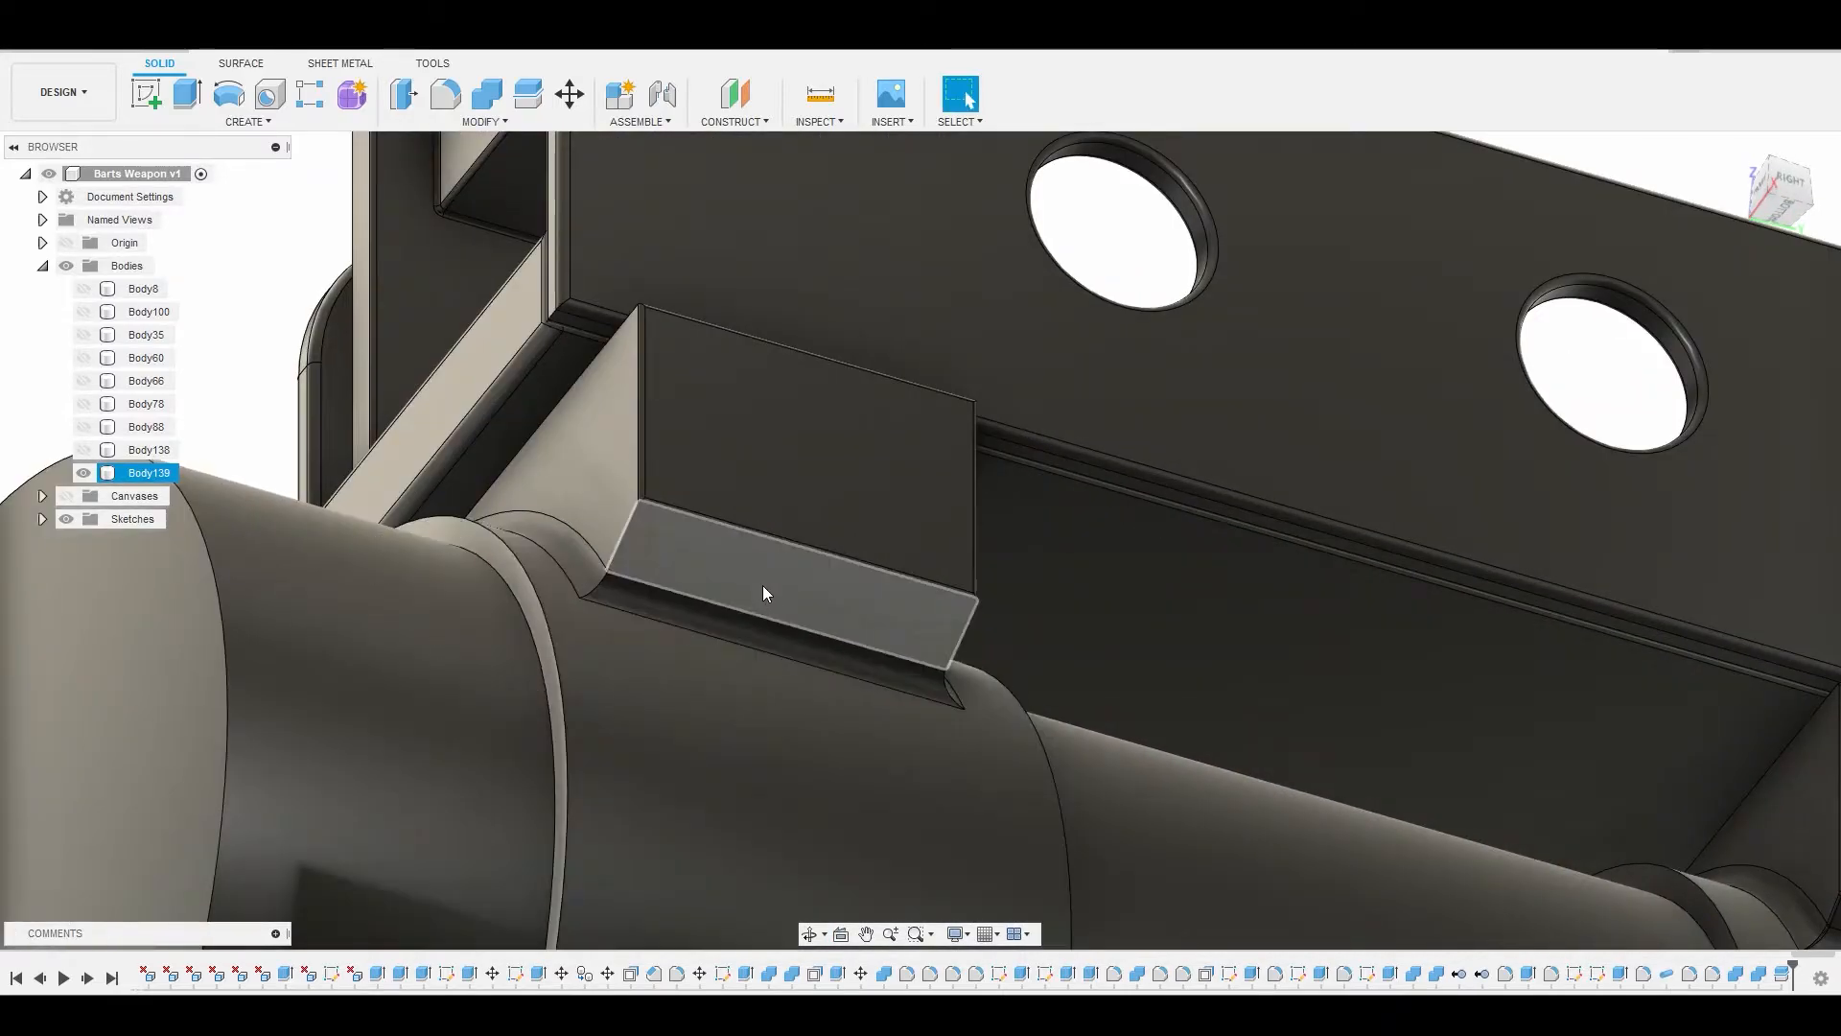
# - Delete the referenced timeline feature that cut curved slots under the sight post's feet, confirming the warning
pyautogui.click(819, 685)
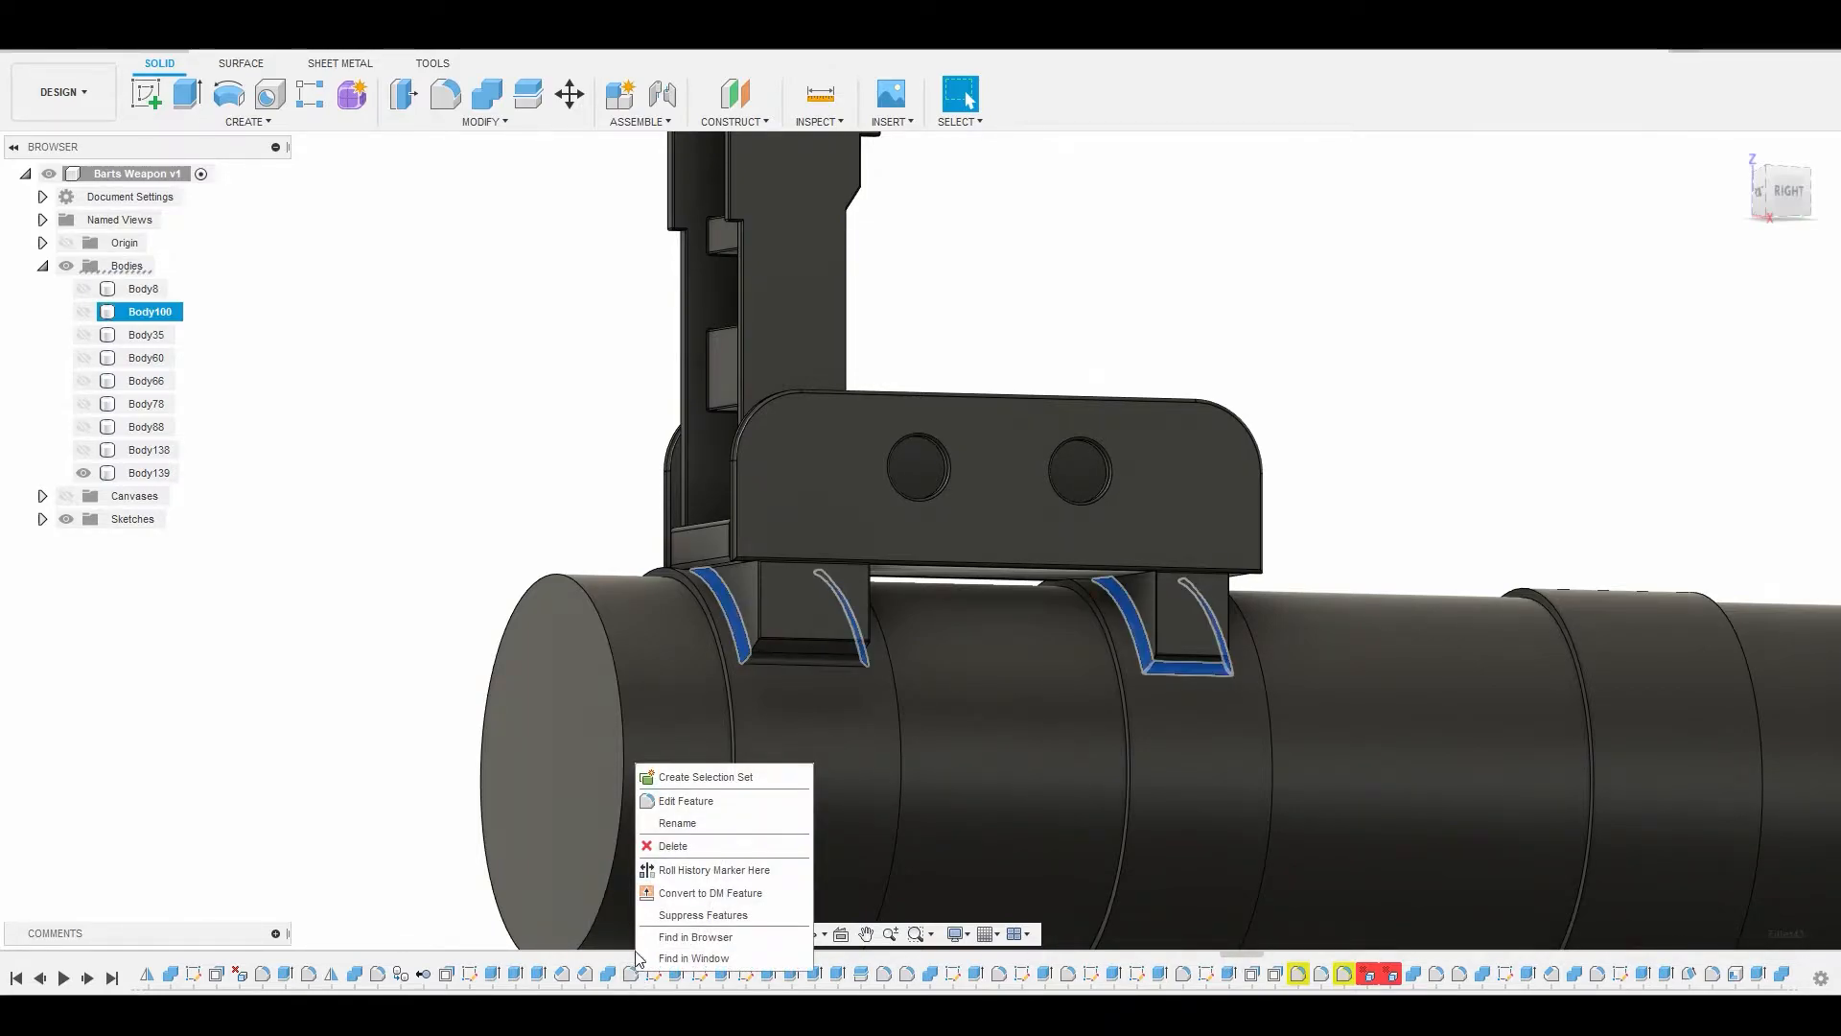
pyautogui.click(671, 846)
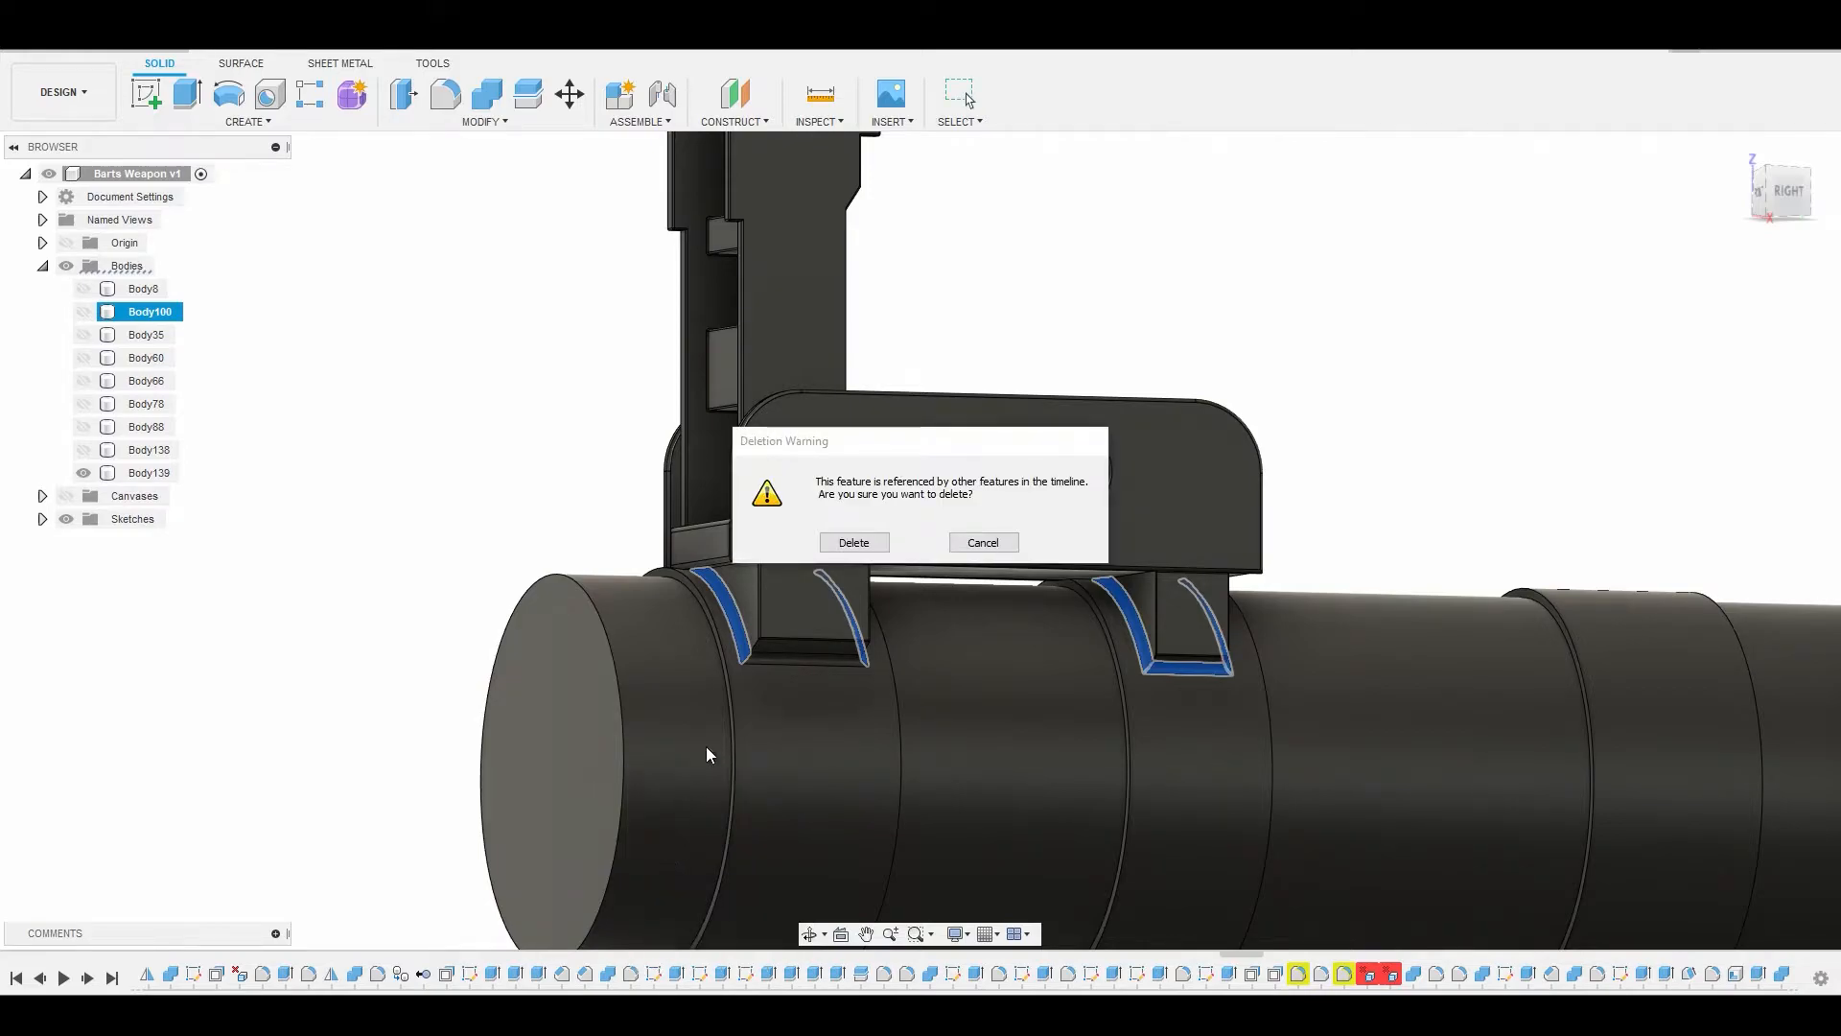
pyautogui.click(852, 541)
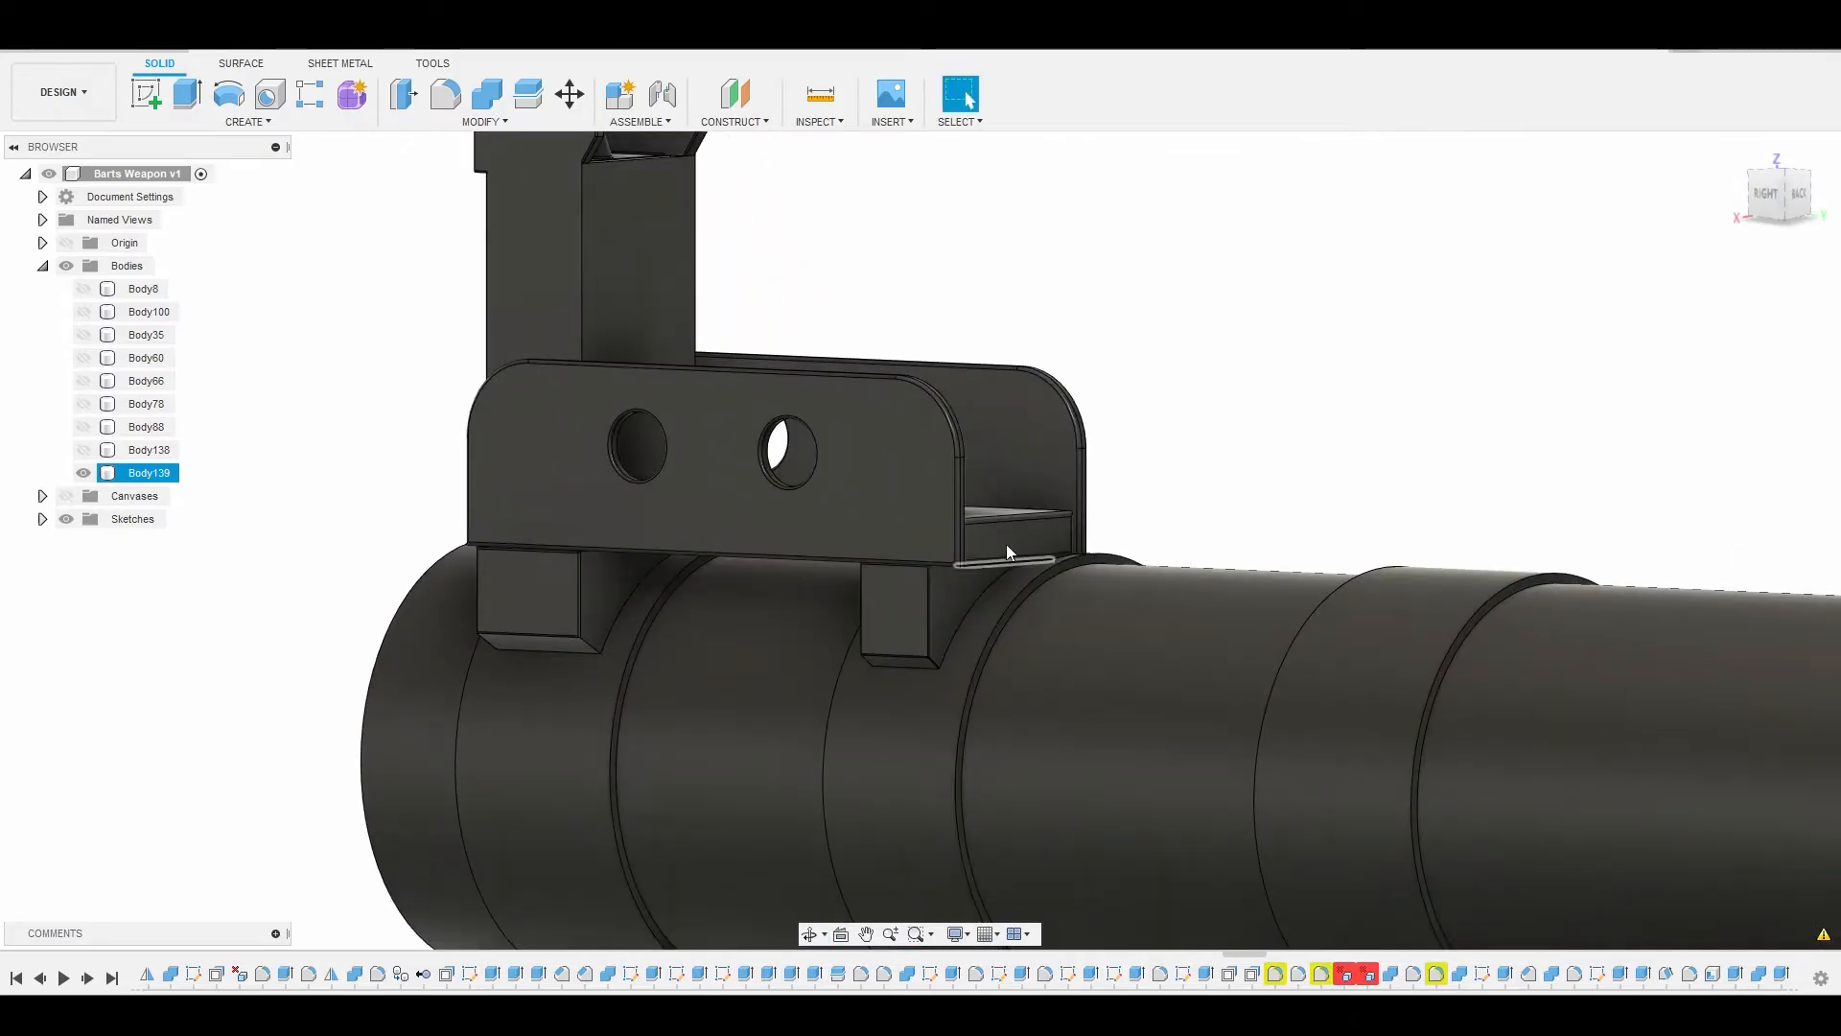
# - Split Body139 again with a splitting body, then select the ring face under the sight post and orbit to inspect it
pyautogui.click(483, 121)
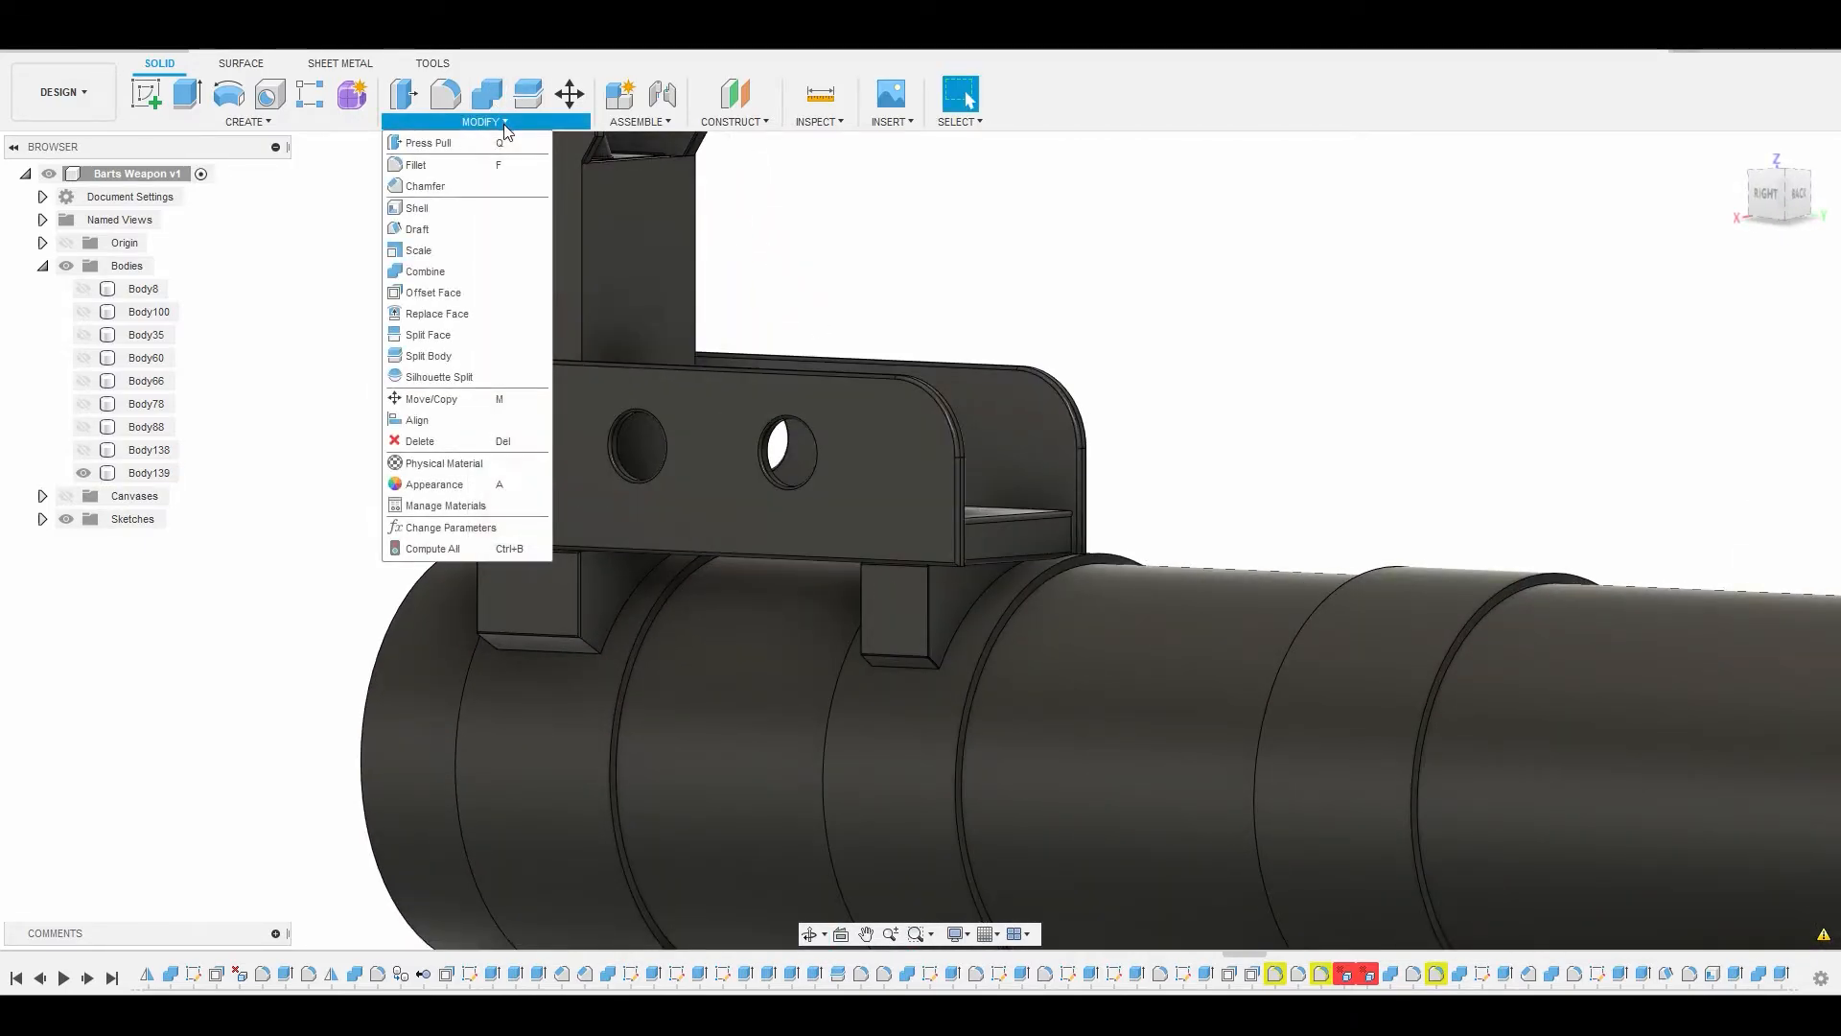
pyautogui.click(427, 355)
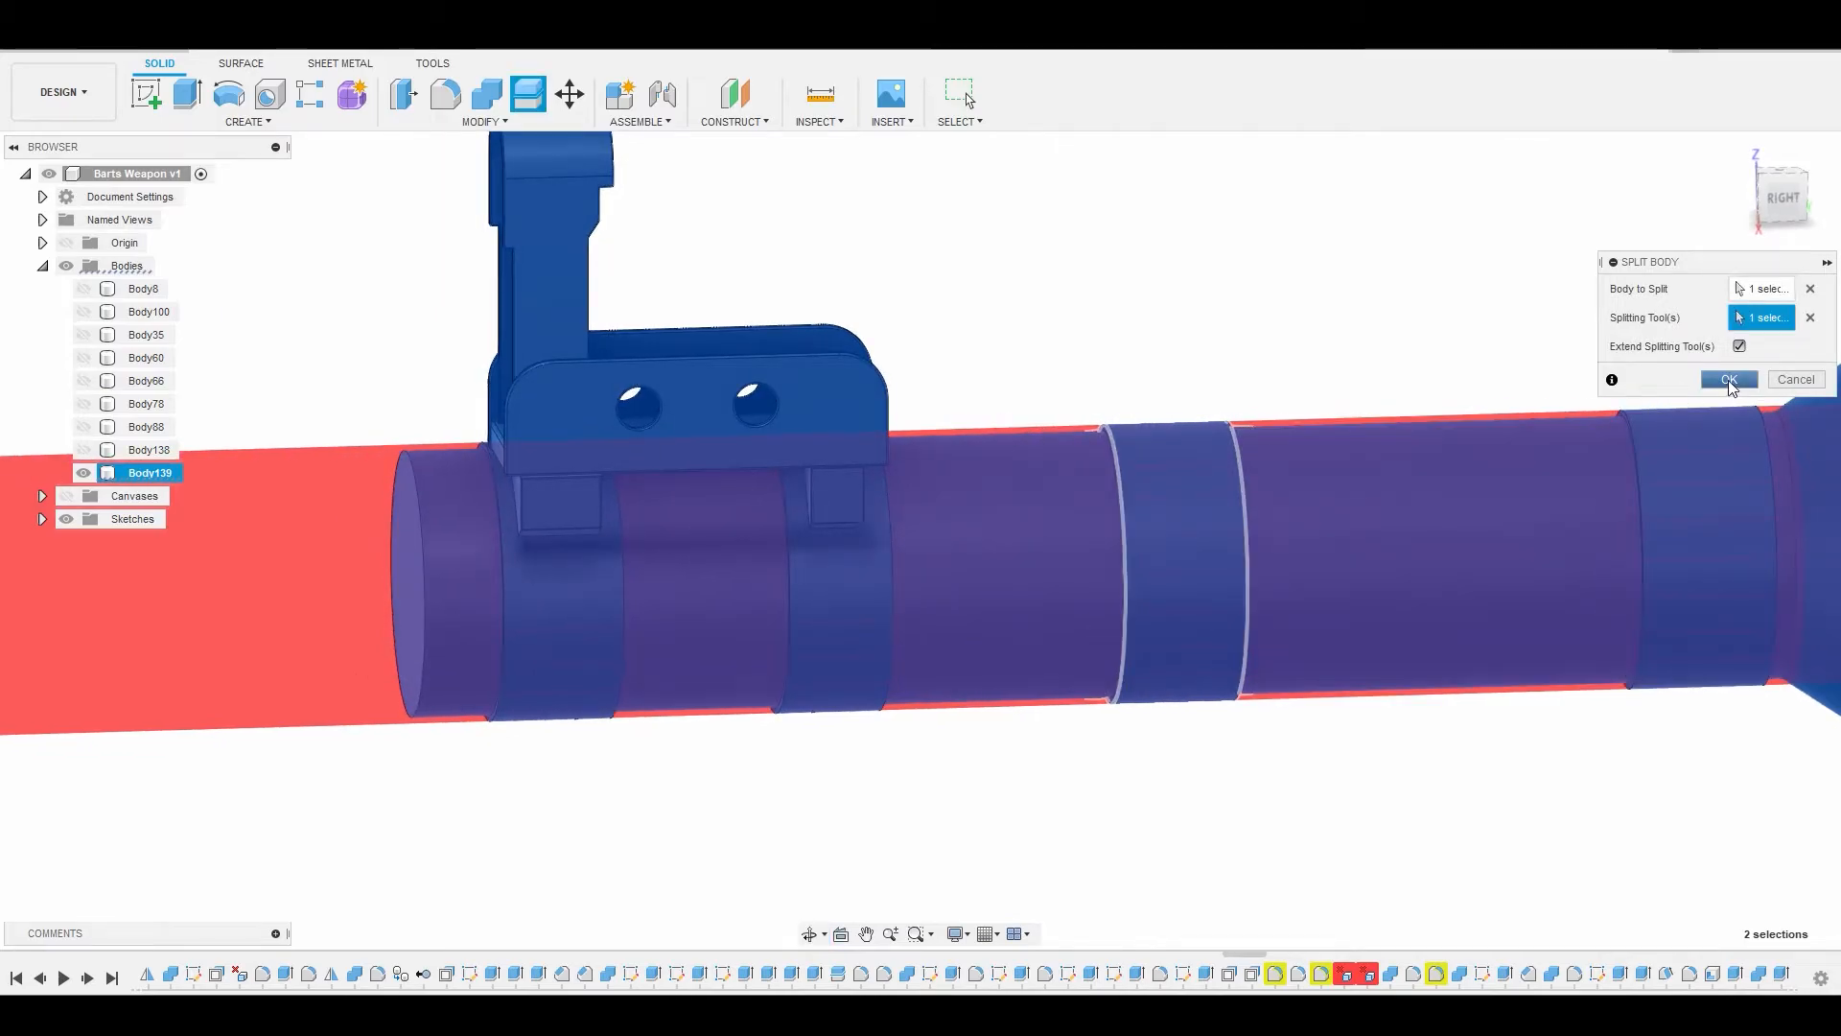
pyautogui.click(1726, 380)
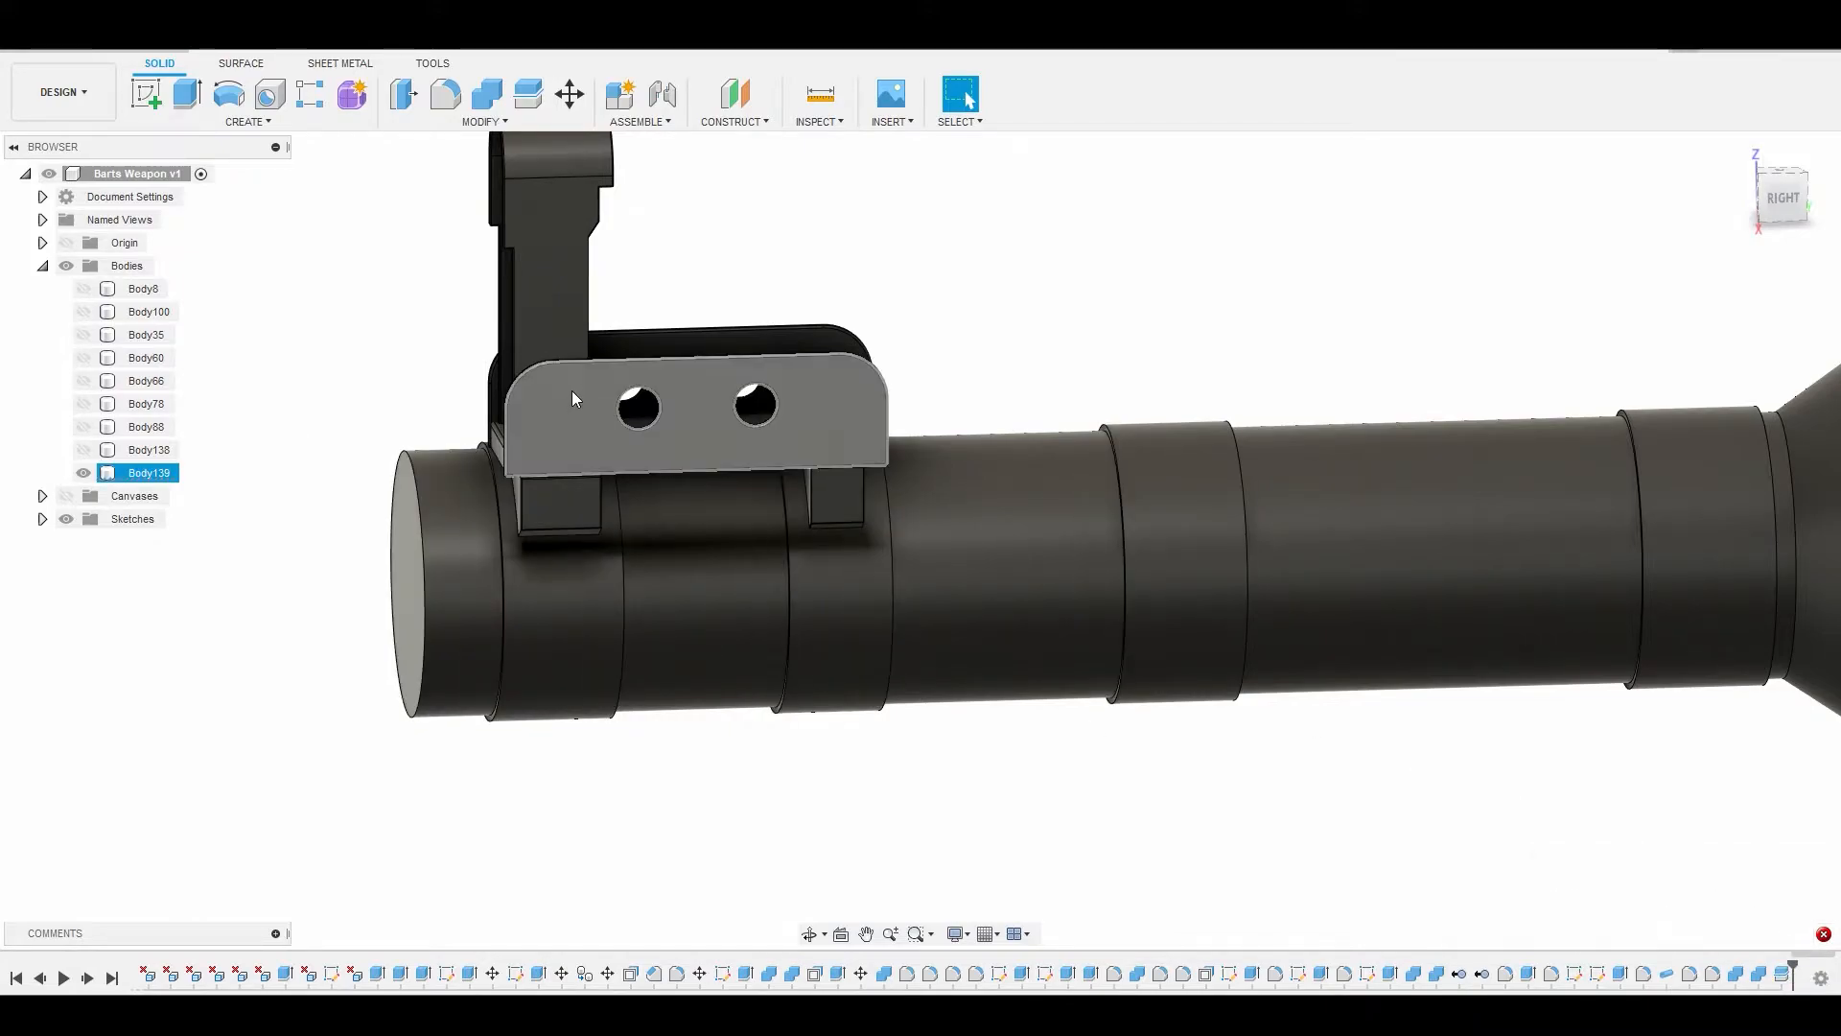
pyautogui.click(80, 478)
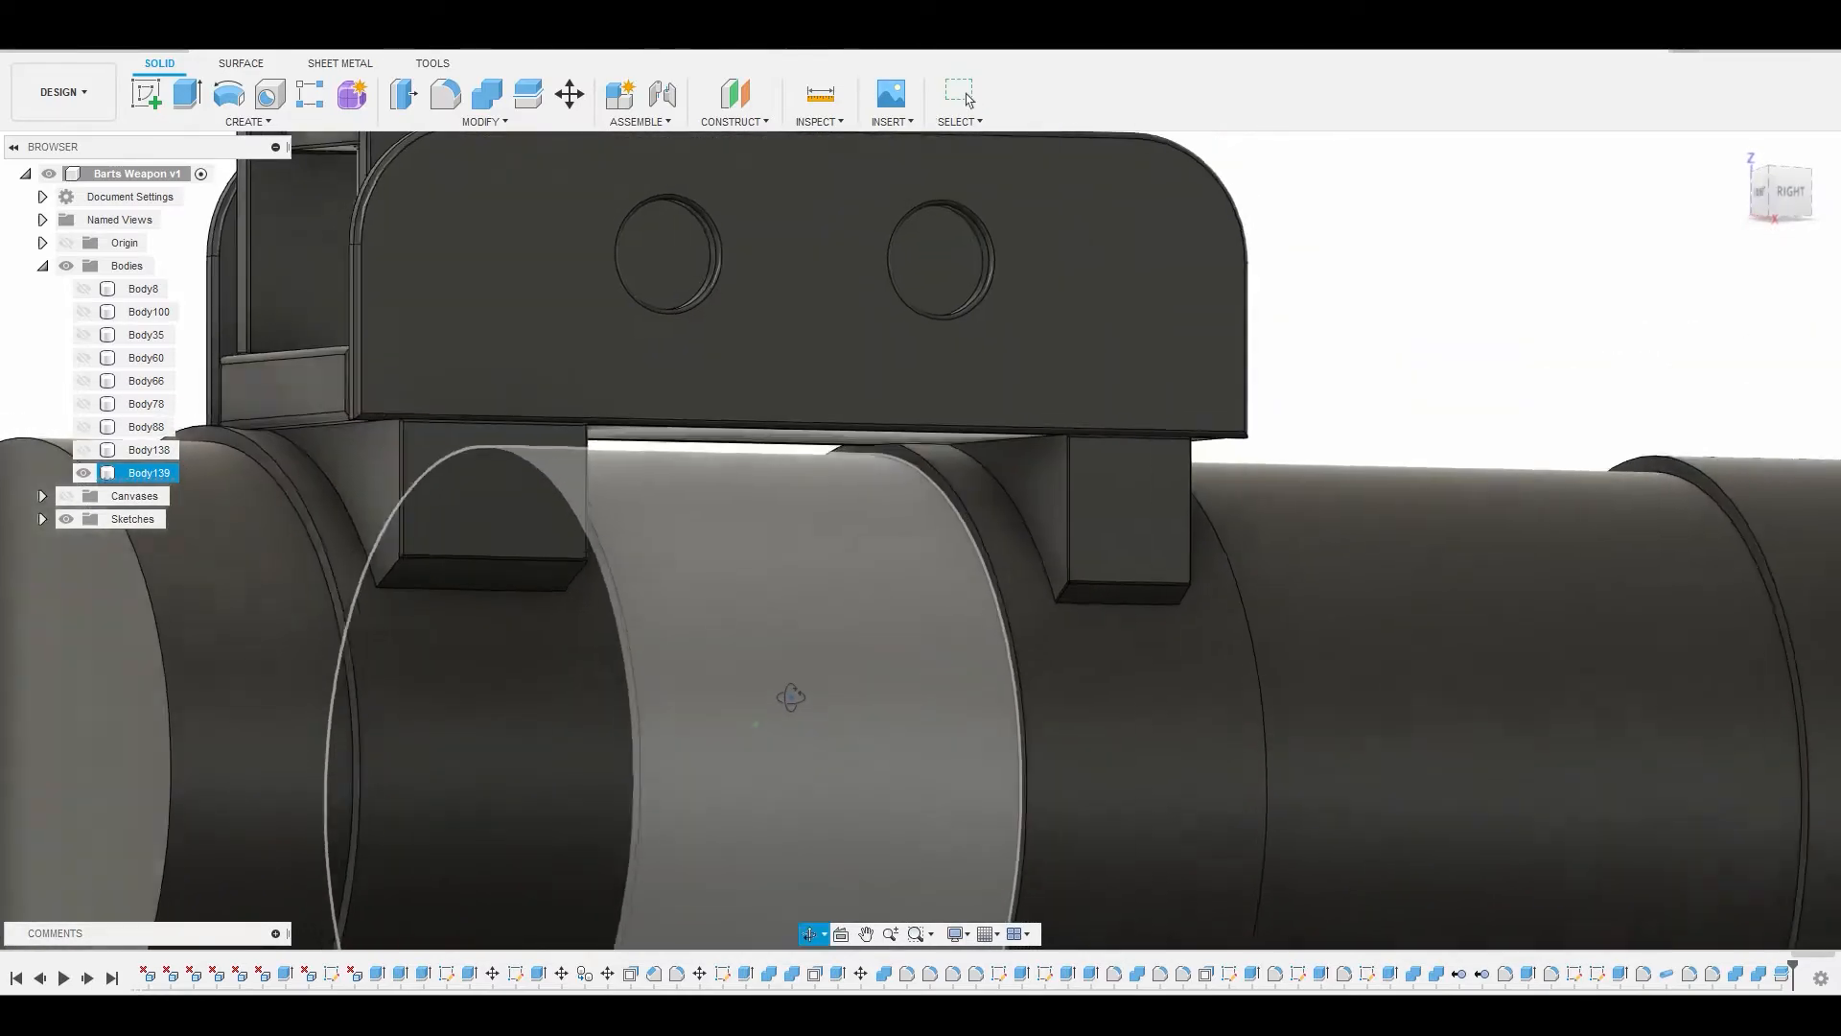
pyautogui.moveTo(792, 698); pyautogui.dragTo(647, 573)
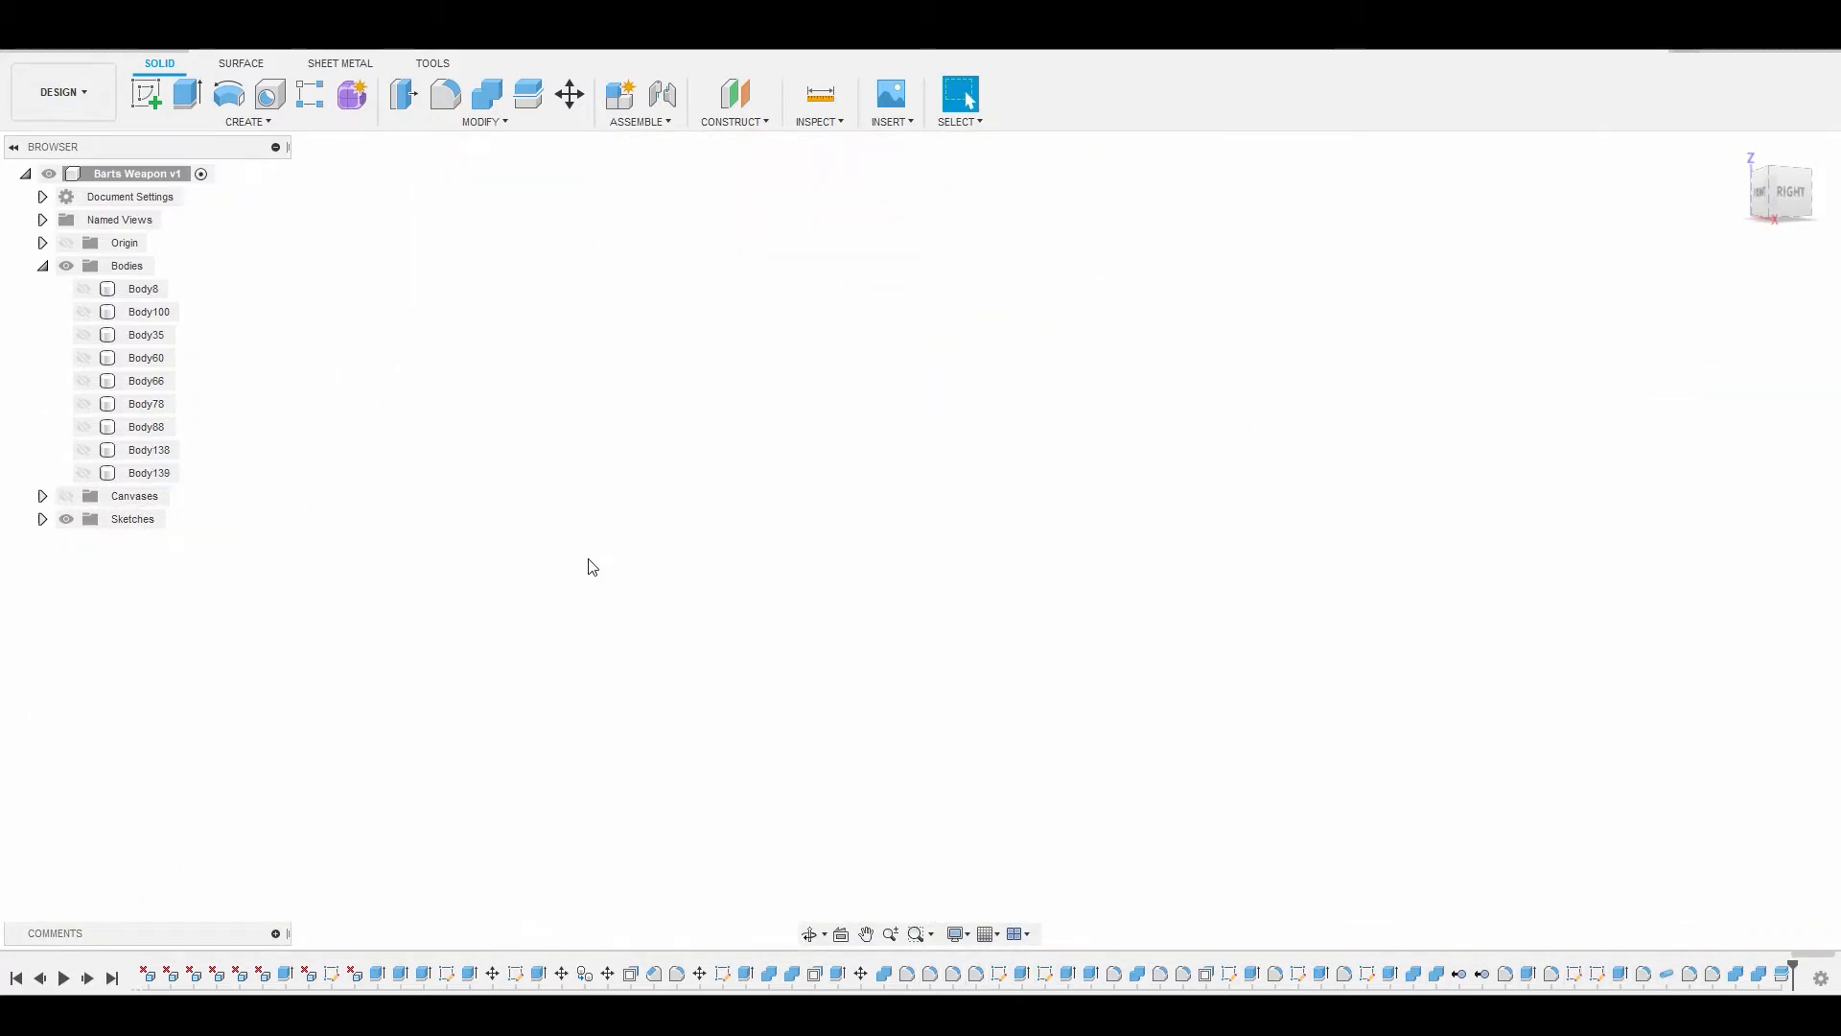
pyautogui.moveTo(591, 568)
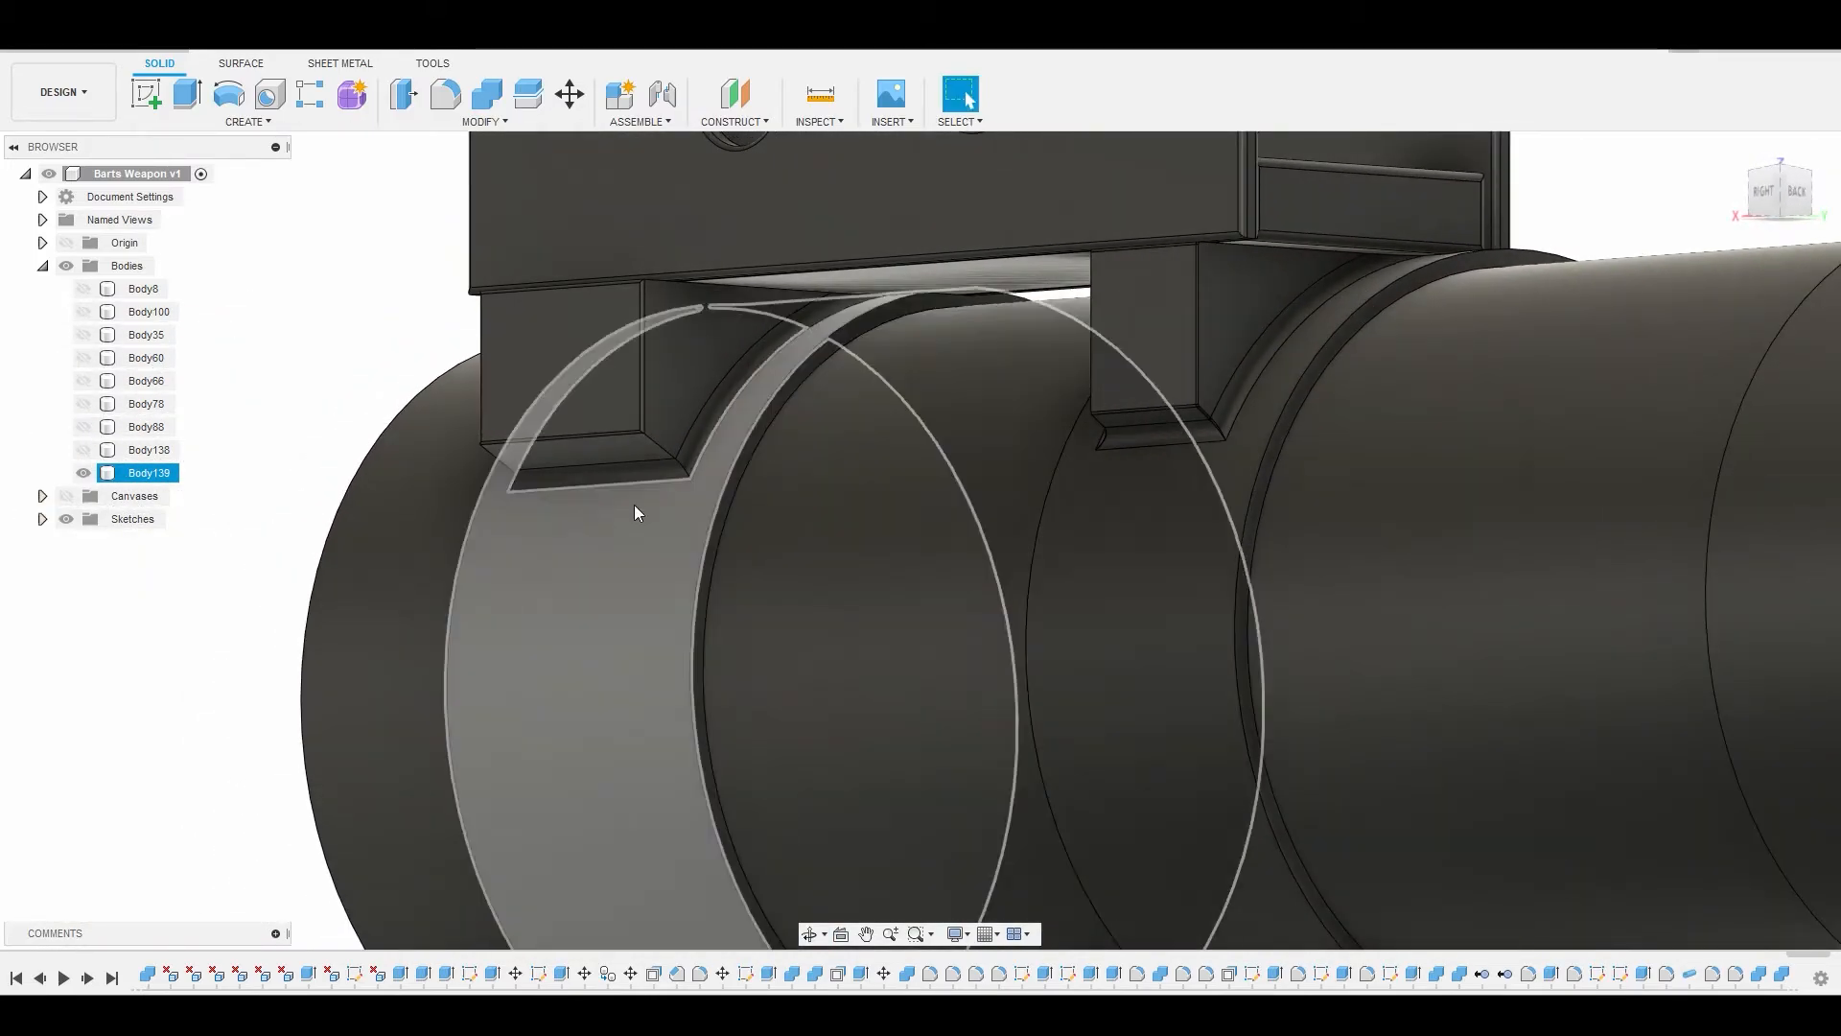
# - Start another Split Body on the tube using the ring face around the rear post, viewing it from the side
pyautogui.click(482, 121)
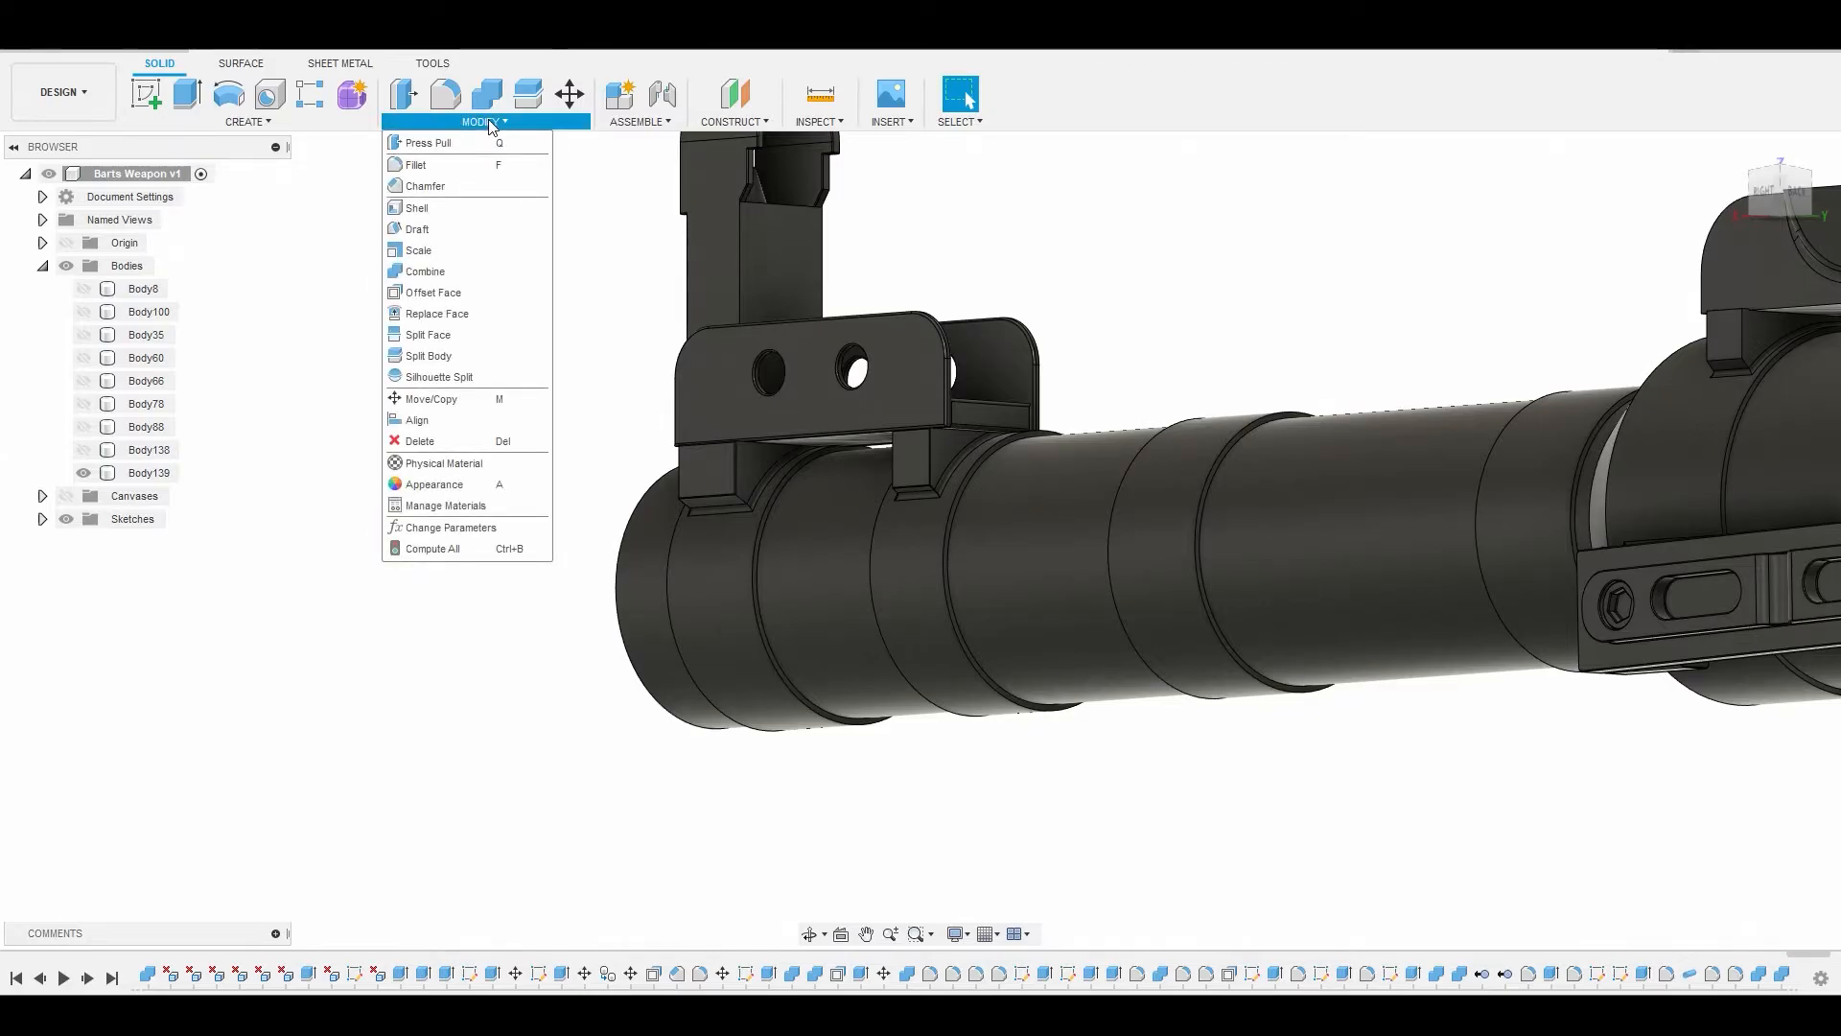
pyautogui.moveTo(428, 357)
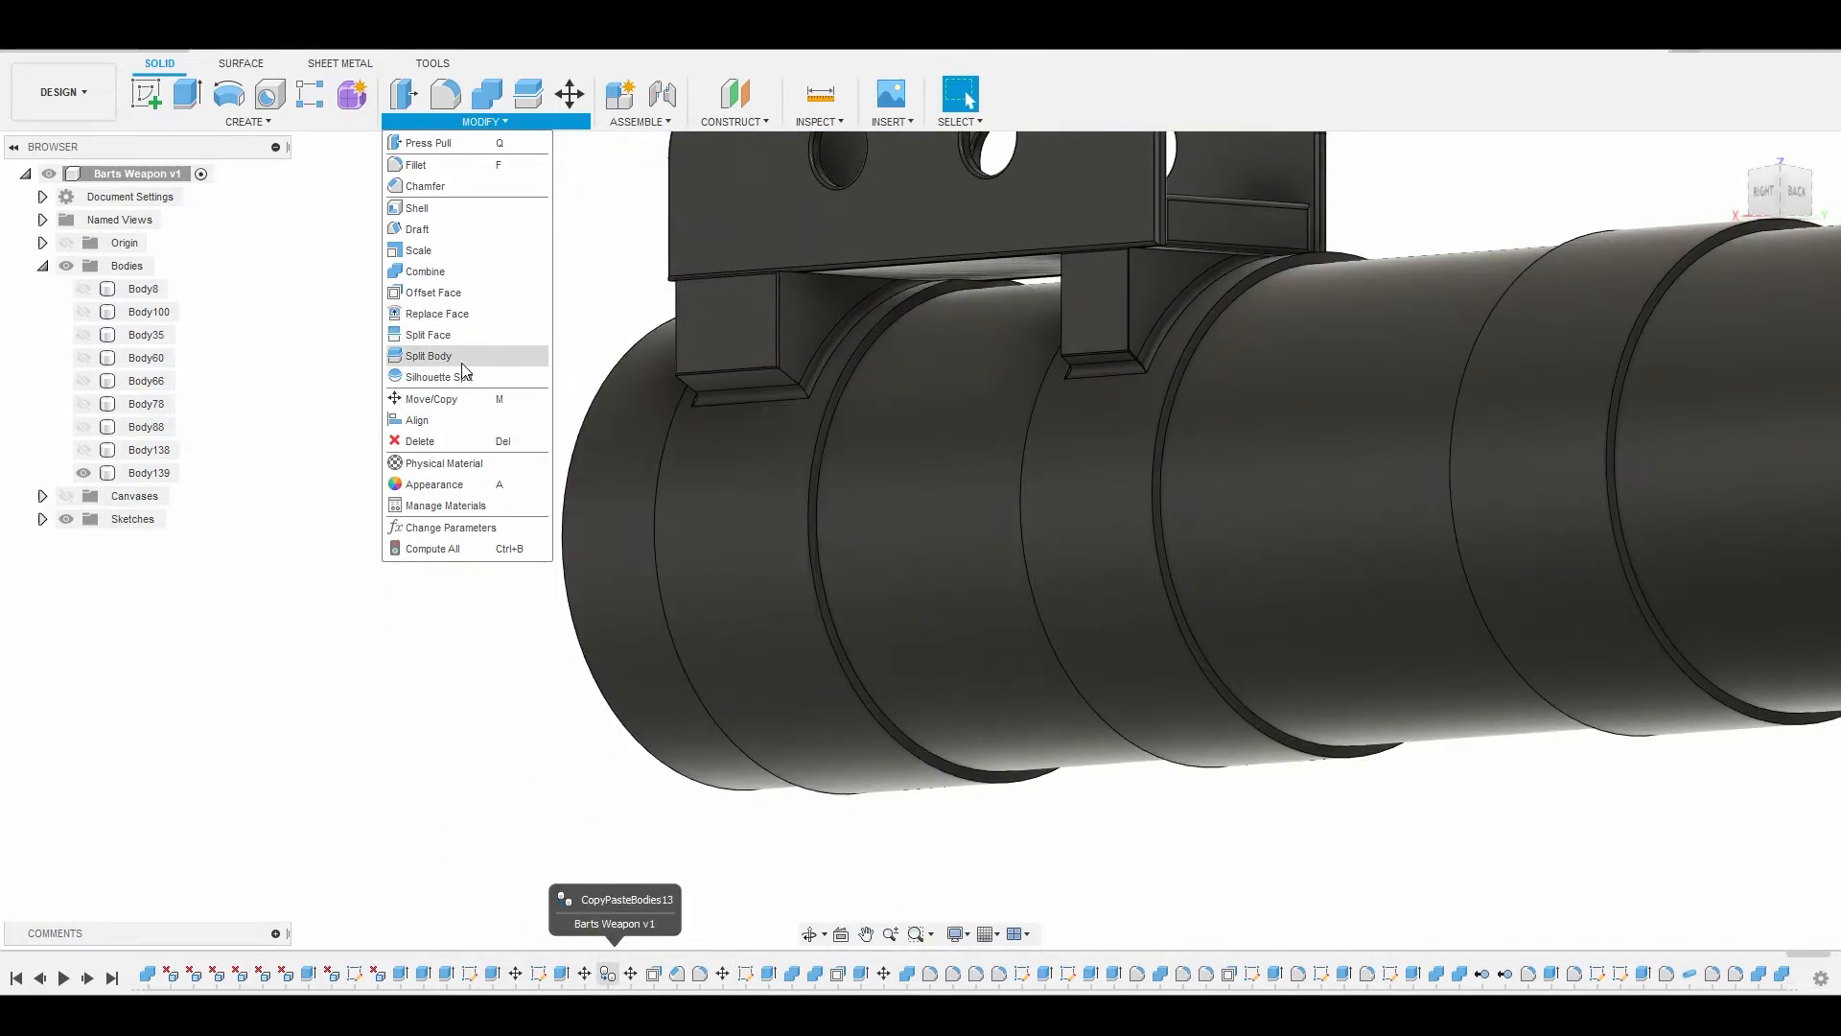
pyautogui.click(427, 357)
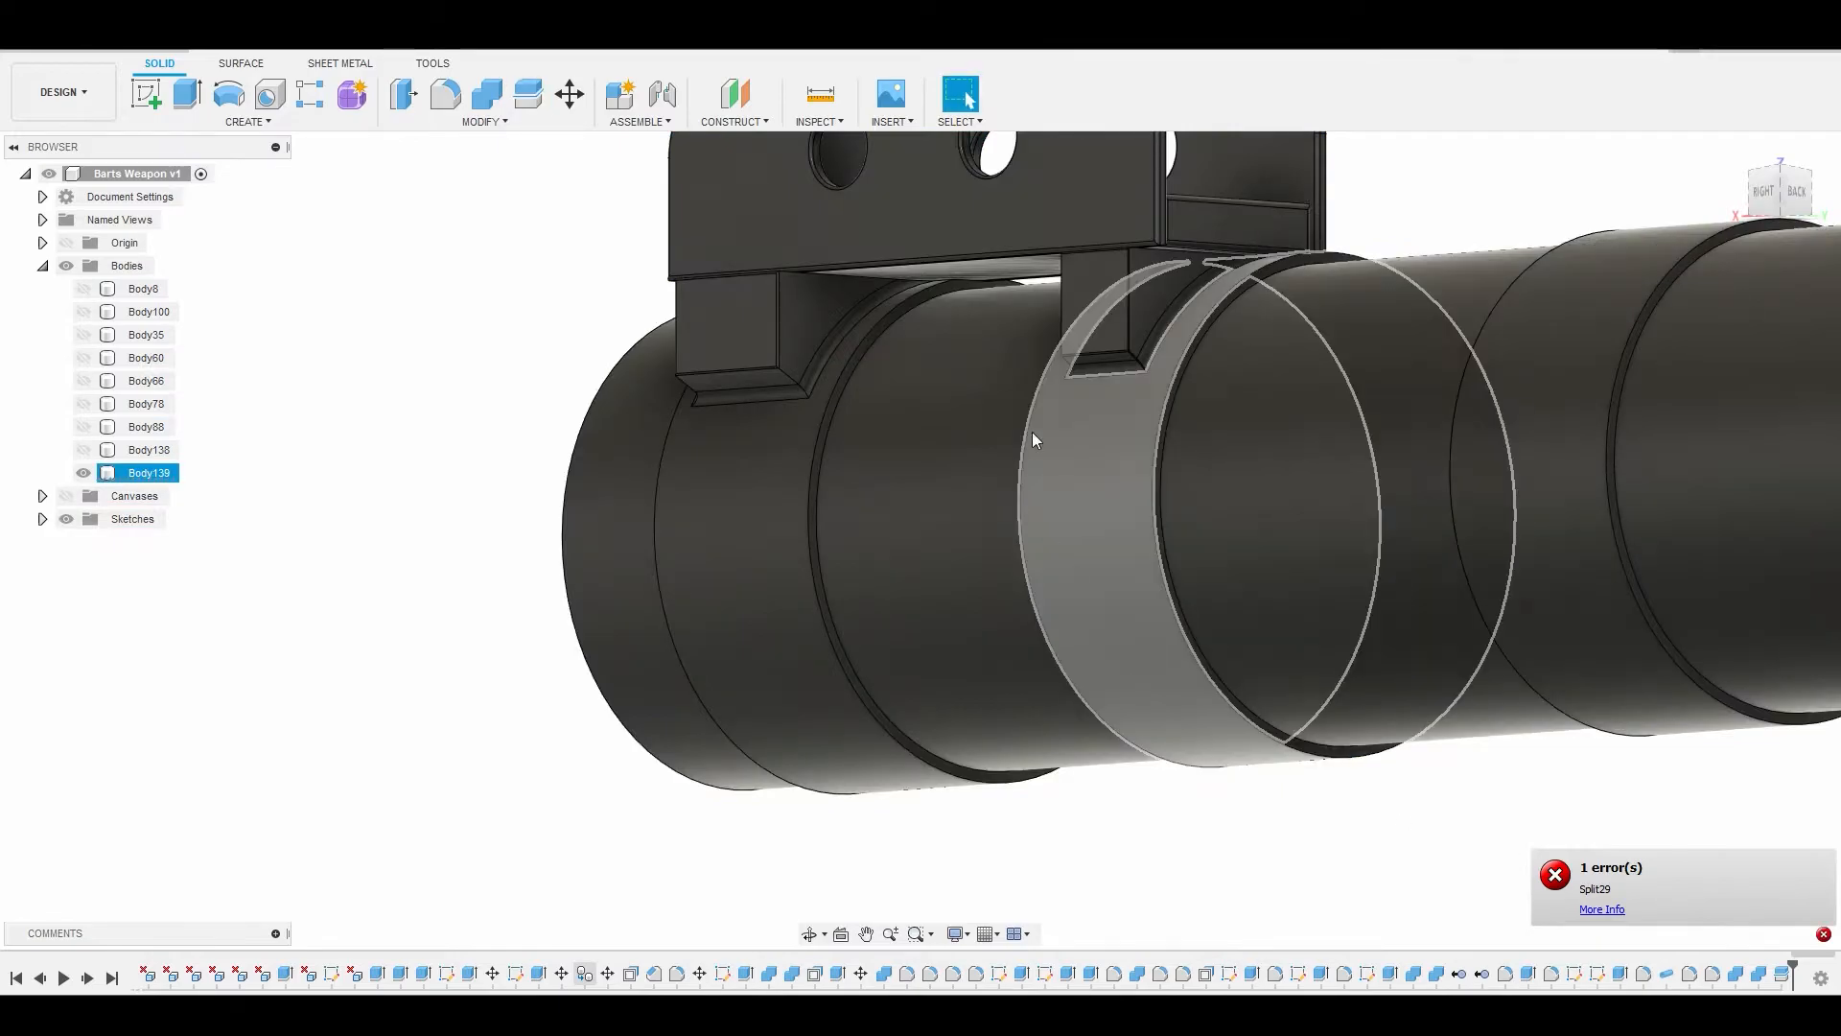
pyautogui.click(83, 472)
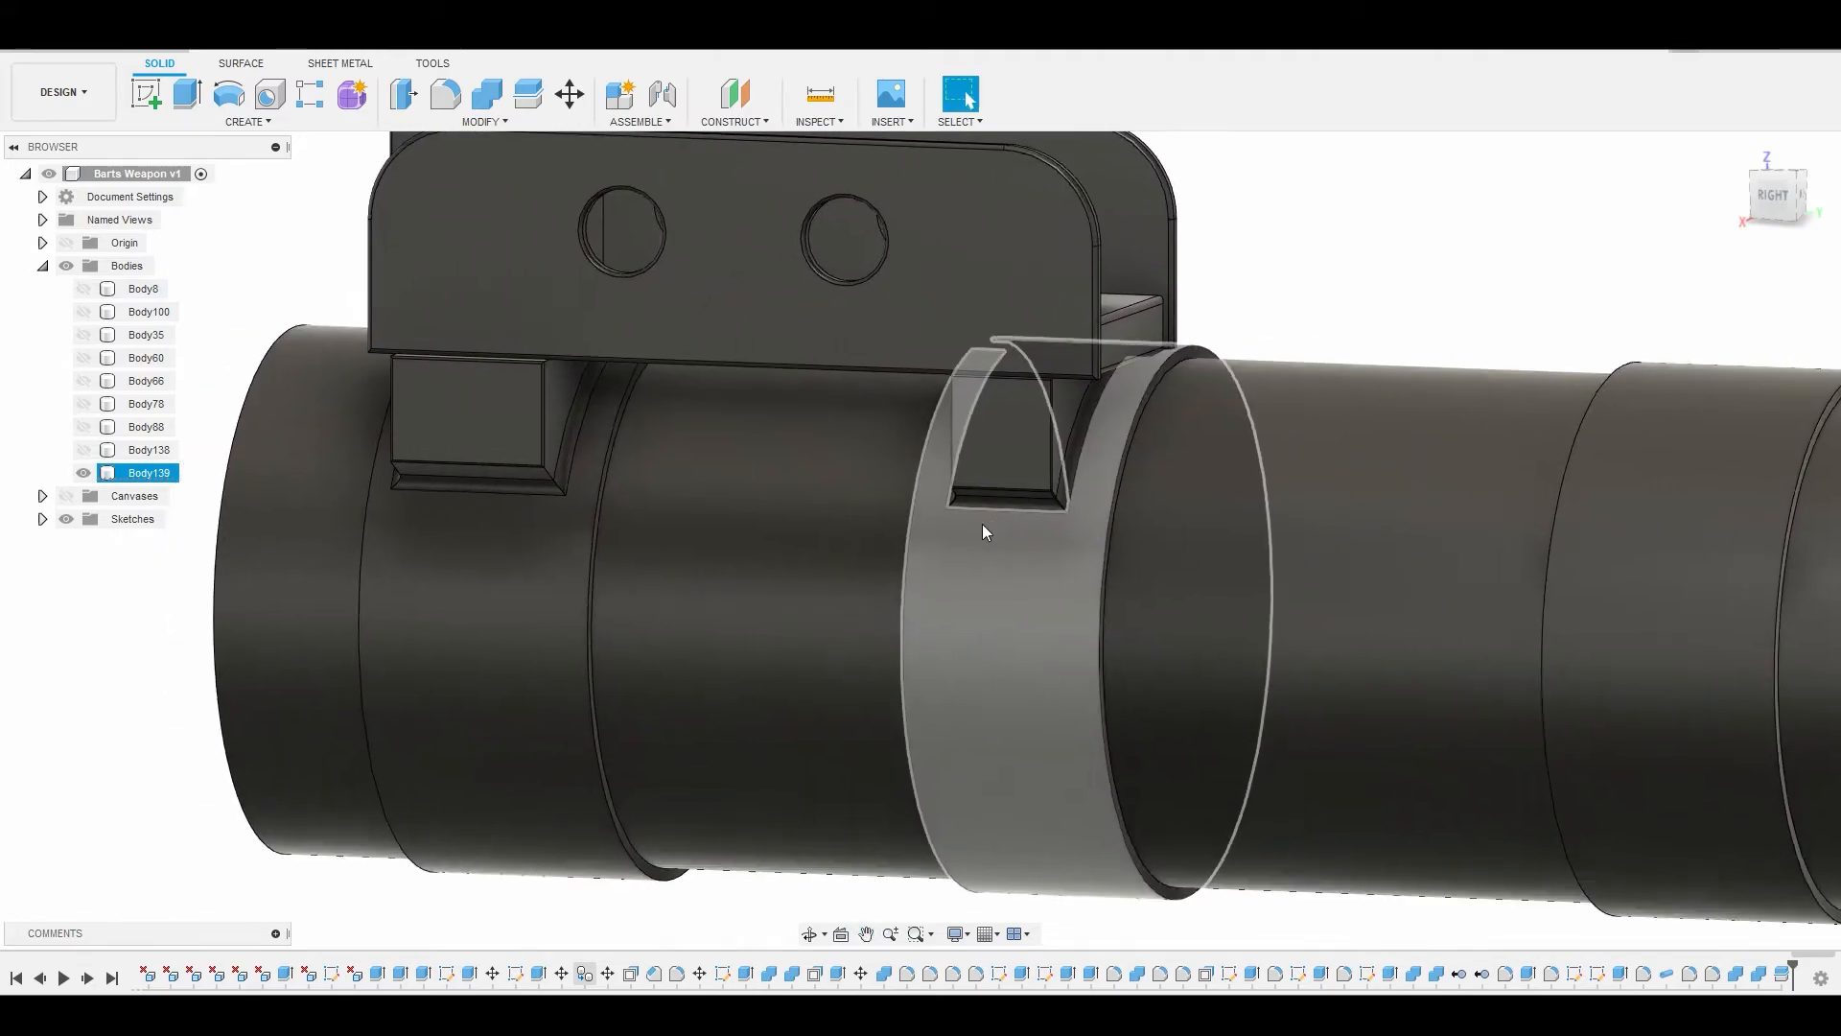
pyautogui.moveTo(984, 531); pyautogui.dragTo(625, 537)
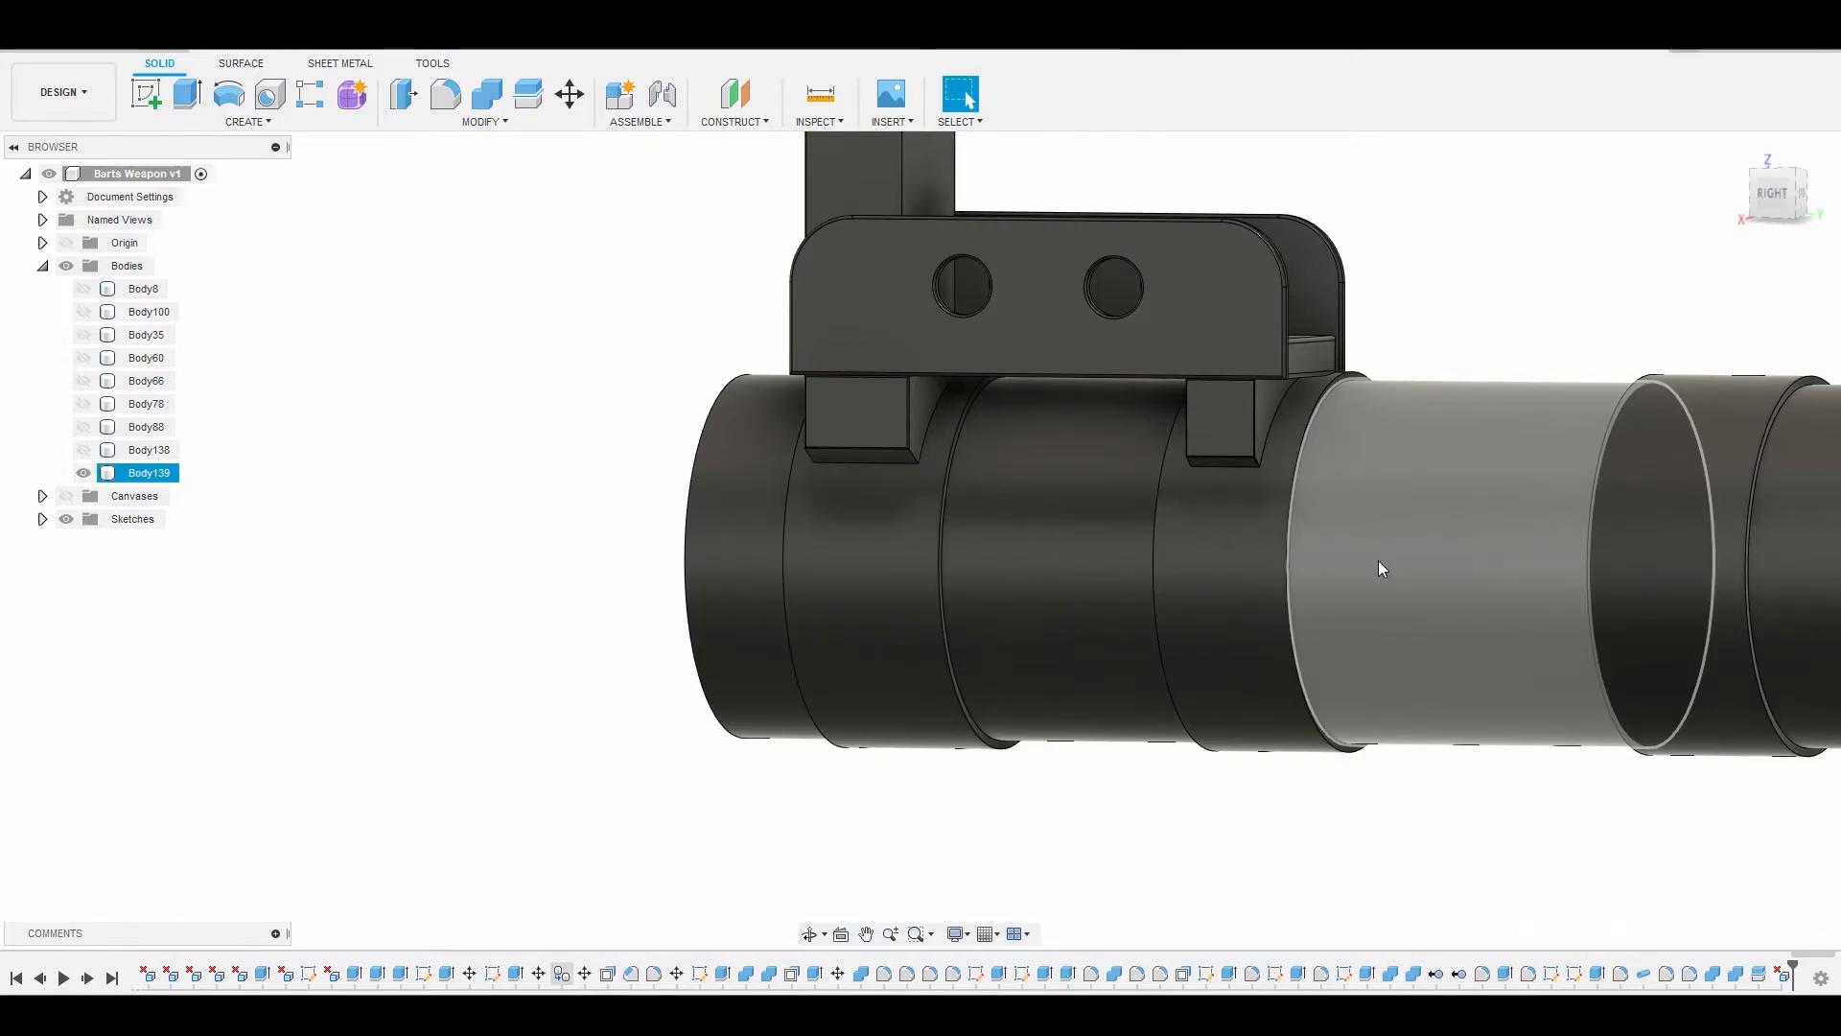
# - Clear the face selection and bring up the Modify operations for another split attempt
pyautogui.click(393, 170)
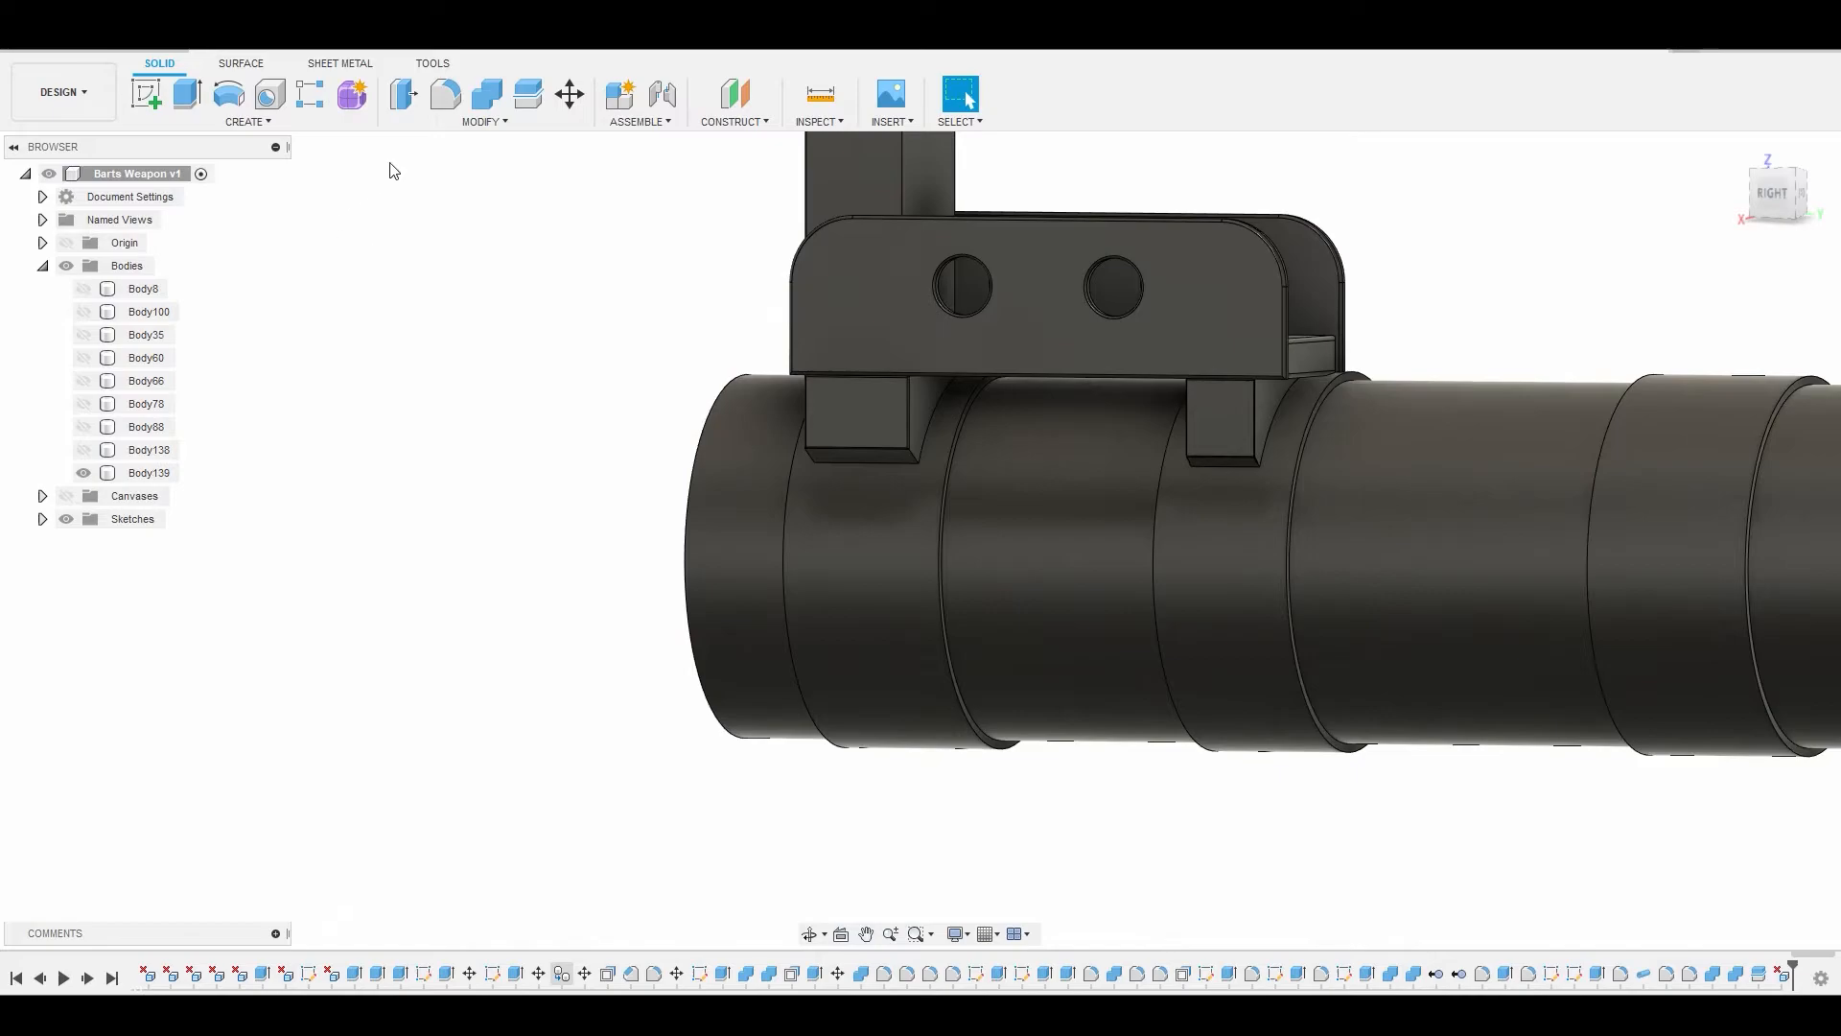
pyautogui.click(481, 121)
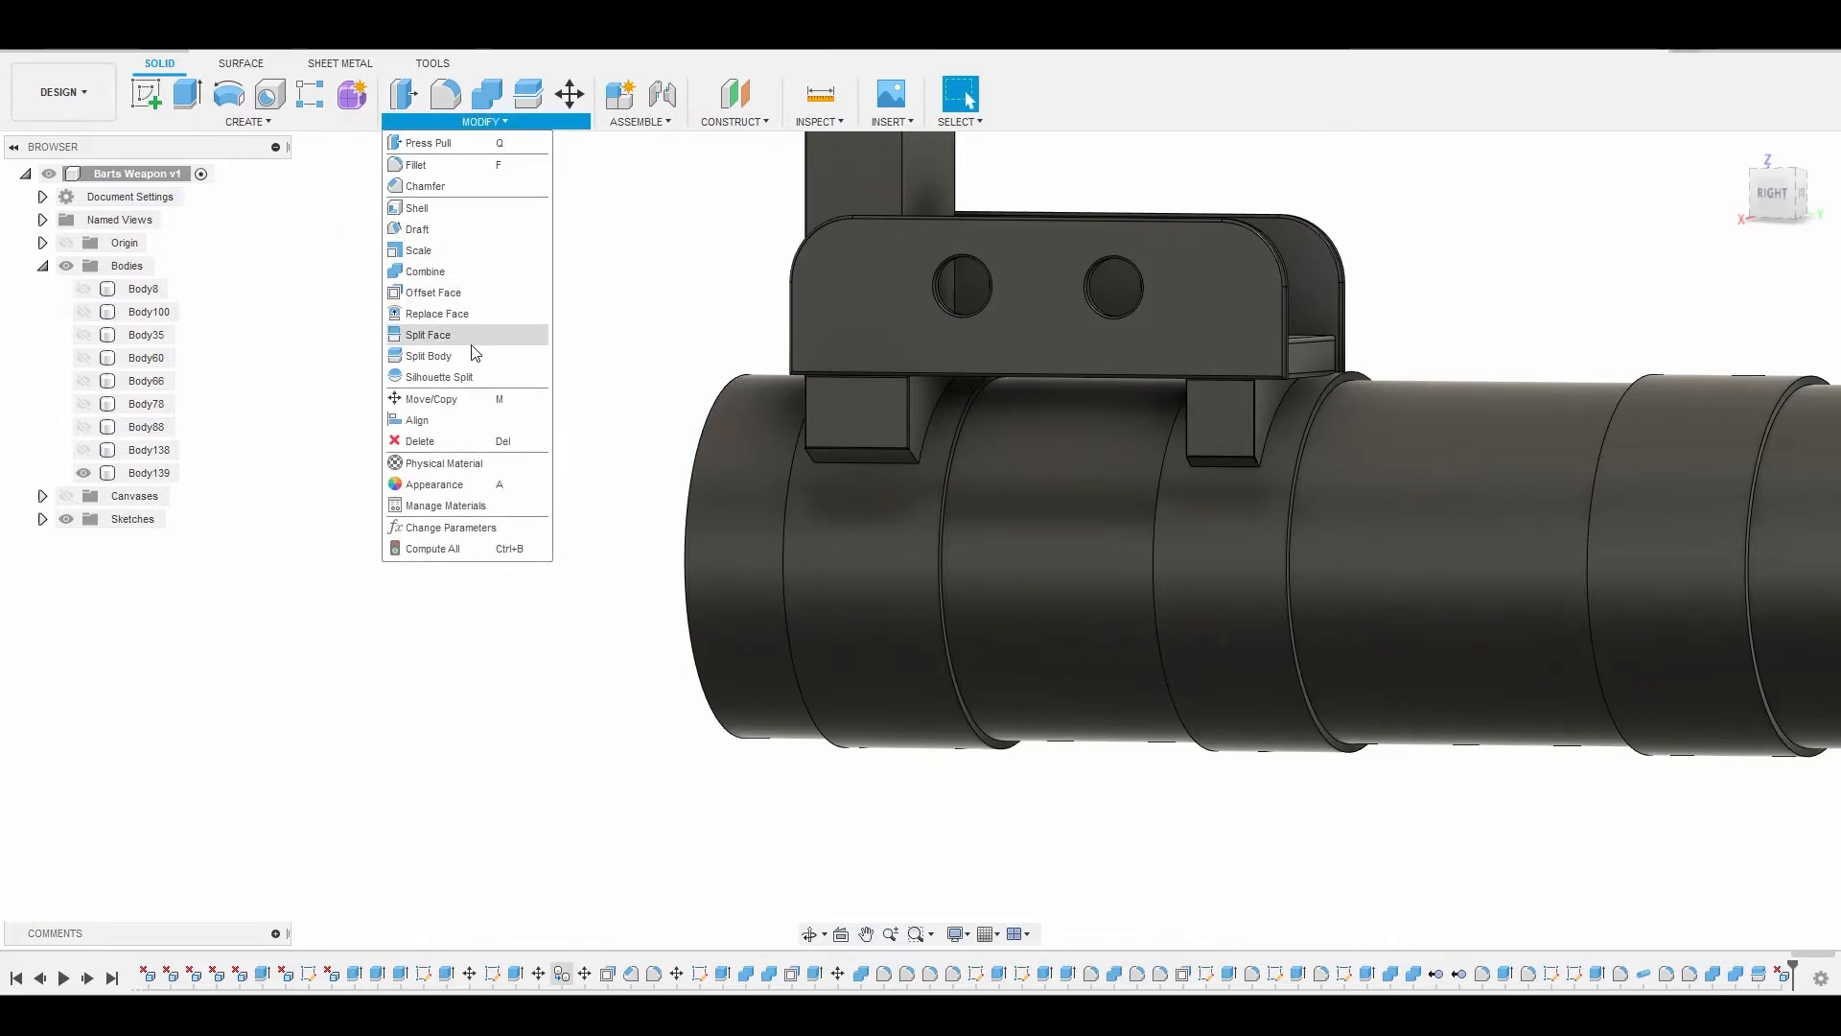
# - Split the tube at the ring face, creating Body140 and Body141 alongside Body139
pyautogui.click(428, 355)
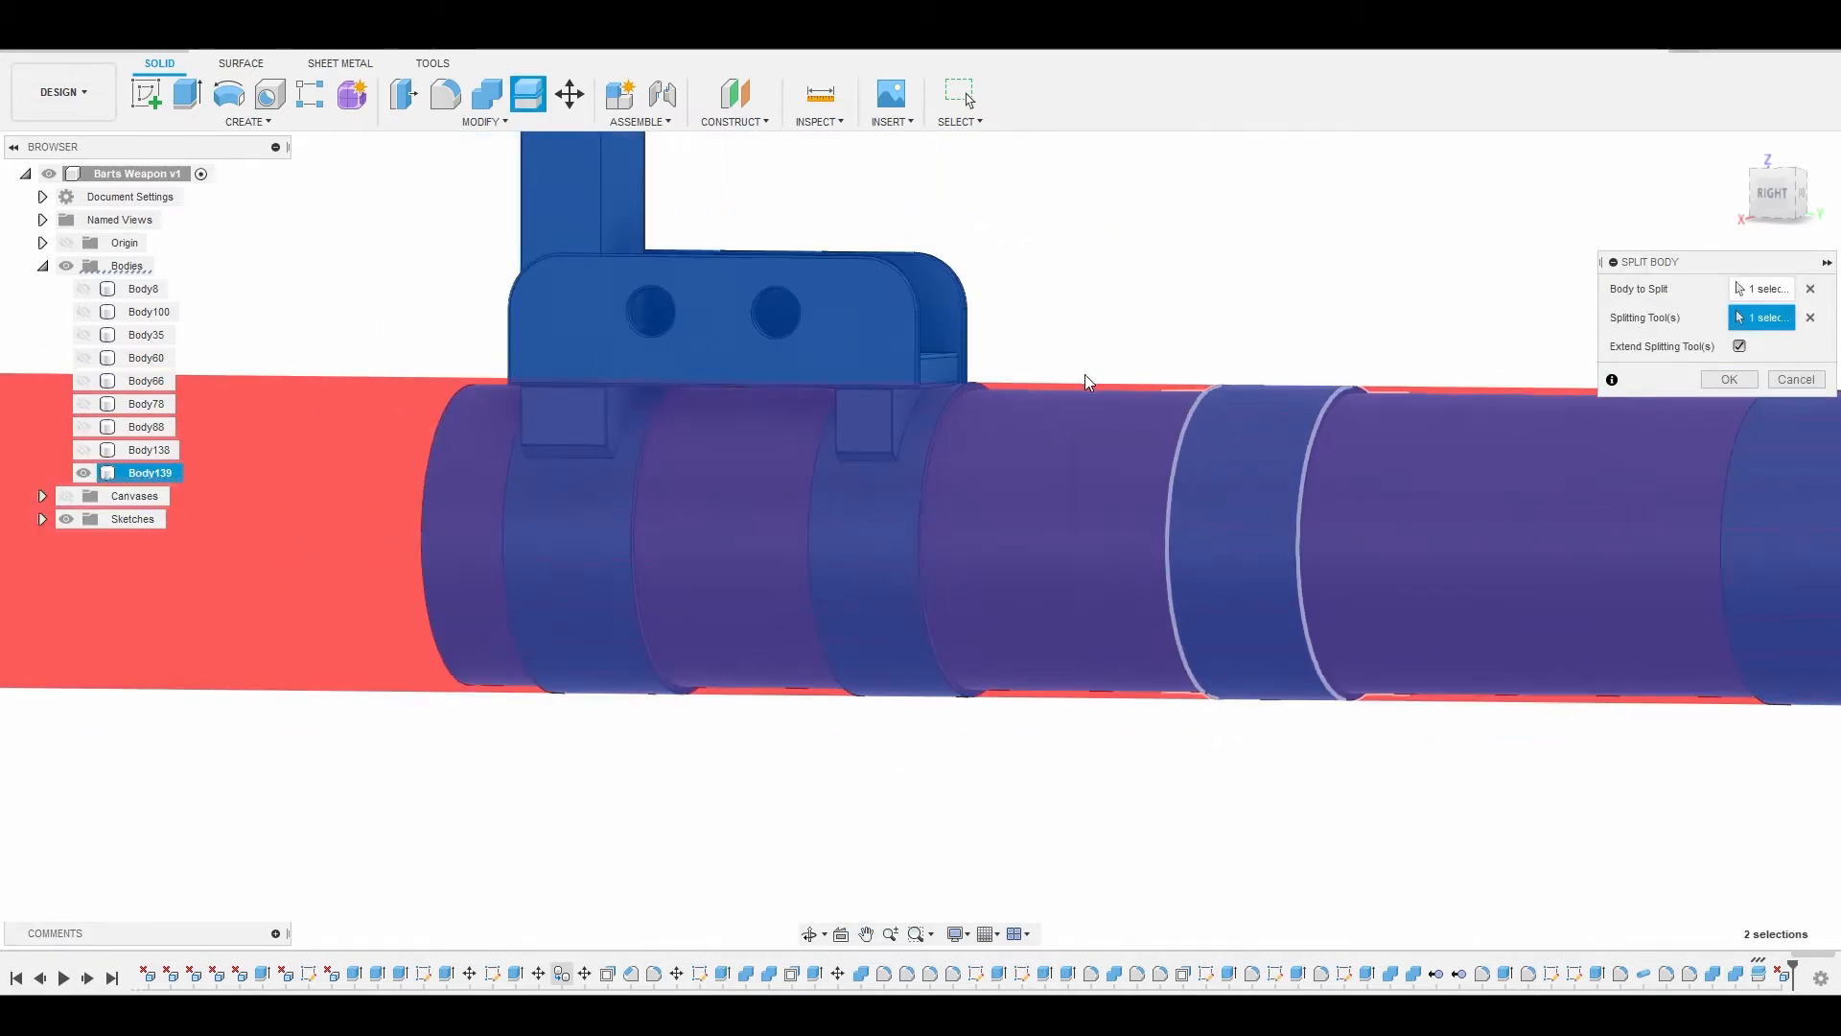
pyautogui.click(1728, 378)
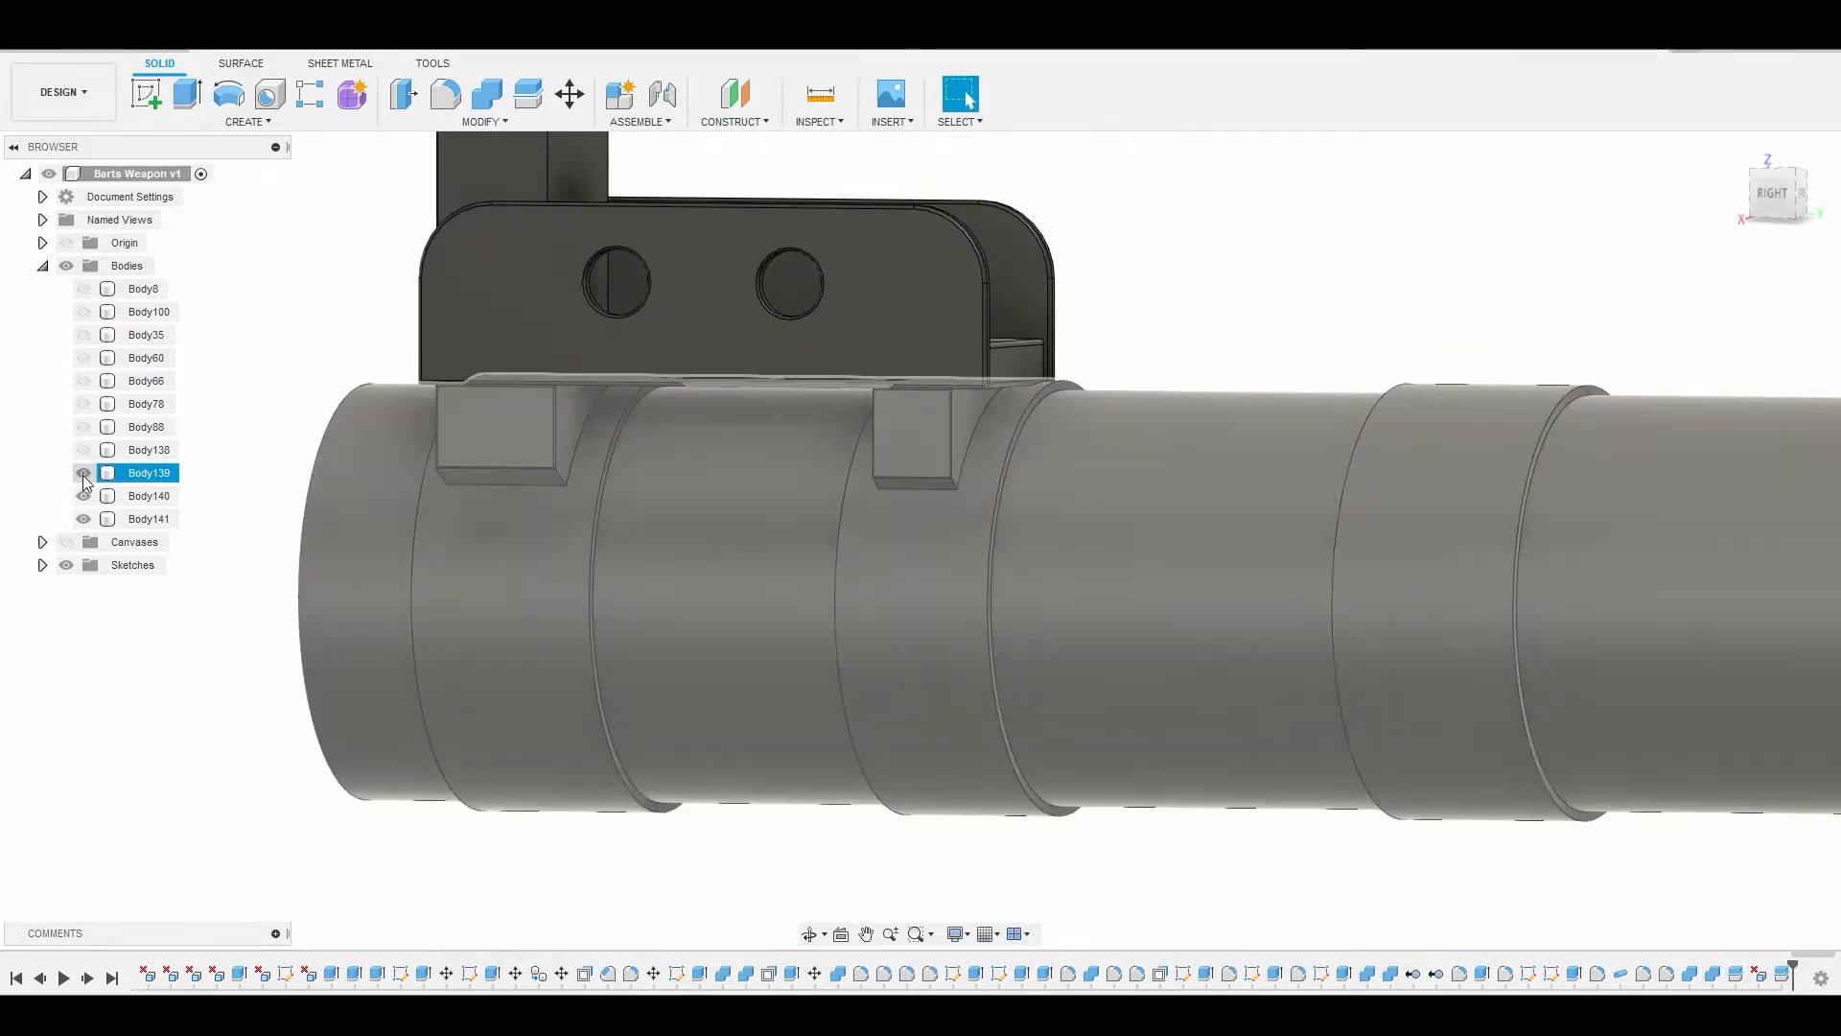
# - Hide Body140 and Body139 in turn to identify each tube piece, then show all three again
pyautogui.click(83, 480)
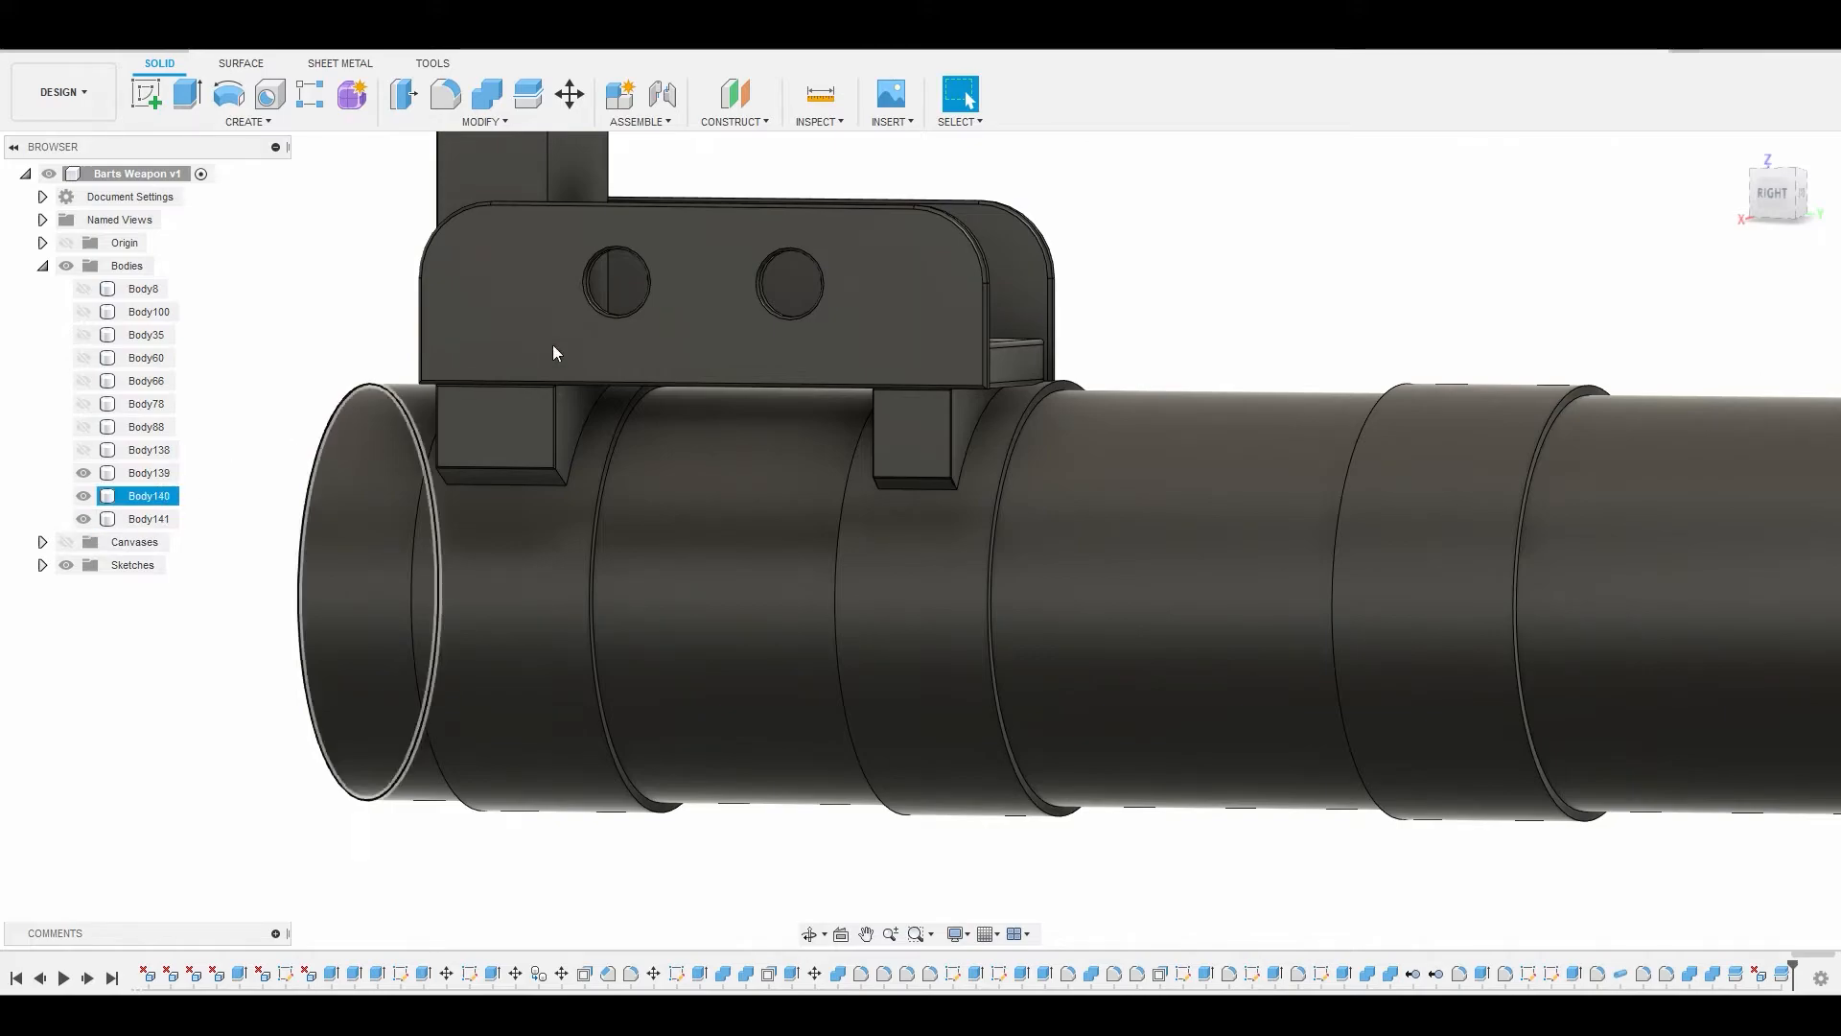
pyautogui.click(83, 495)
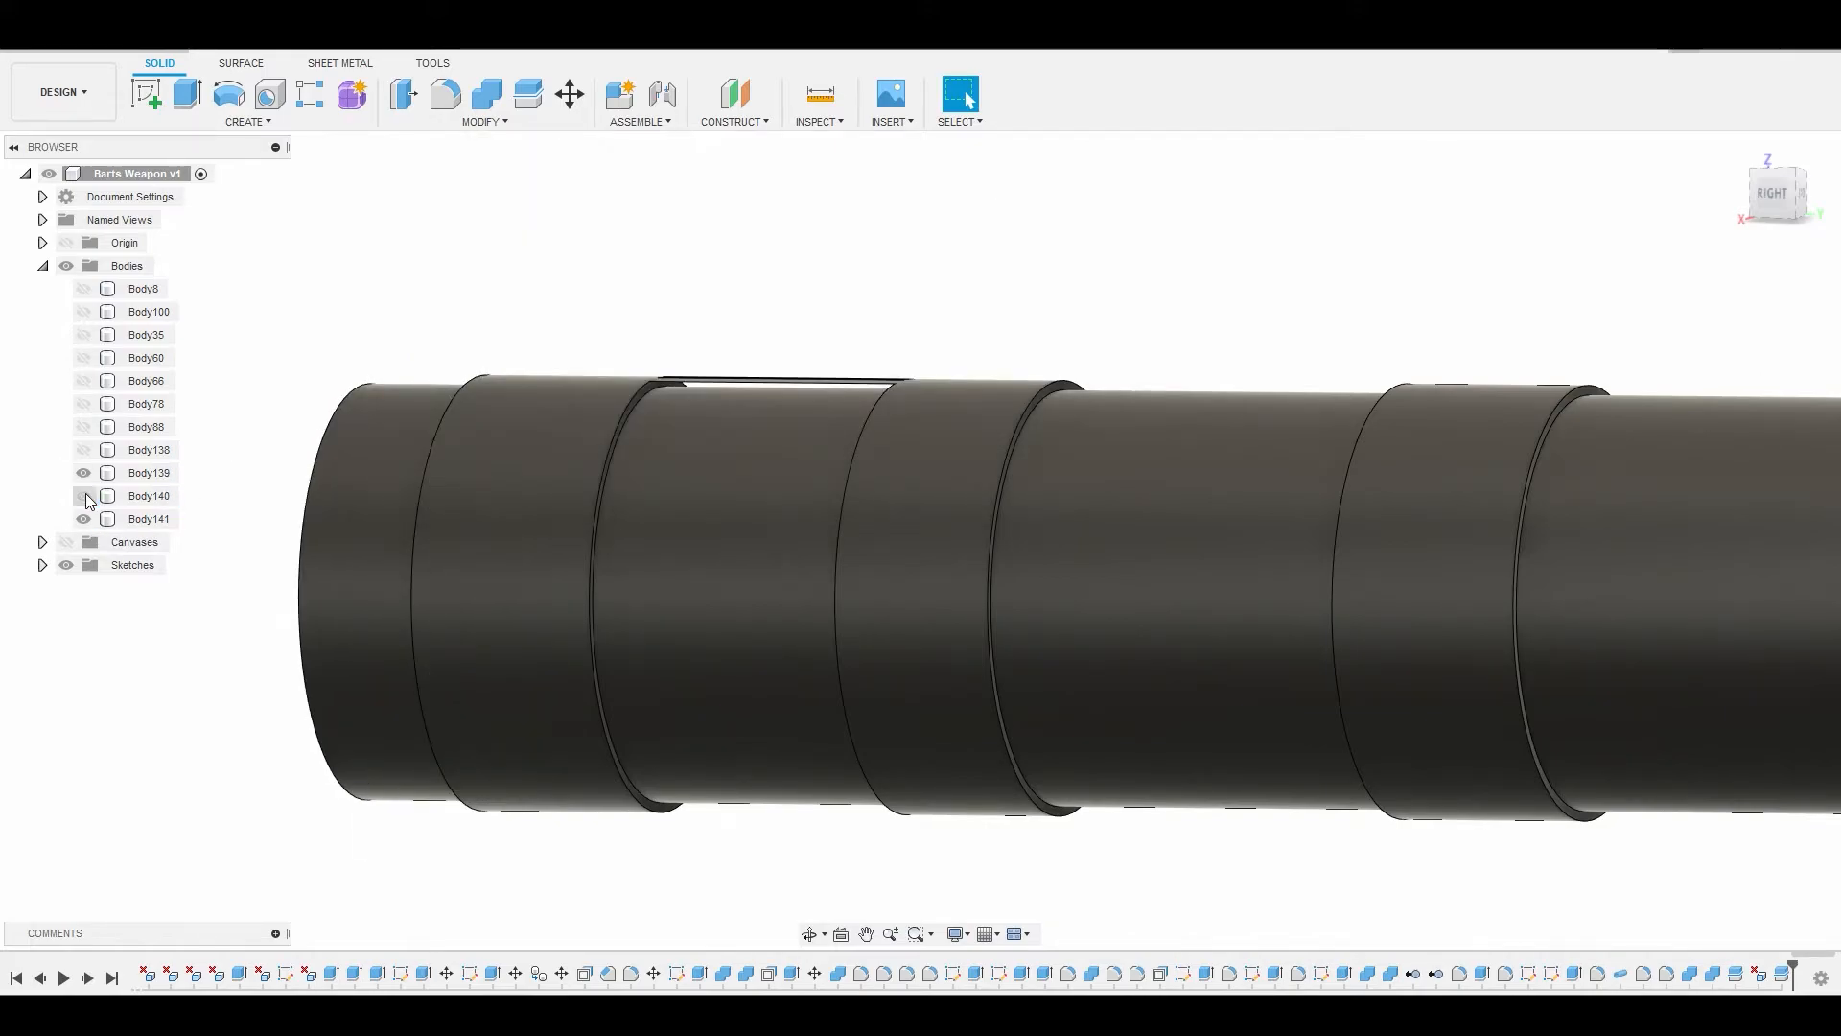
pyautogui.click(148, 472)
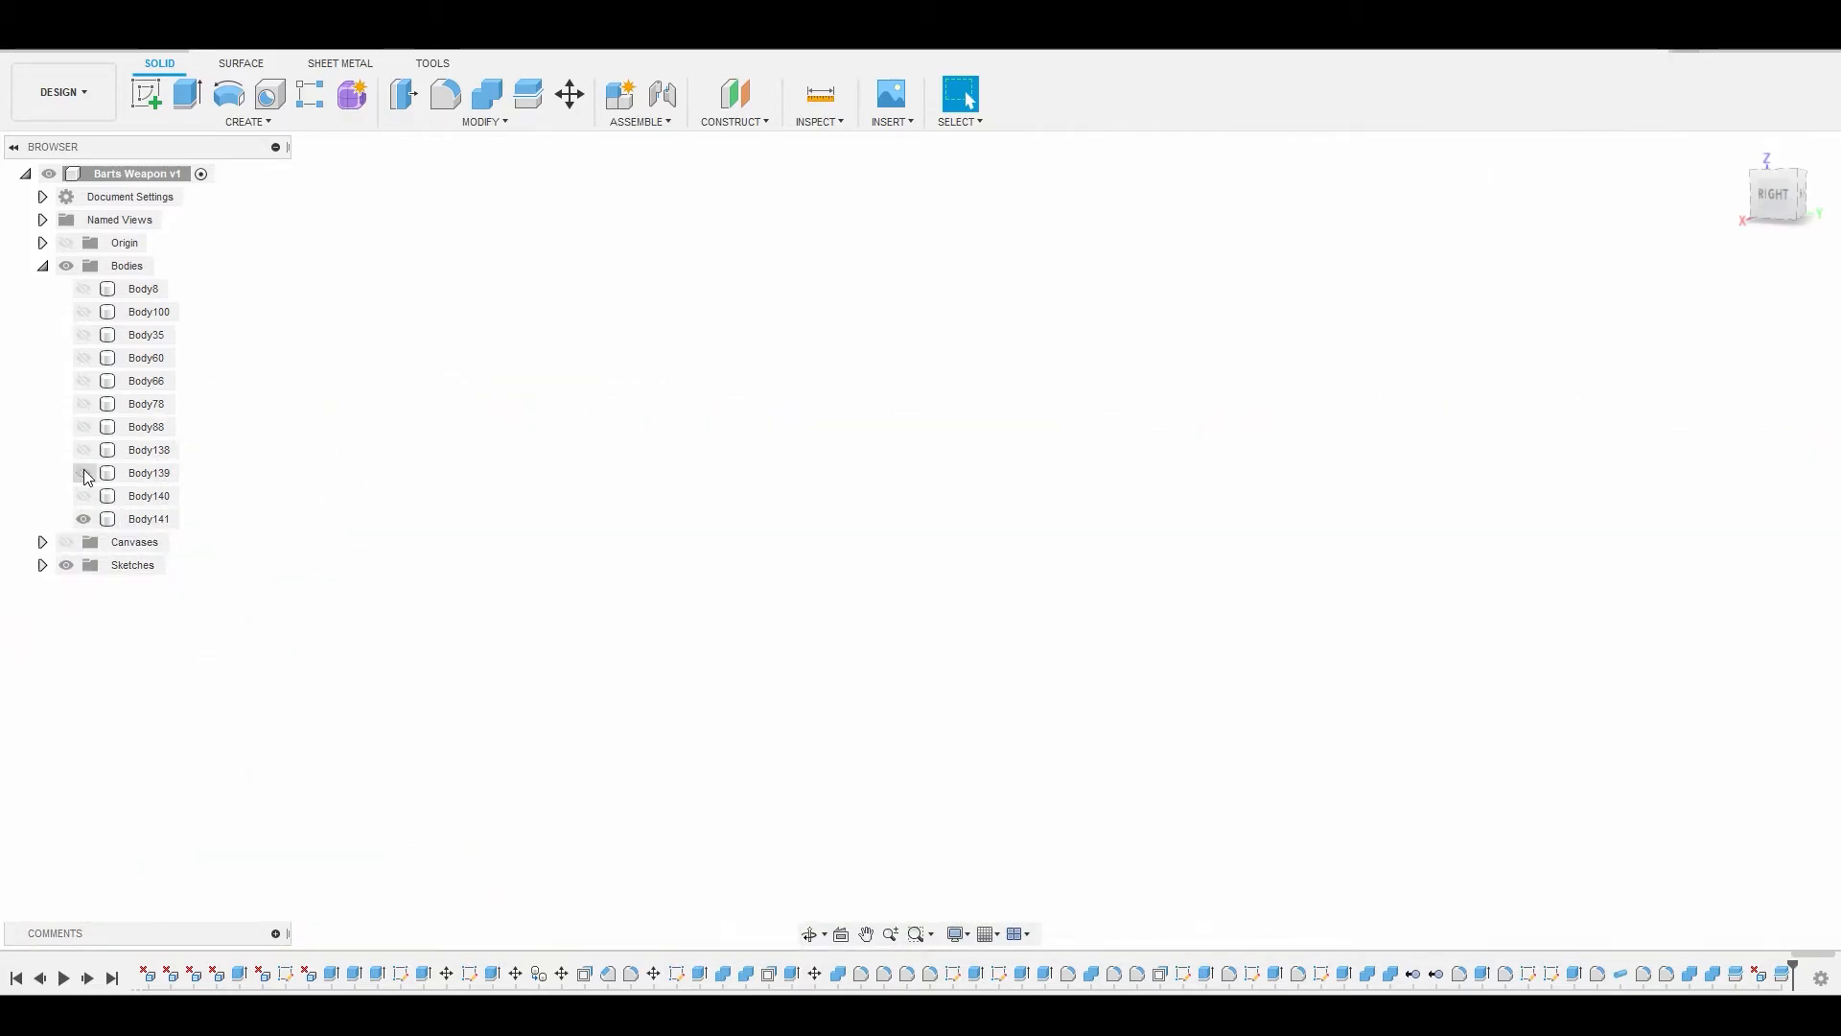
pyautogui.click(82, 472)
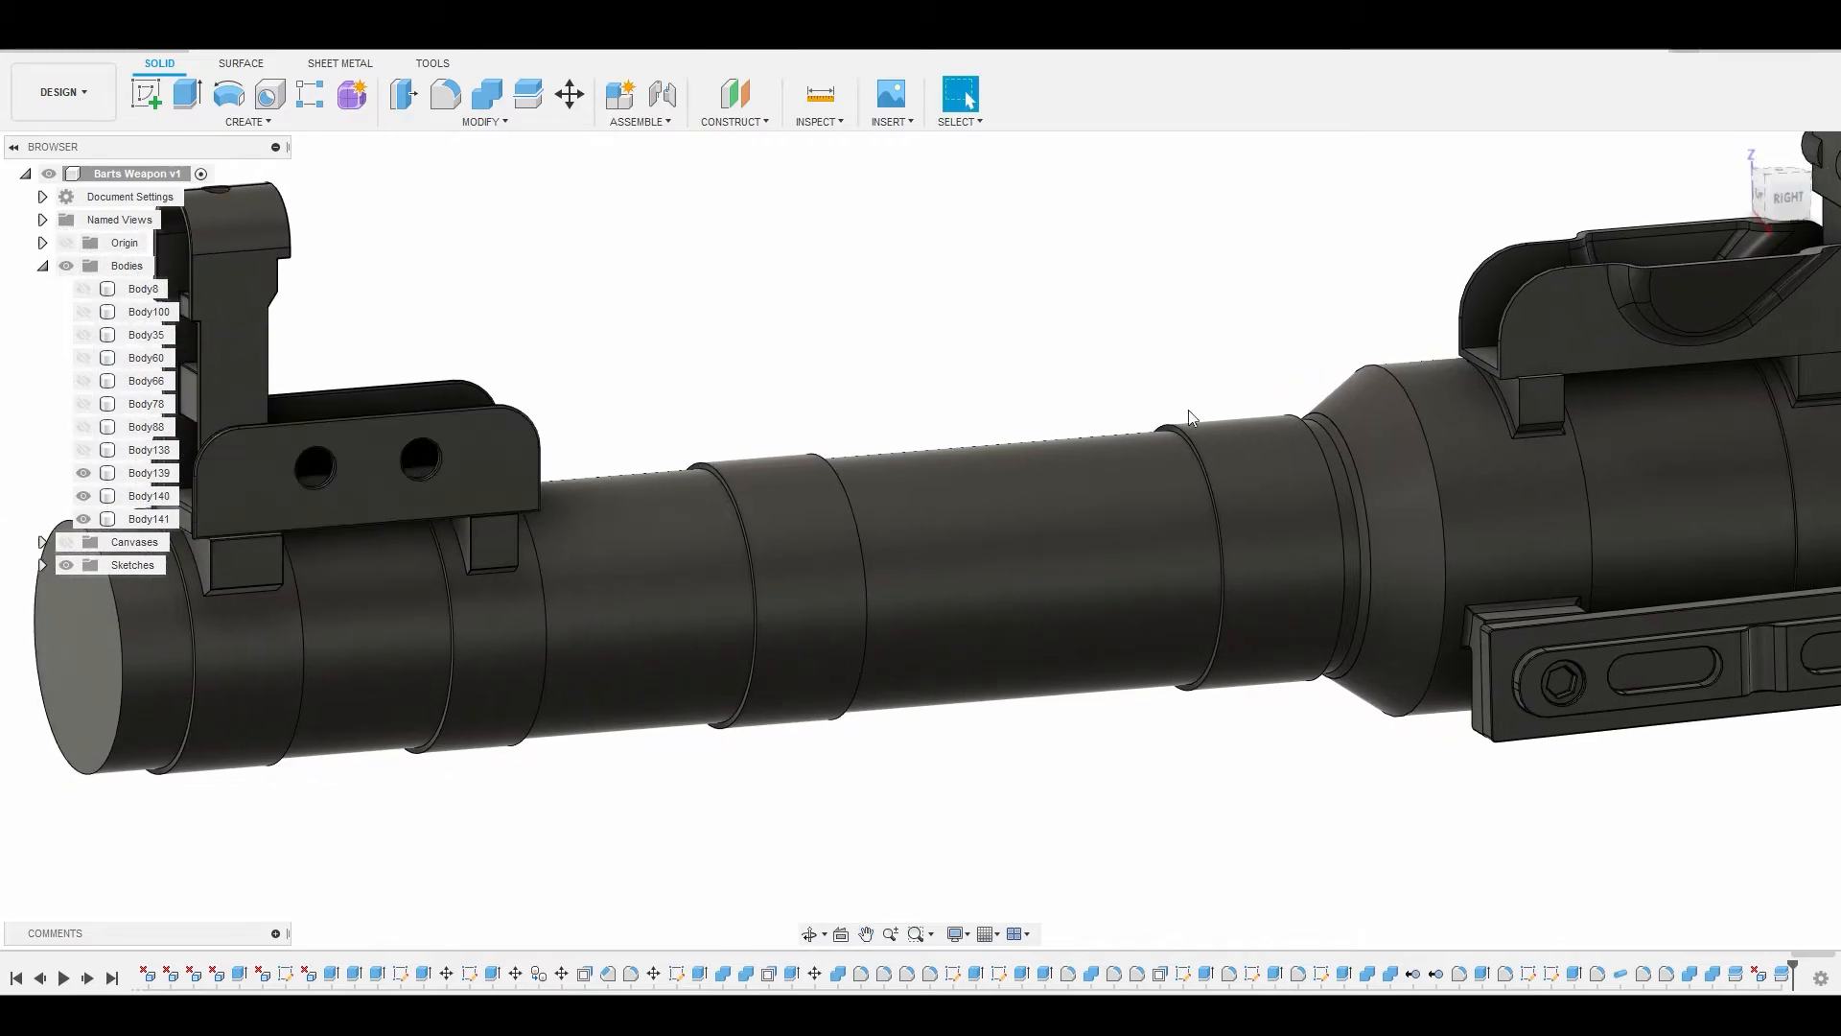
pyautogui.click(1523, 426)
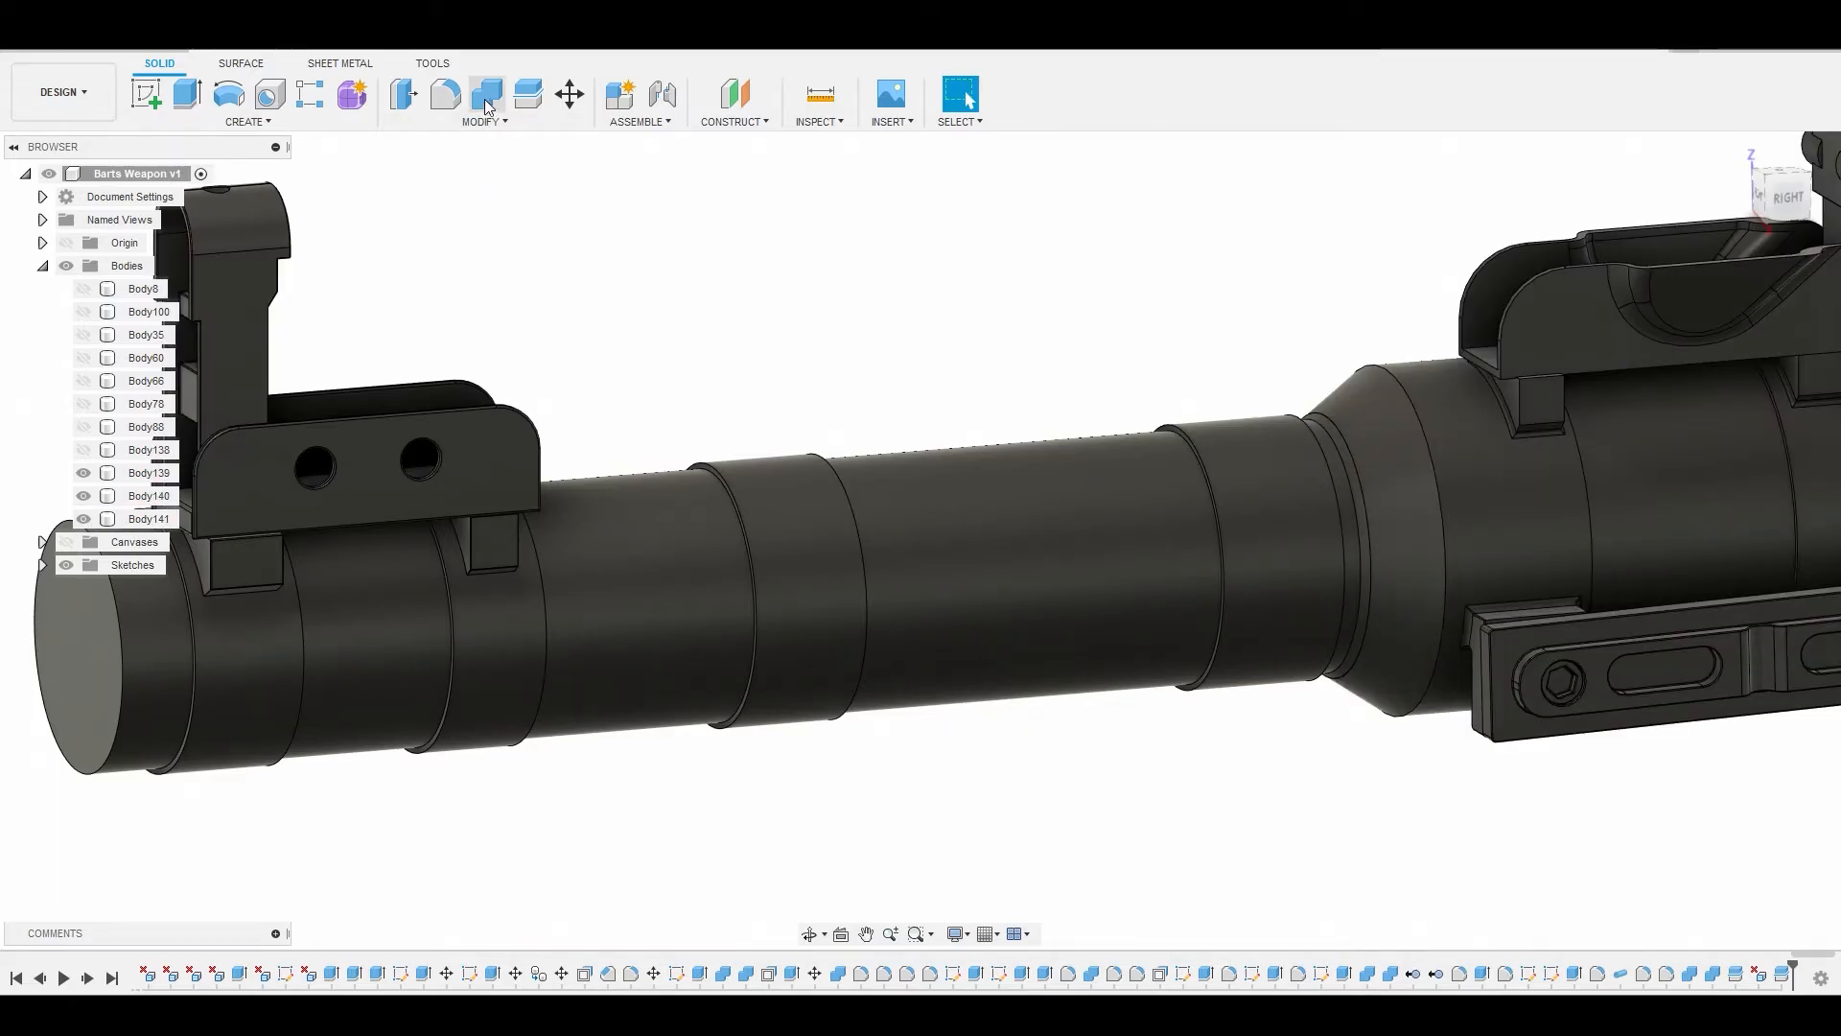
# - Join Body141 back into Body139 with Combine, leaving Body139 and Body140, and zoom to the sight-post ring
pyautogui.click(483, 94)
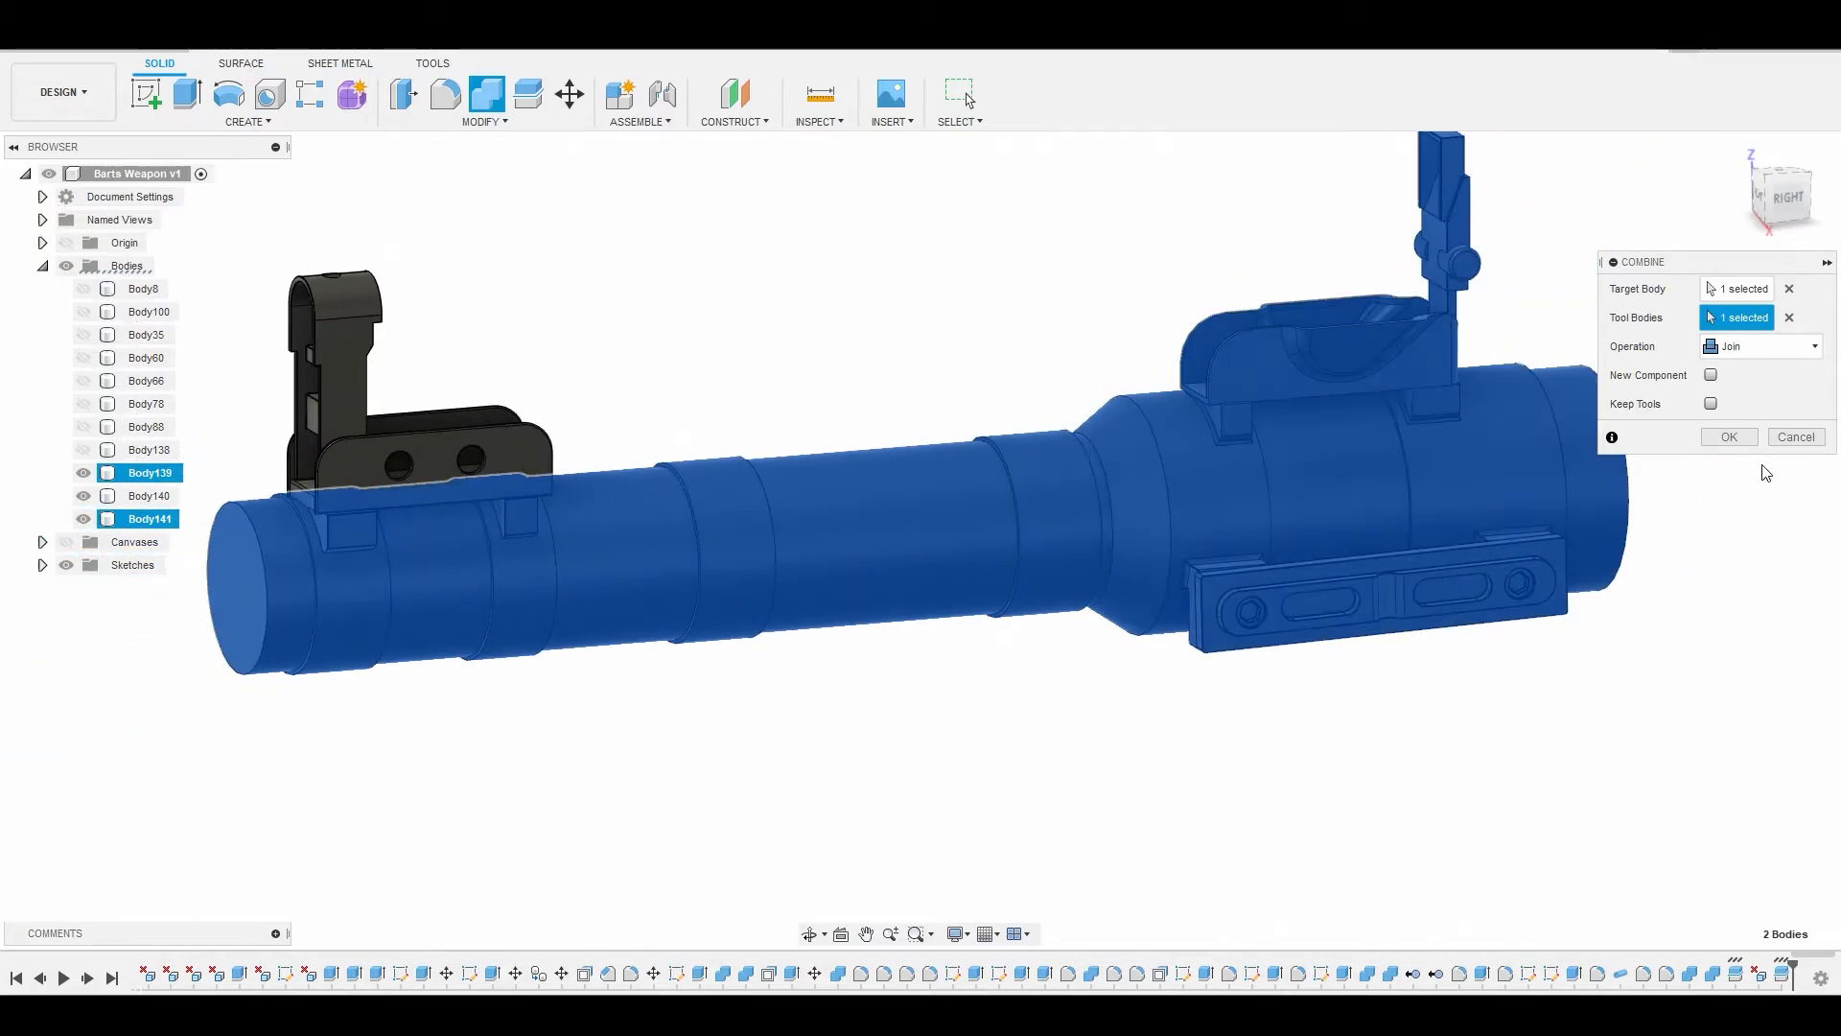
pyautogui.click(1726, 435)
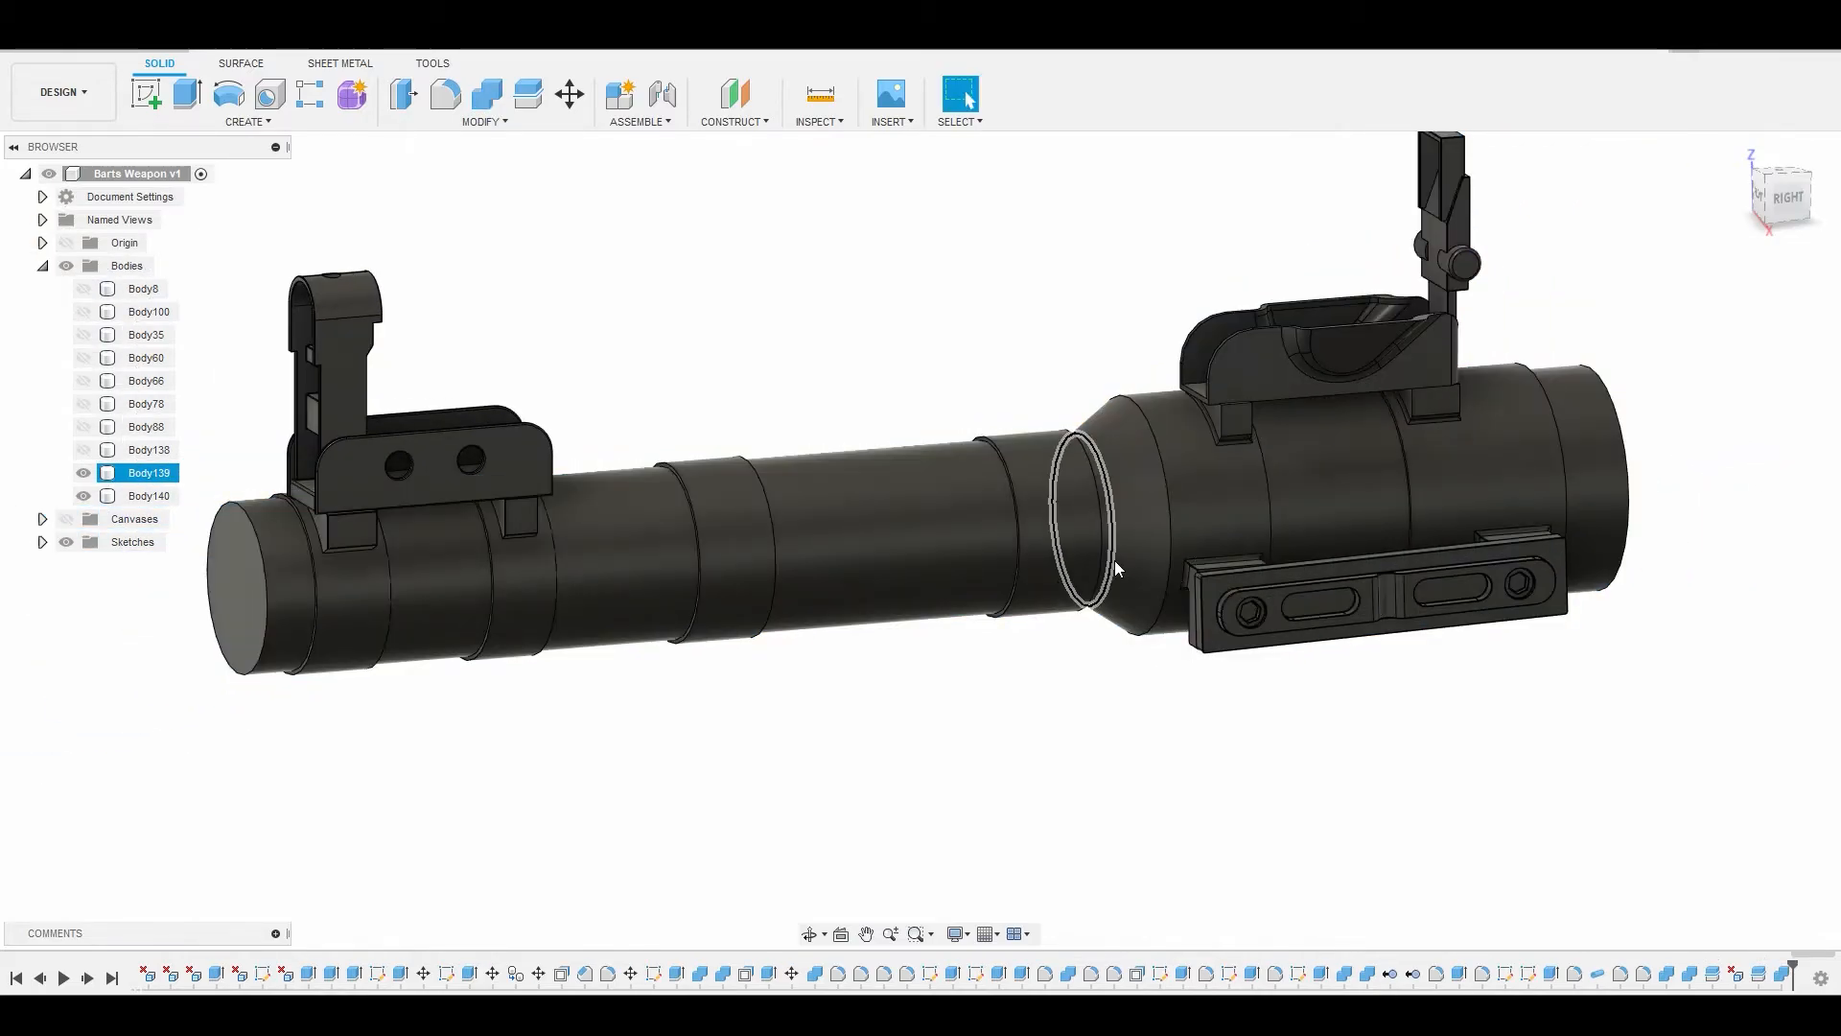
pyautogui.moveTo(1116, 569); pyautogui.dragTo(1206, 670)
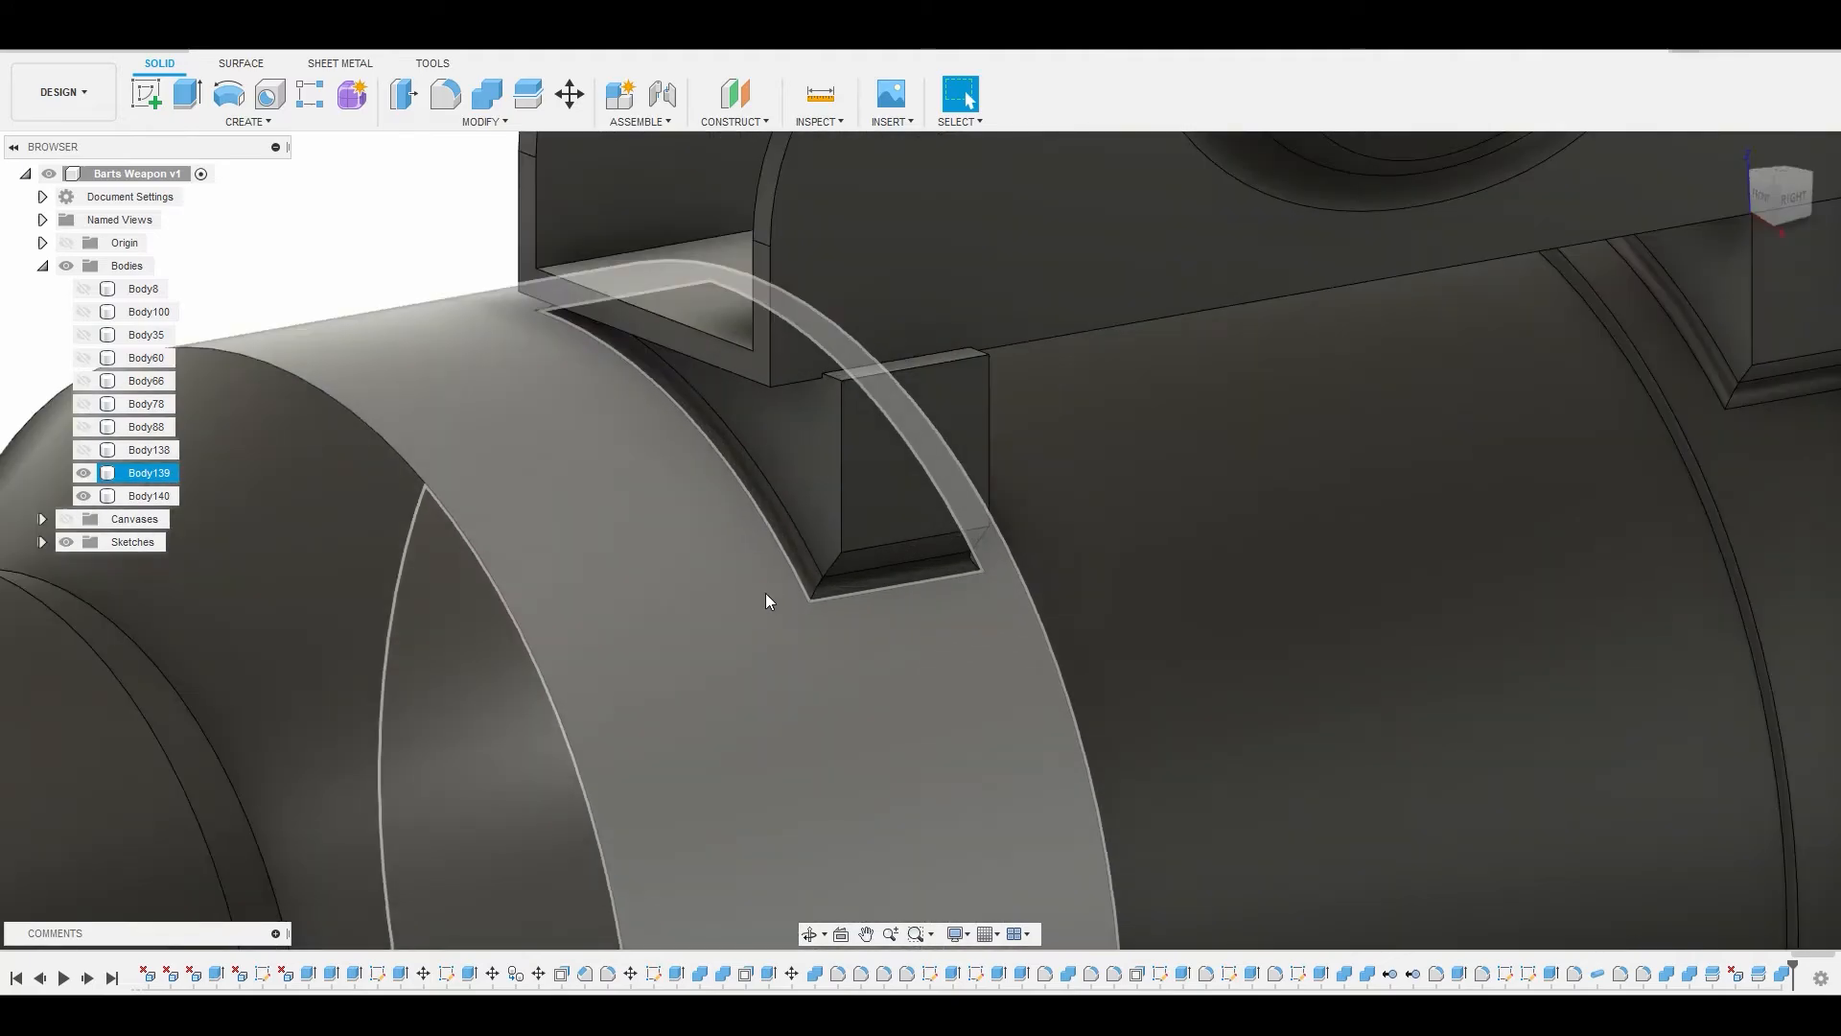
# - Select the thin gap slivers under the rear sight-post feet on Body139 and inspect them
pyautogui.click(922, 577)
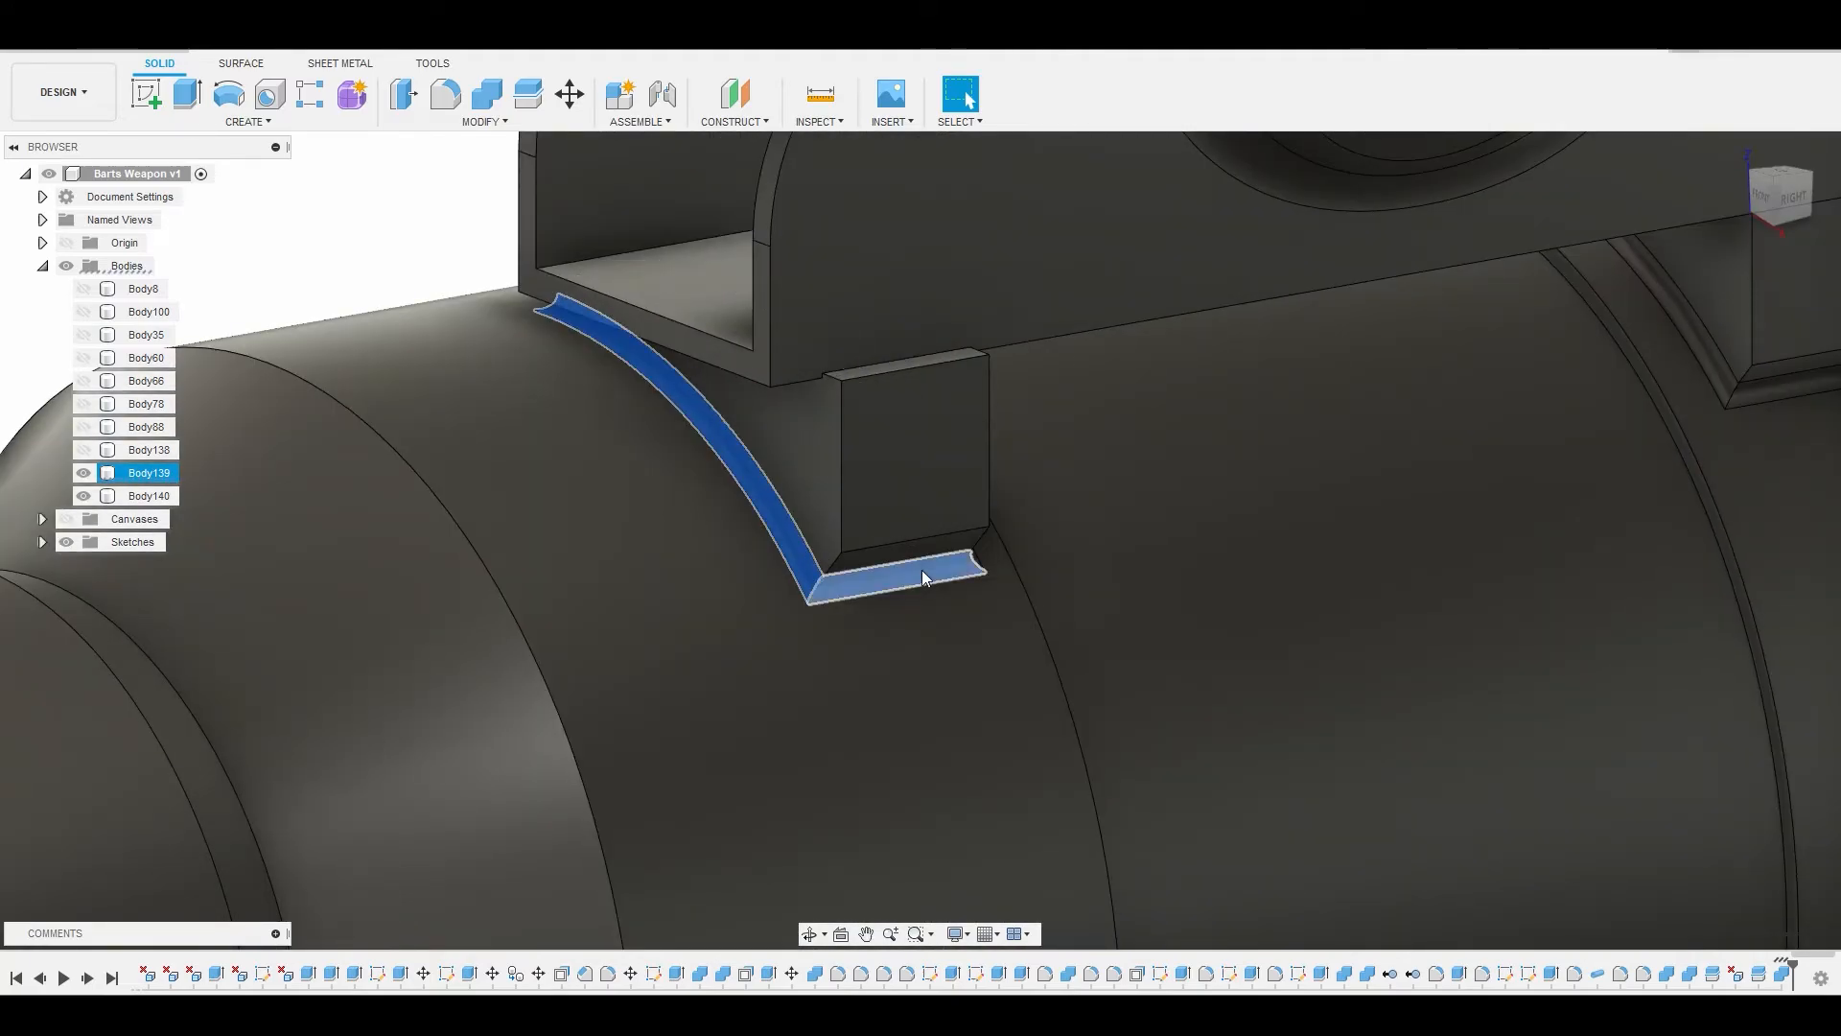
pyautogui.moveTo(928, 575); pyautogui.dragTo(1233, 575)
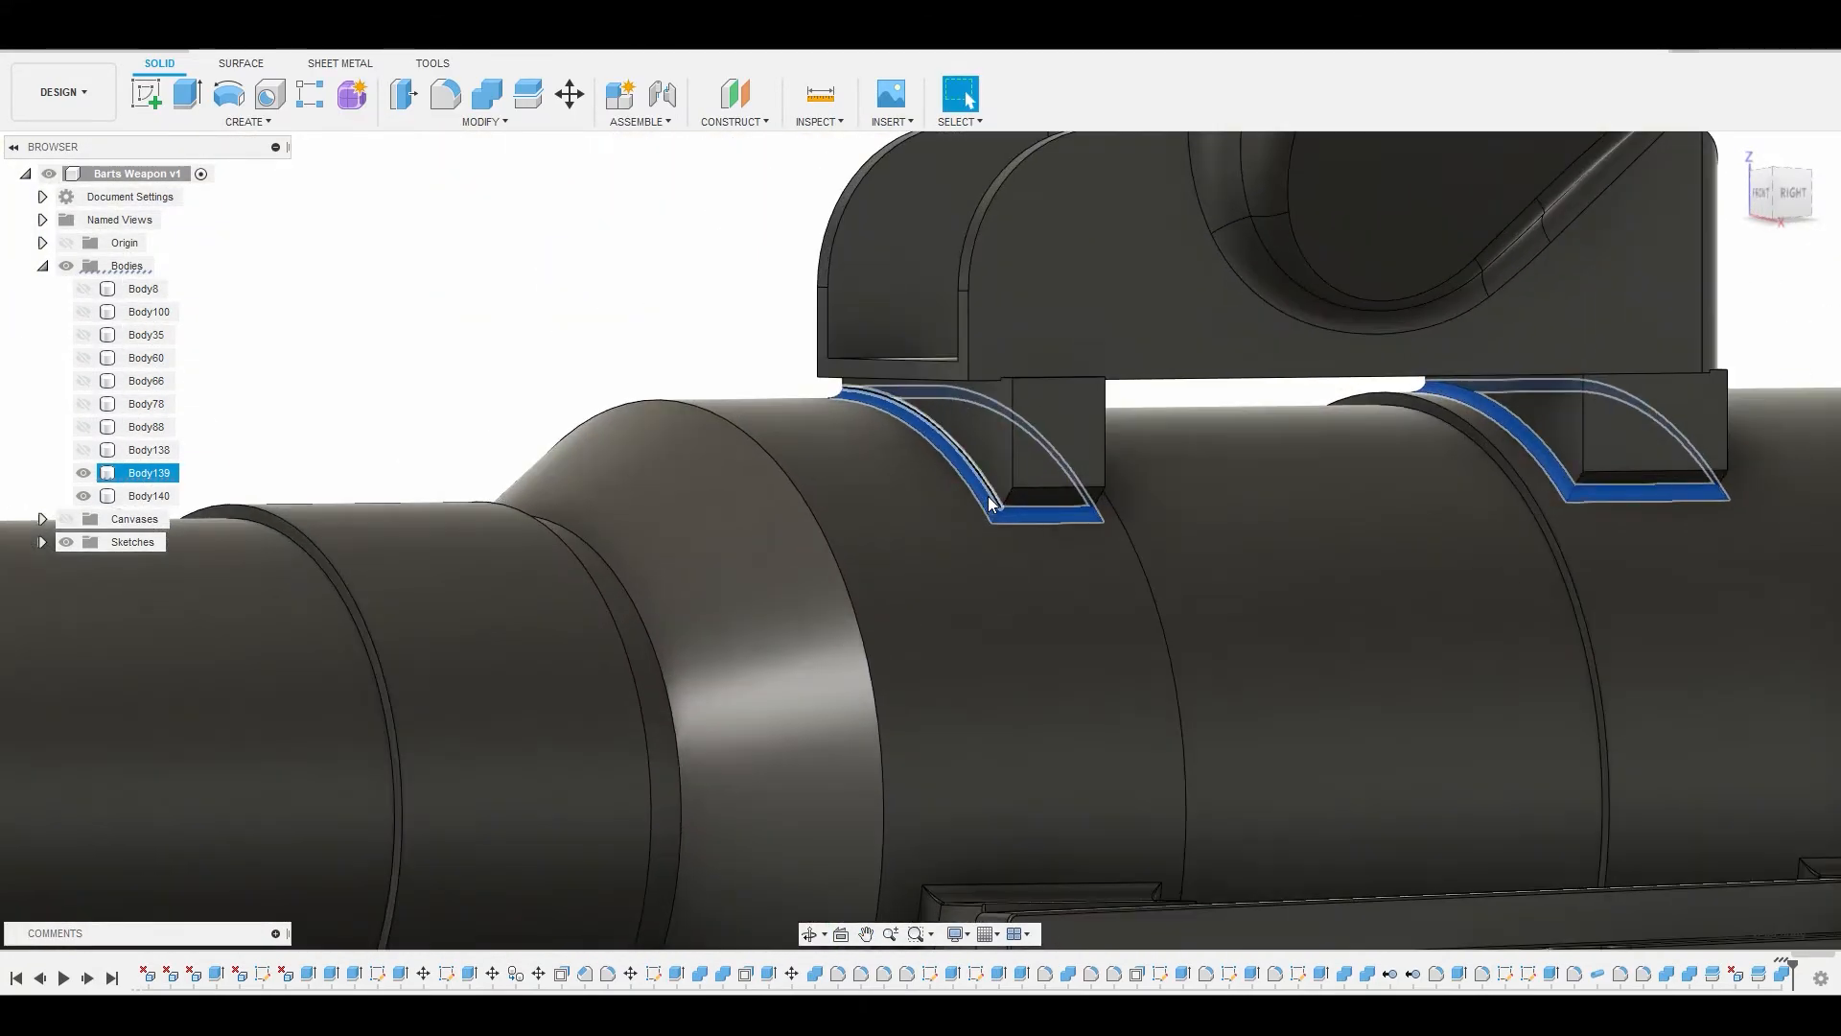
pyautogui.rightClick(990, 501)
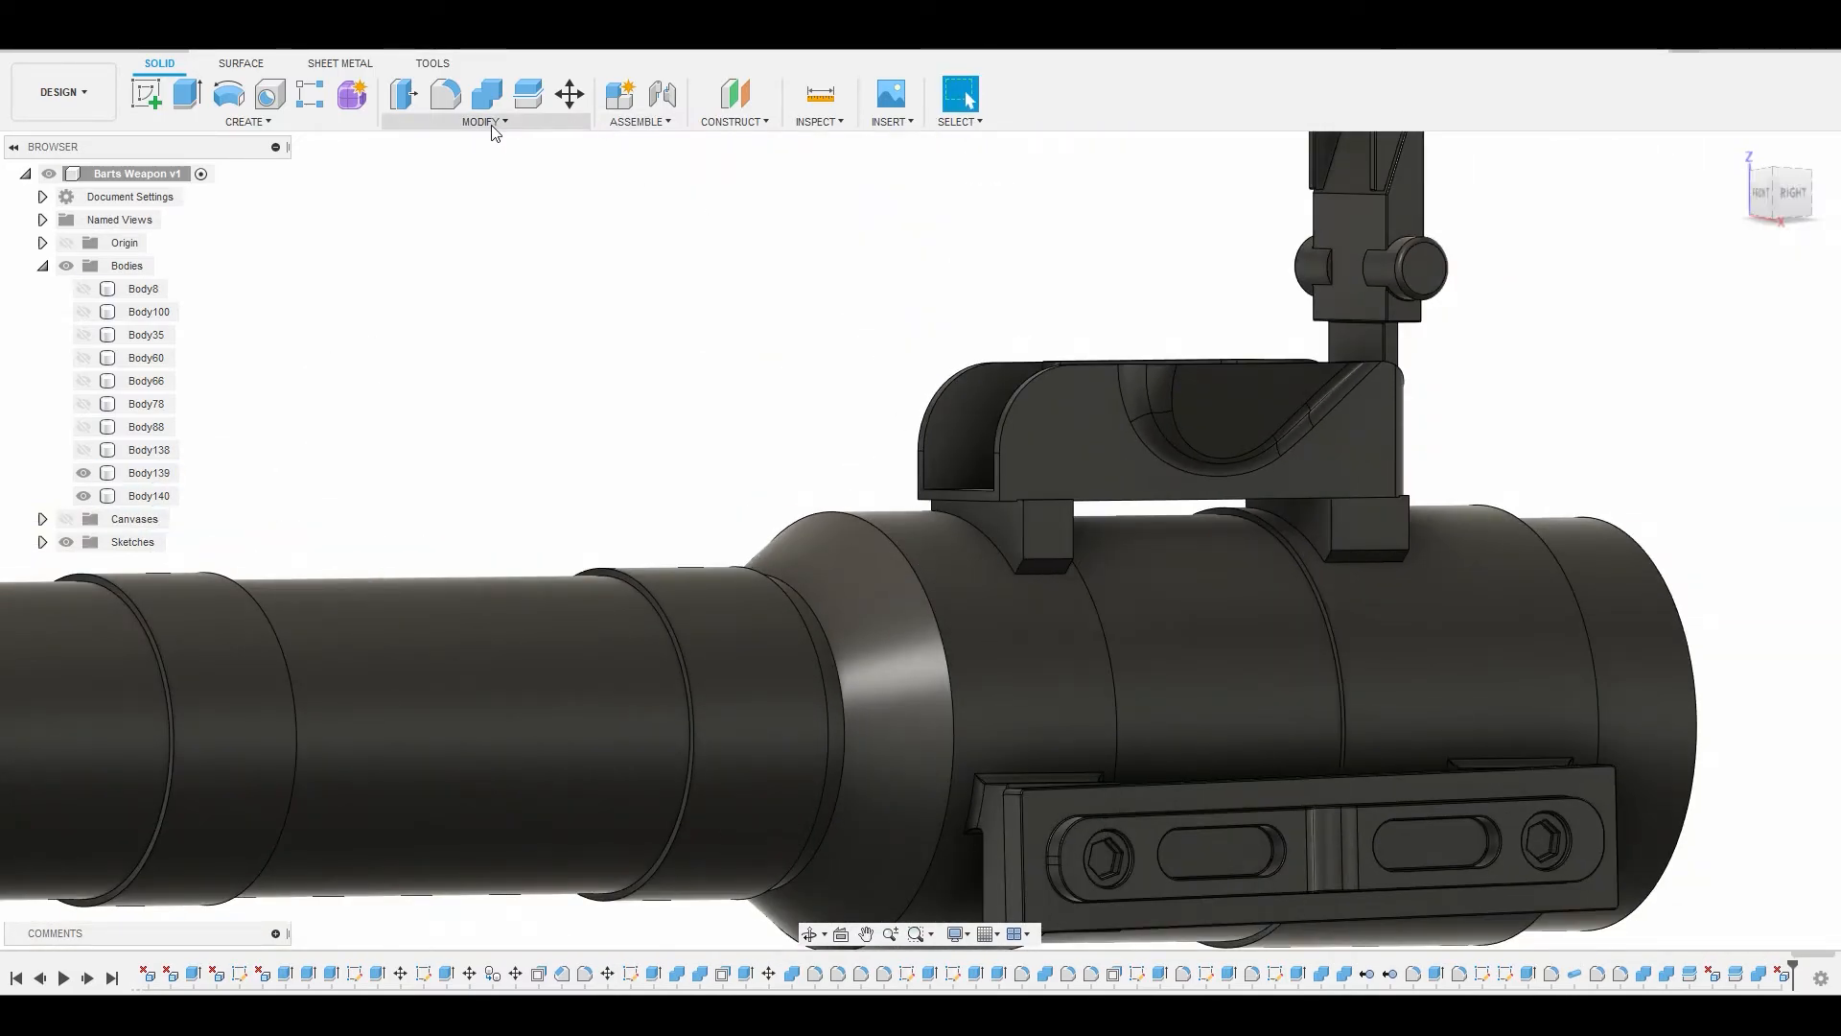
# - Split Body139 with the plane so the sight bracket becomes Body142 and Body143
pyautogui.click(527, 94)
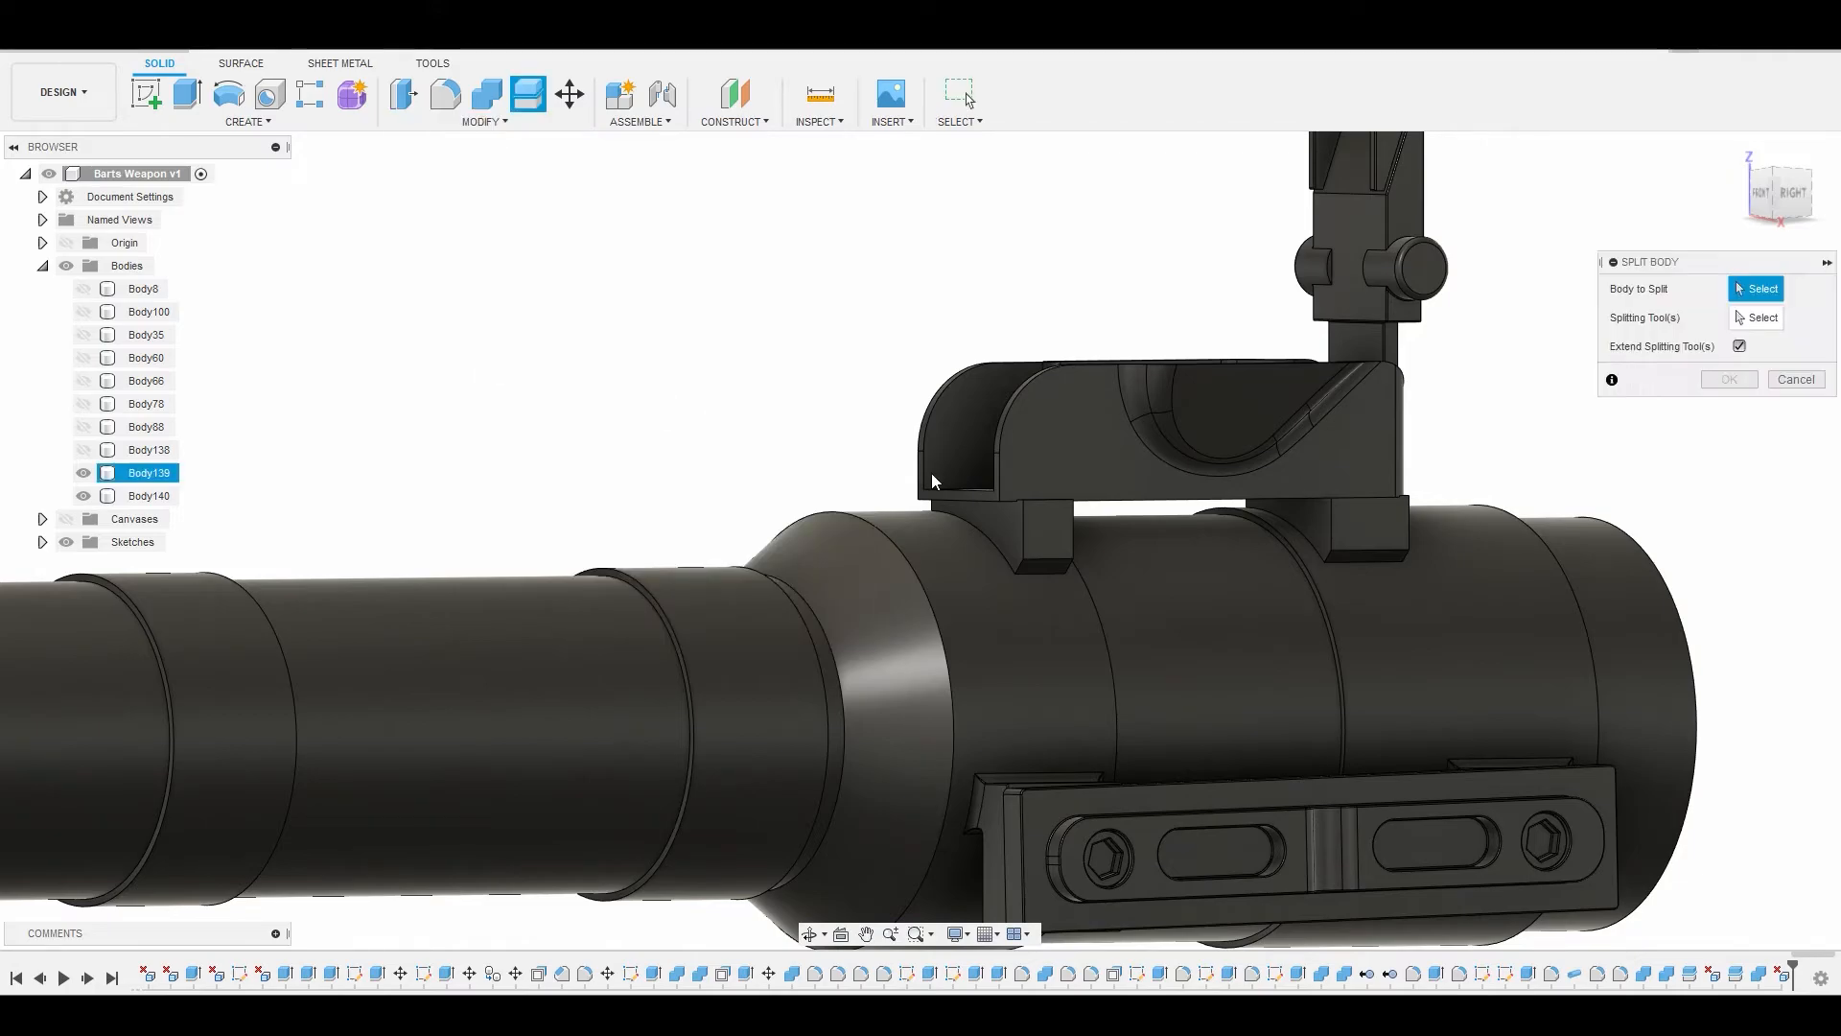
pyautogui.click(1062, 511)
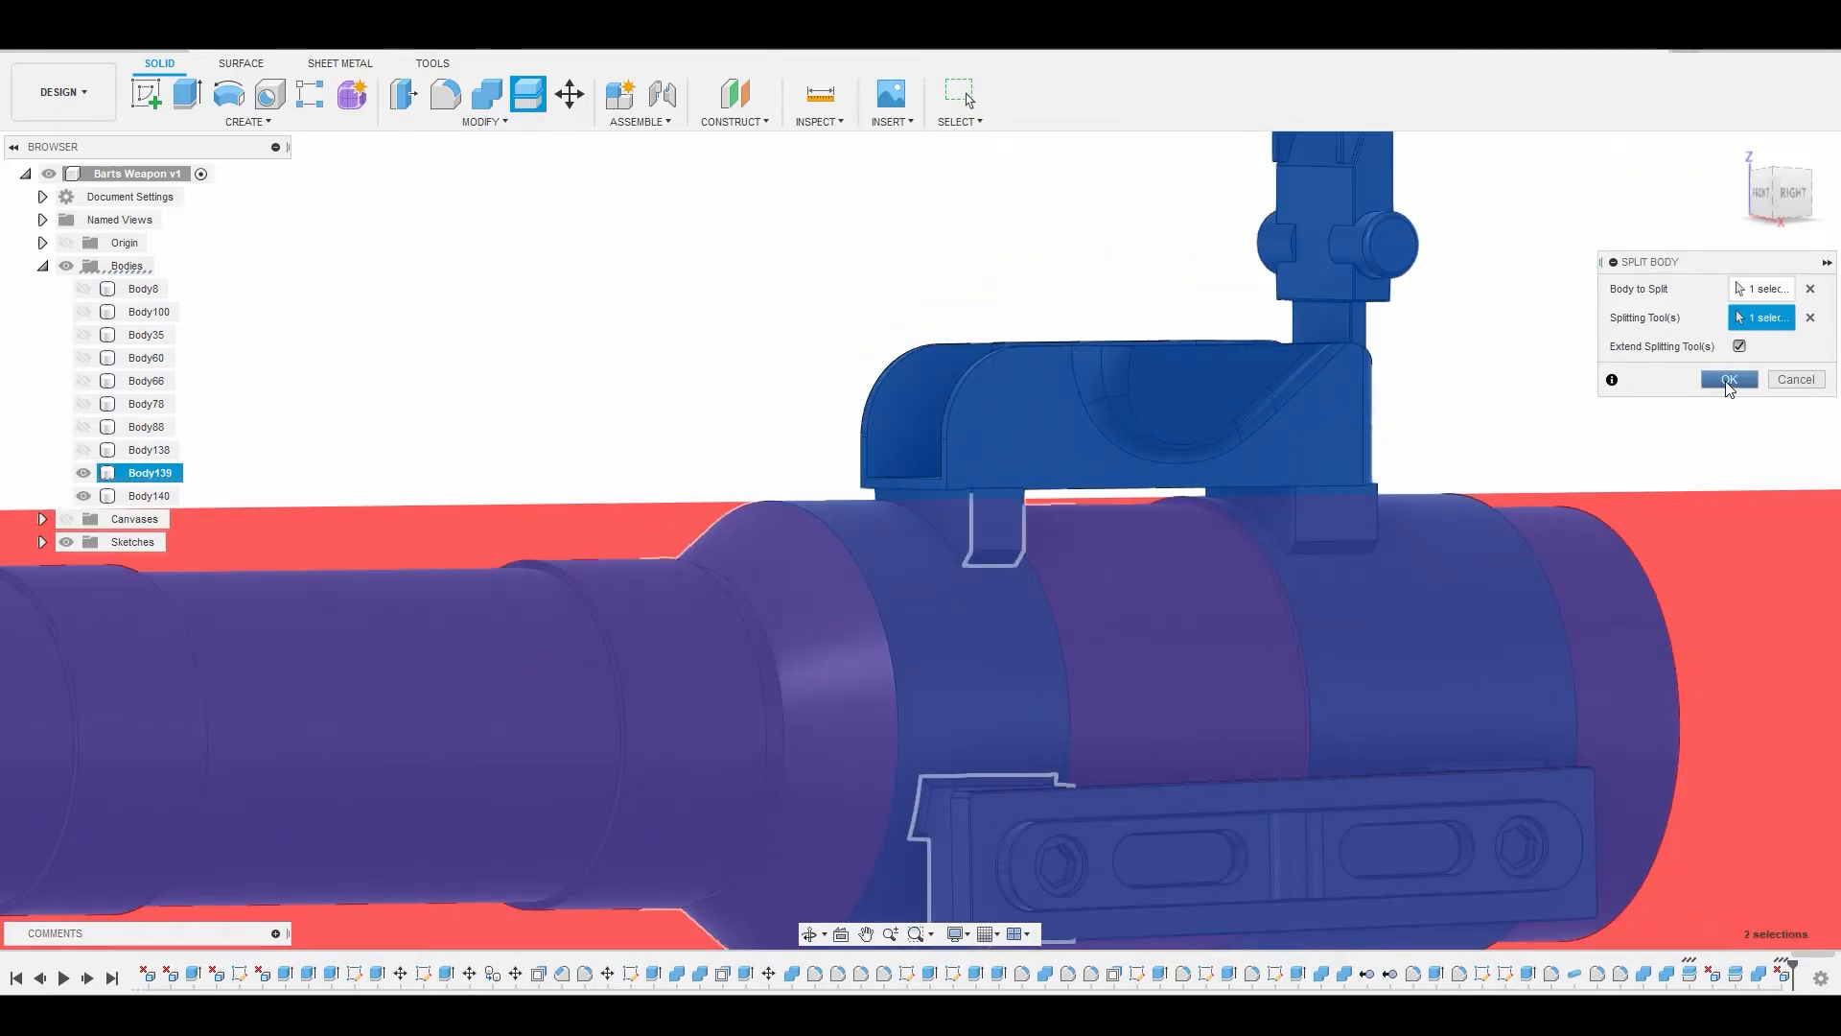
pyautogui.click(1728, 380)
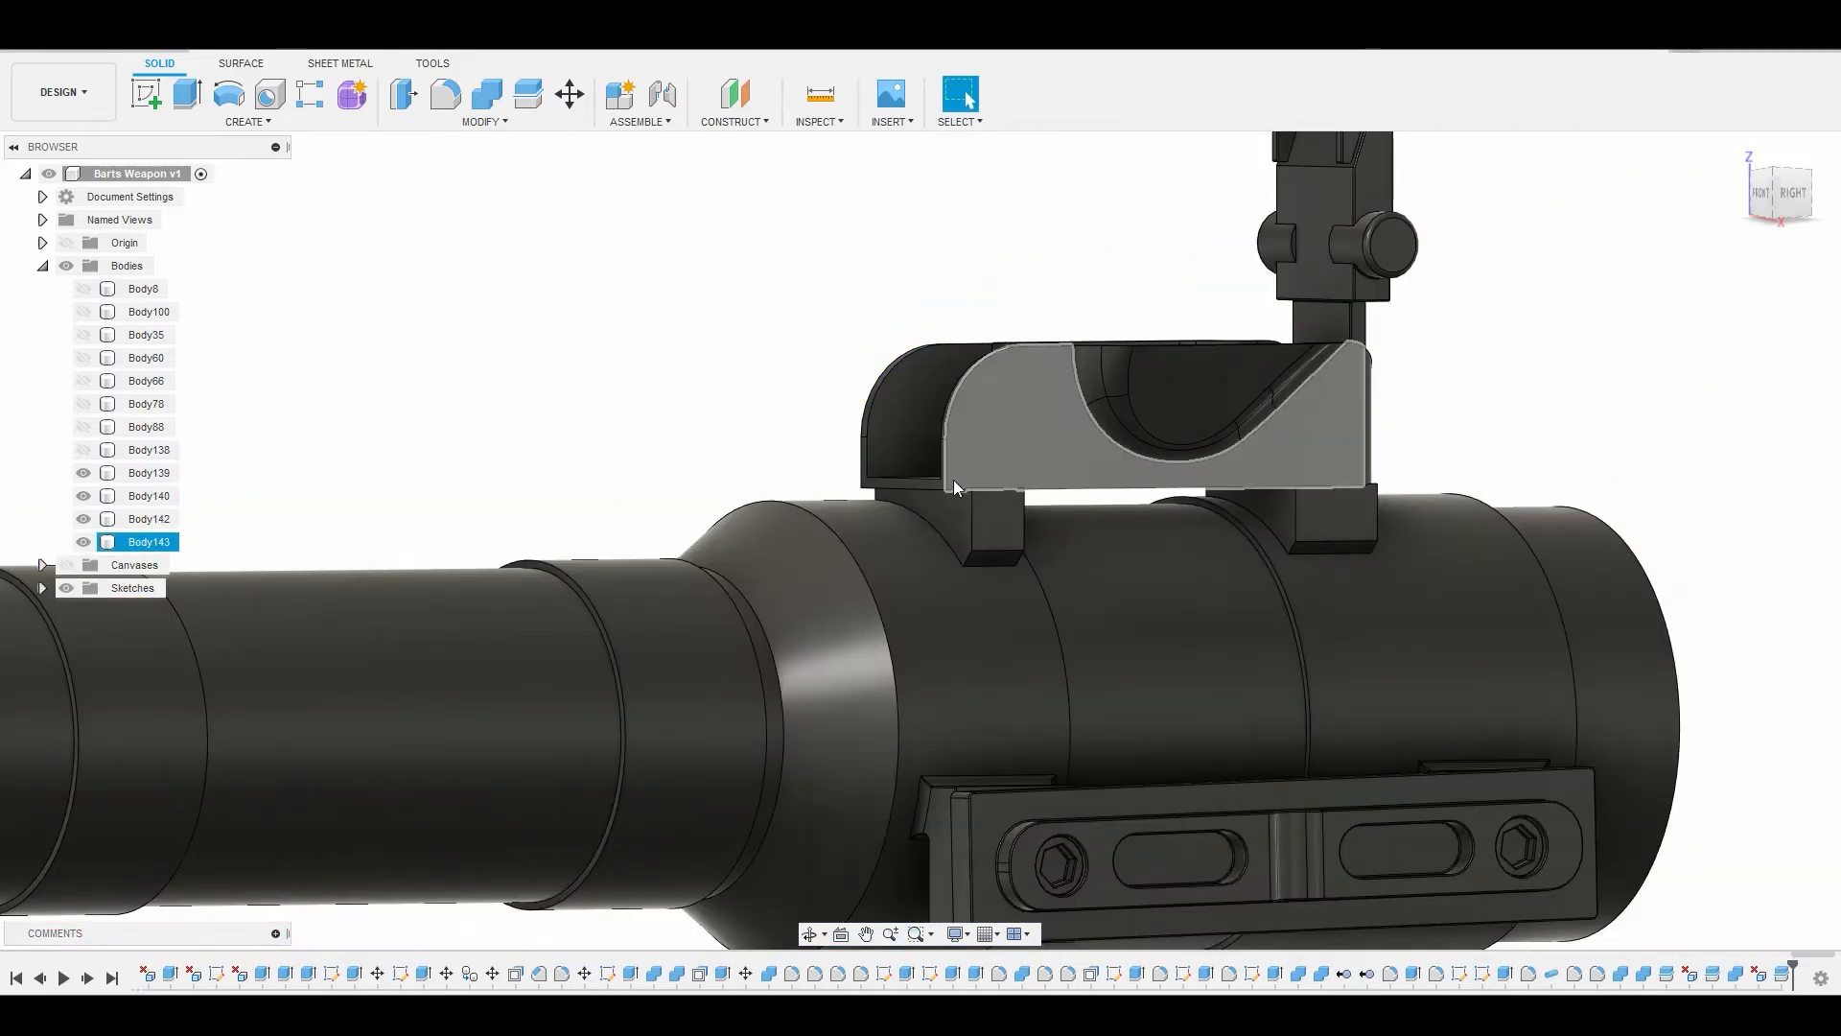
pyautogui.click(82, 540)
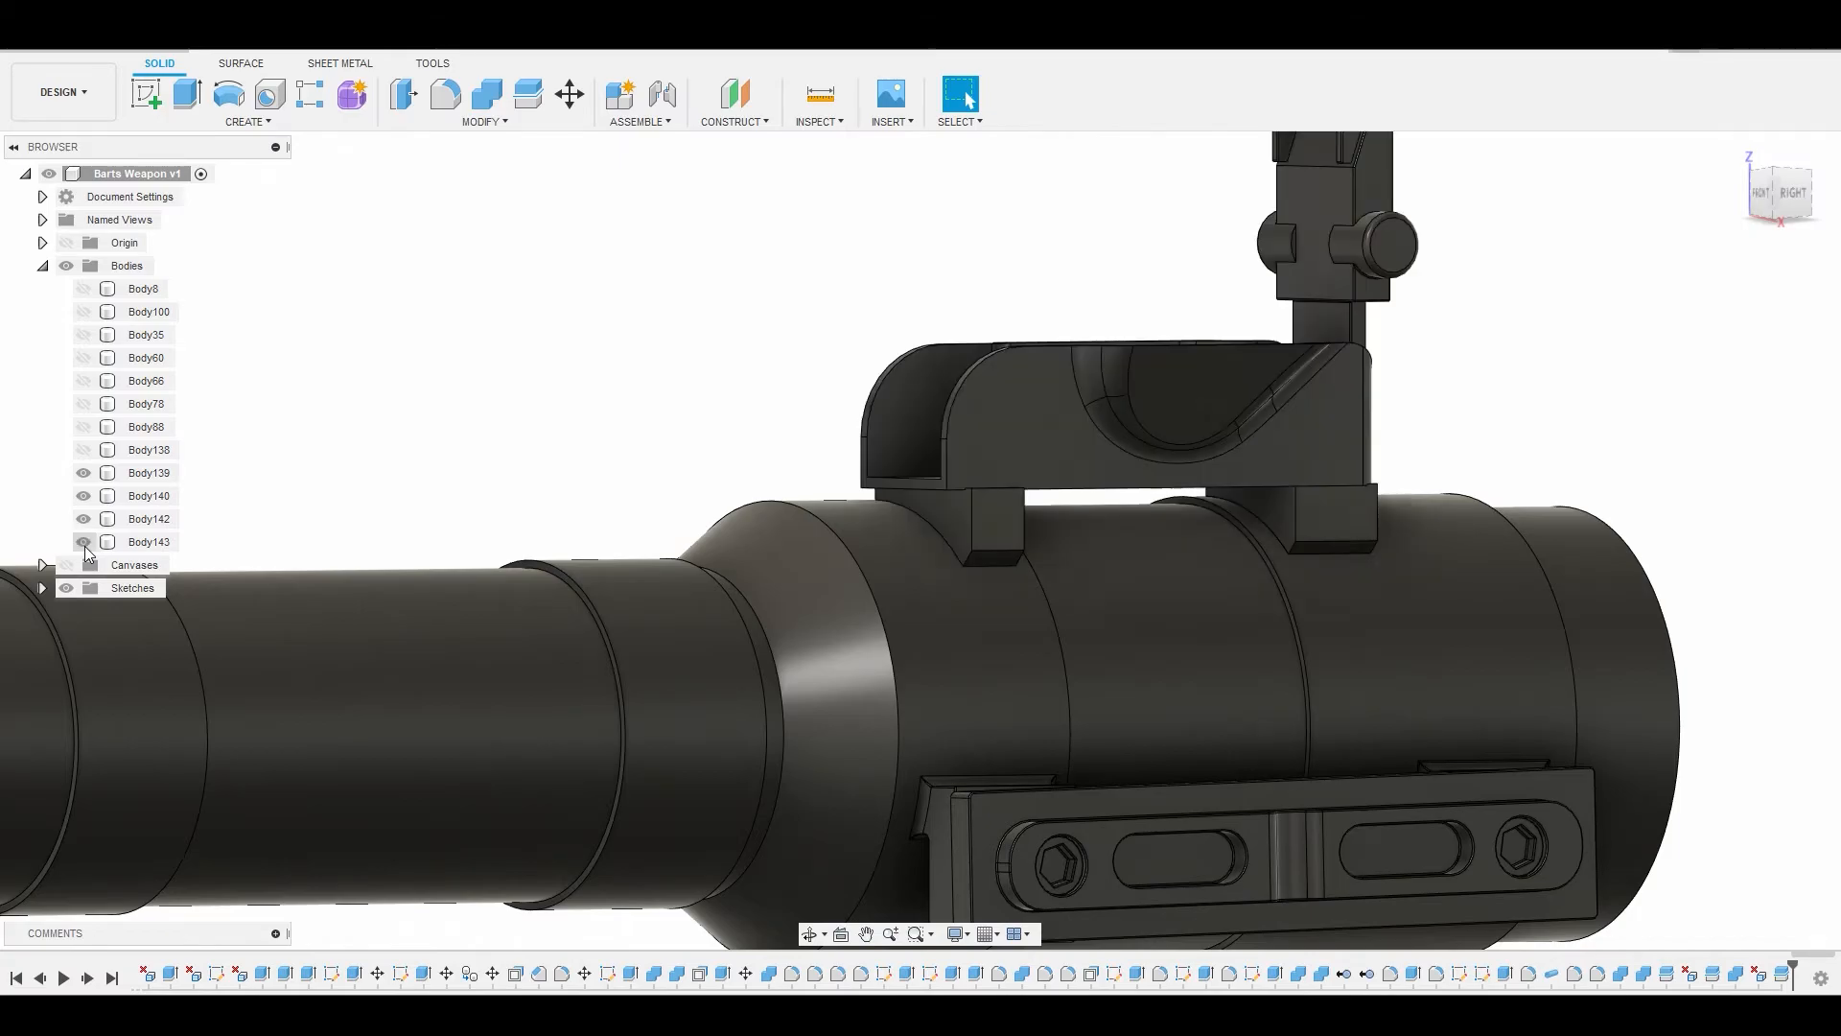
pyautogui.click(82, 541)
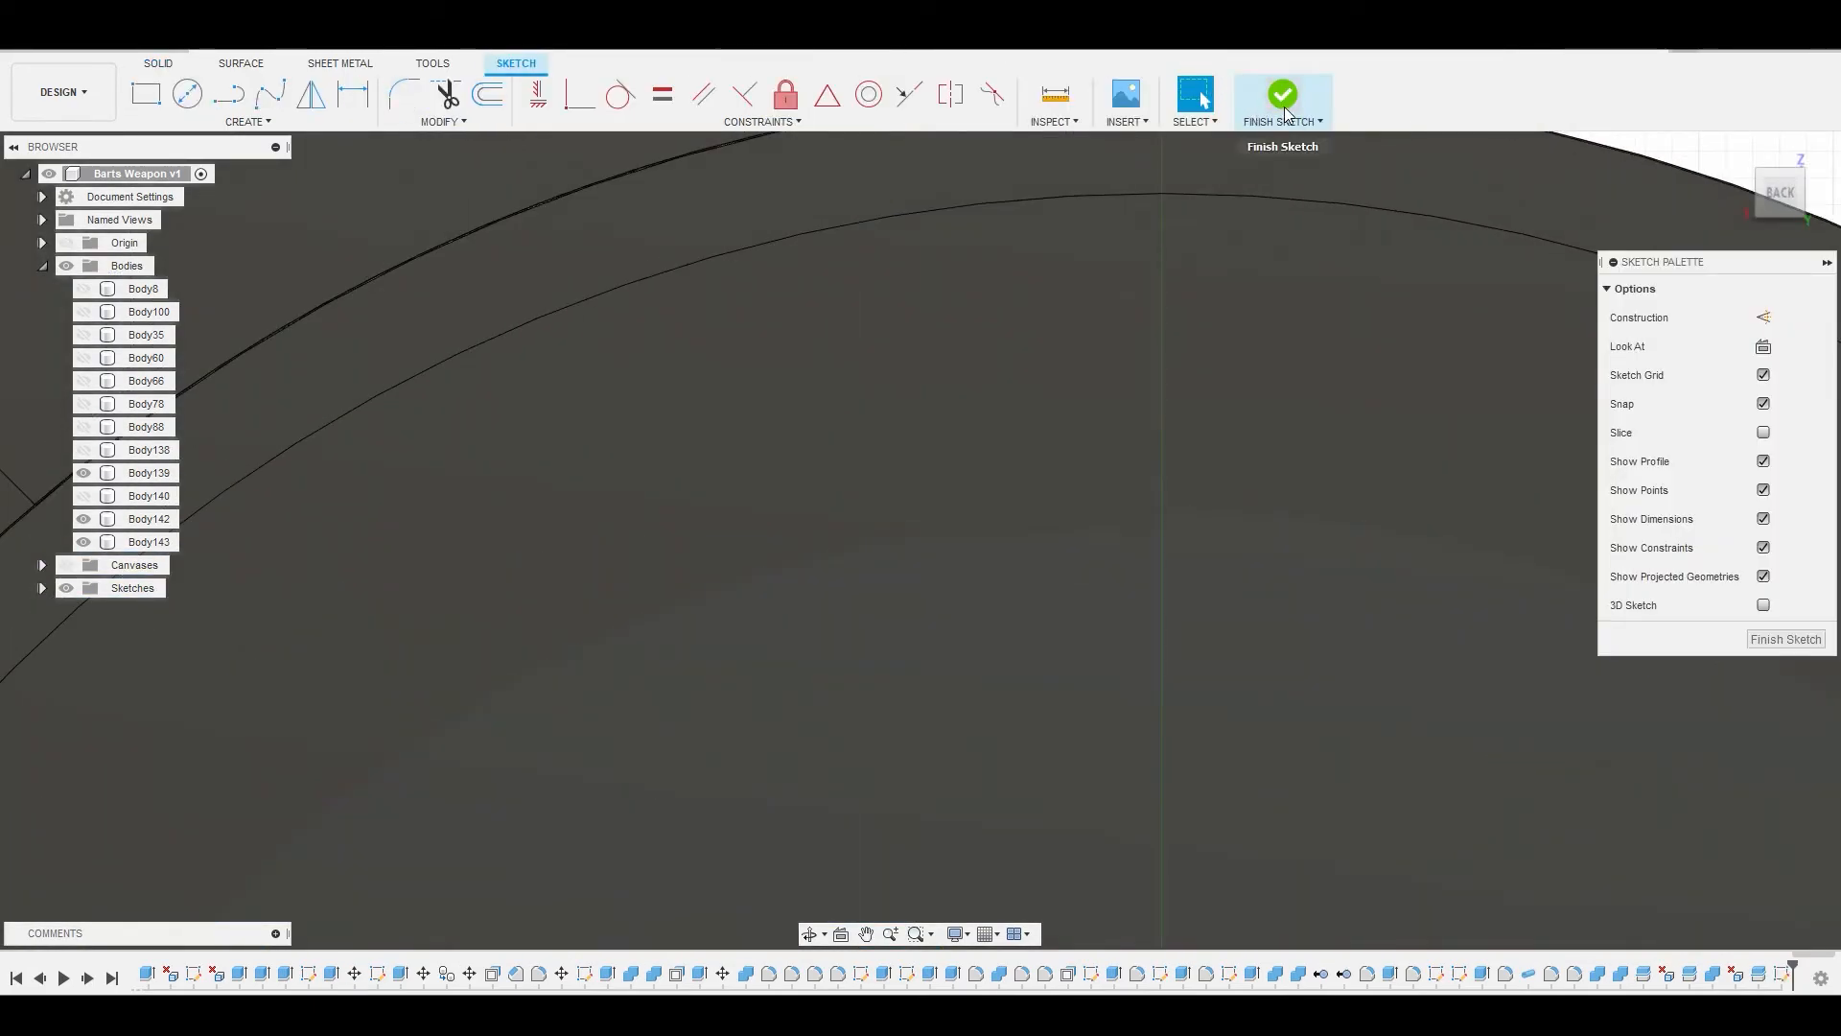
pyautogui.moveTo(1284, 100)
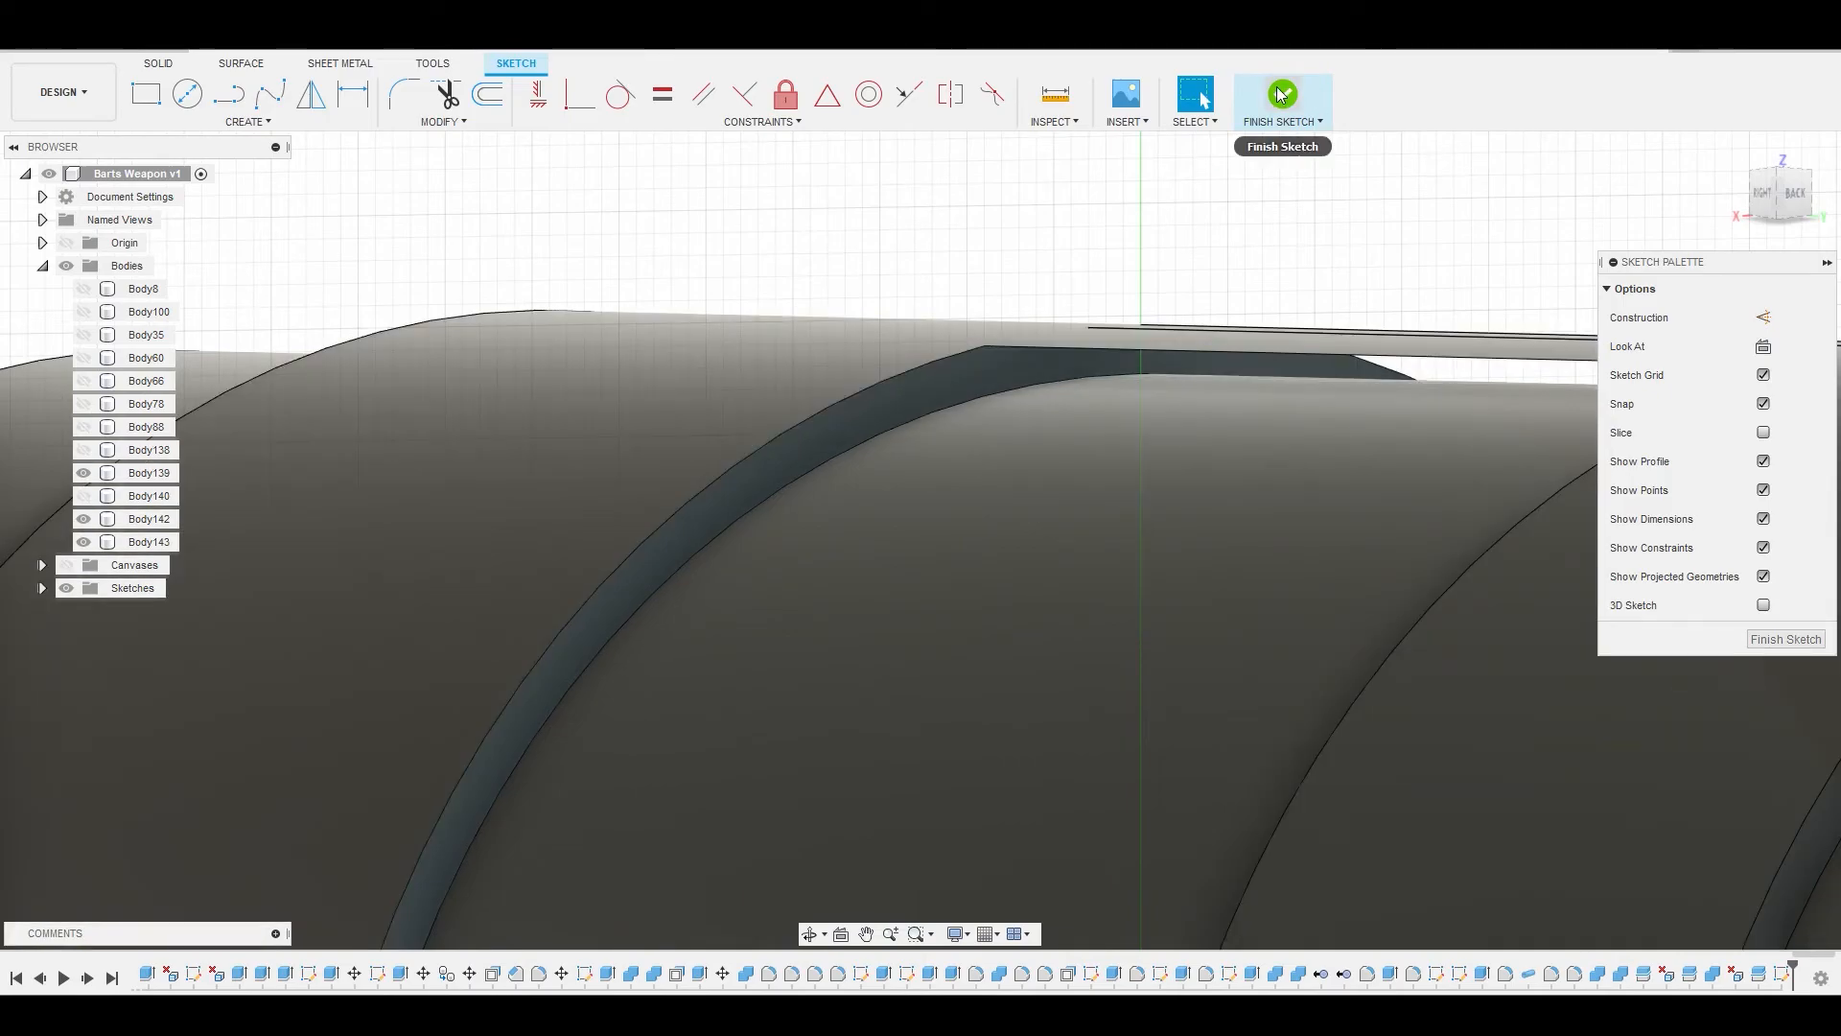
# - Finish the thin ring sketch around the tube at the section gap
pyautogui.click(1279, 94)
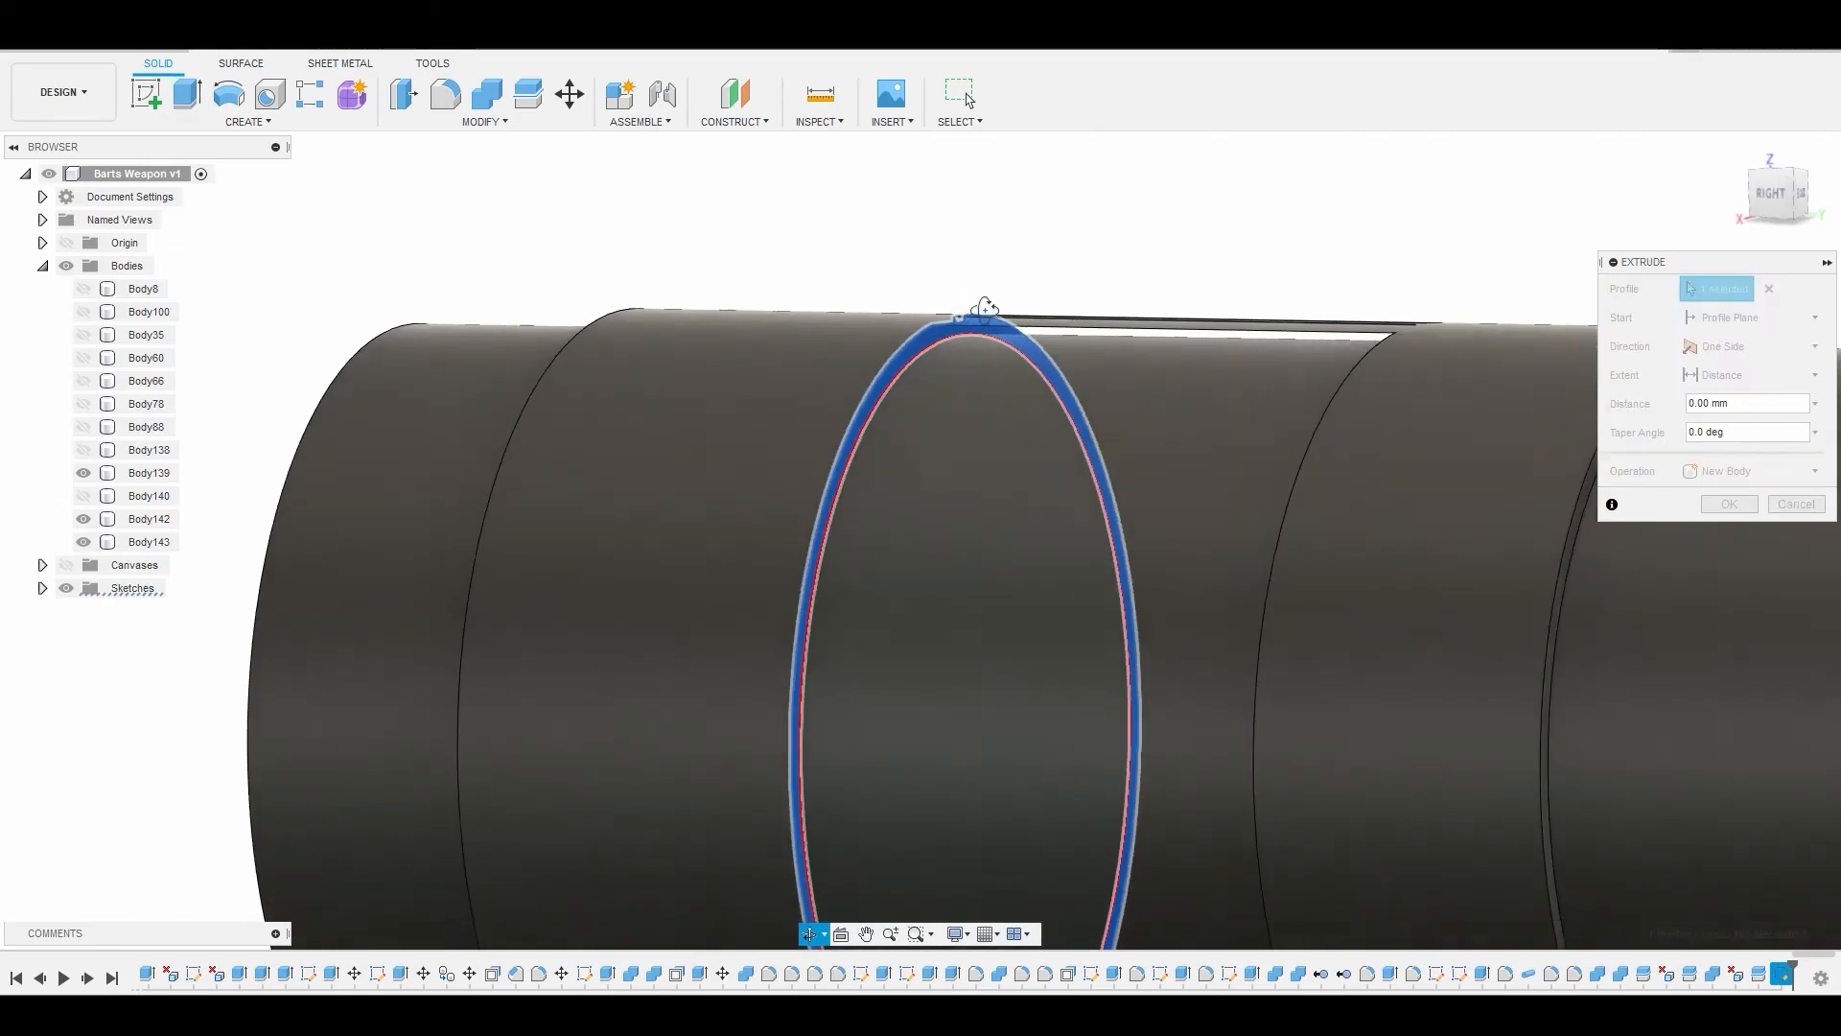
# - Extrude the ring 29.138 mm as new Body144 and offset its face 16.927 mm
pyautogui.moveTo(984, 311); pyautogui.dragTo(629, 731)
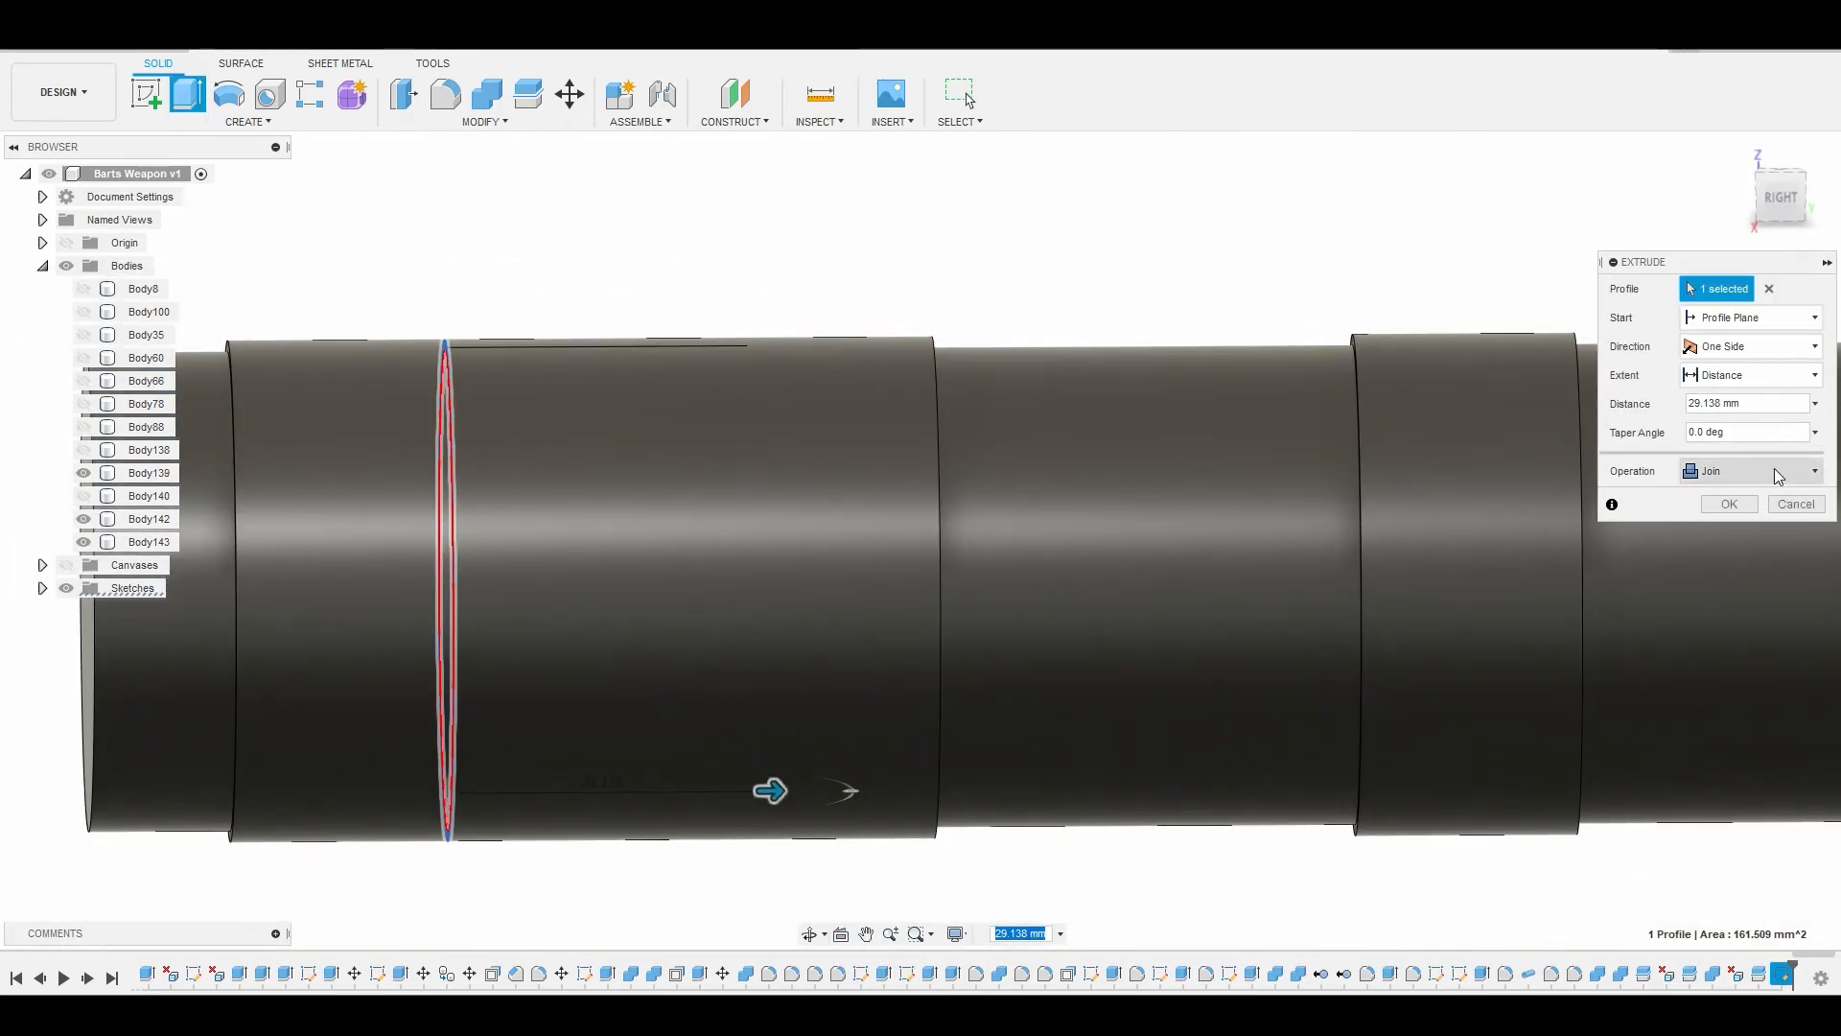
pyautogui.click(1749, 472)
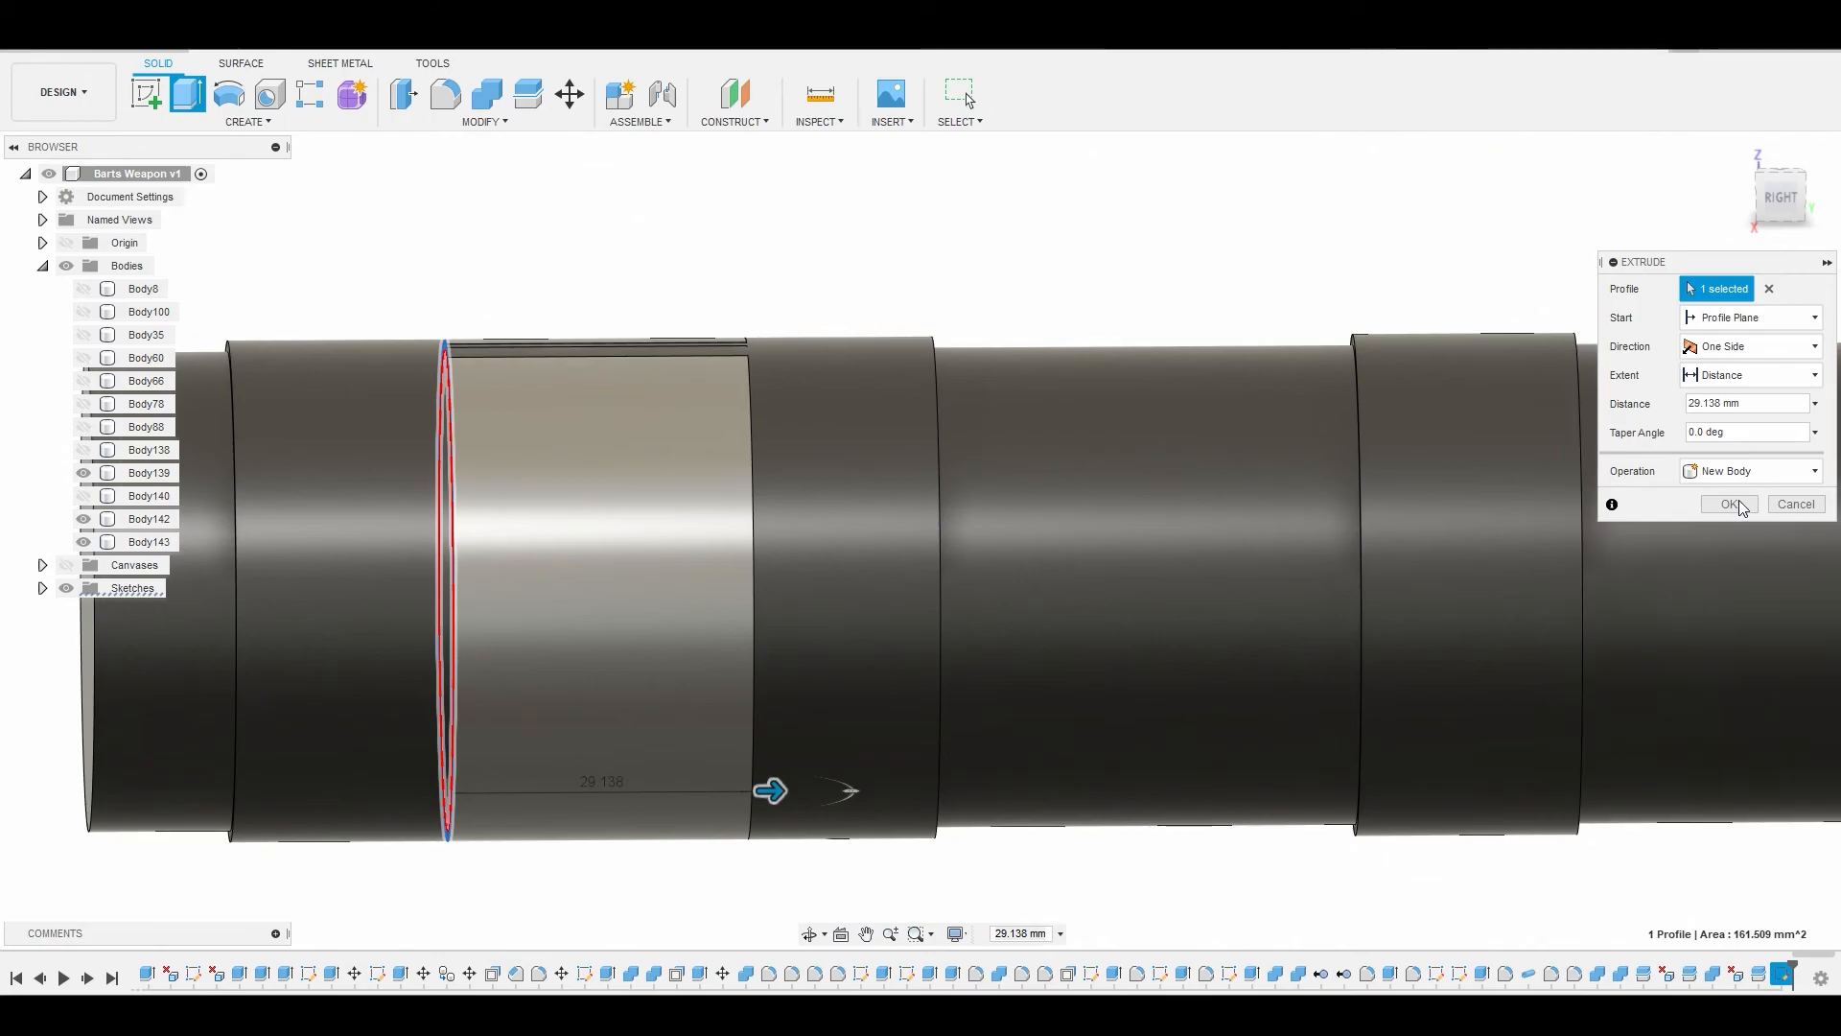
pyautogui.rightClick(604, 447)
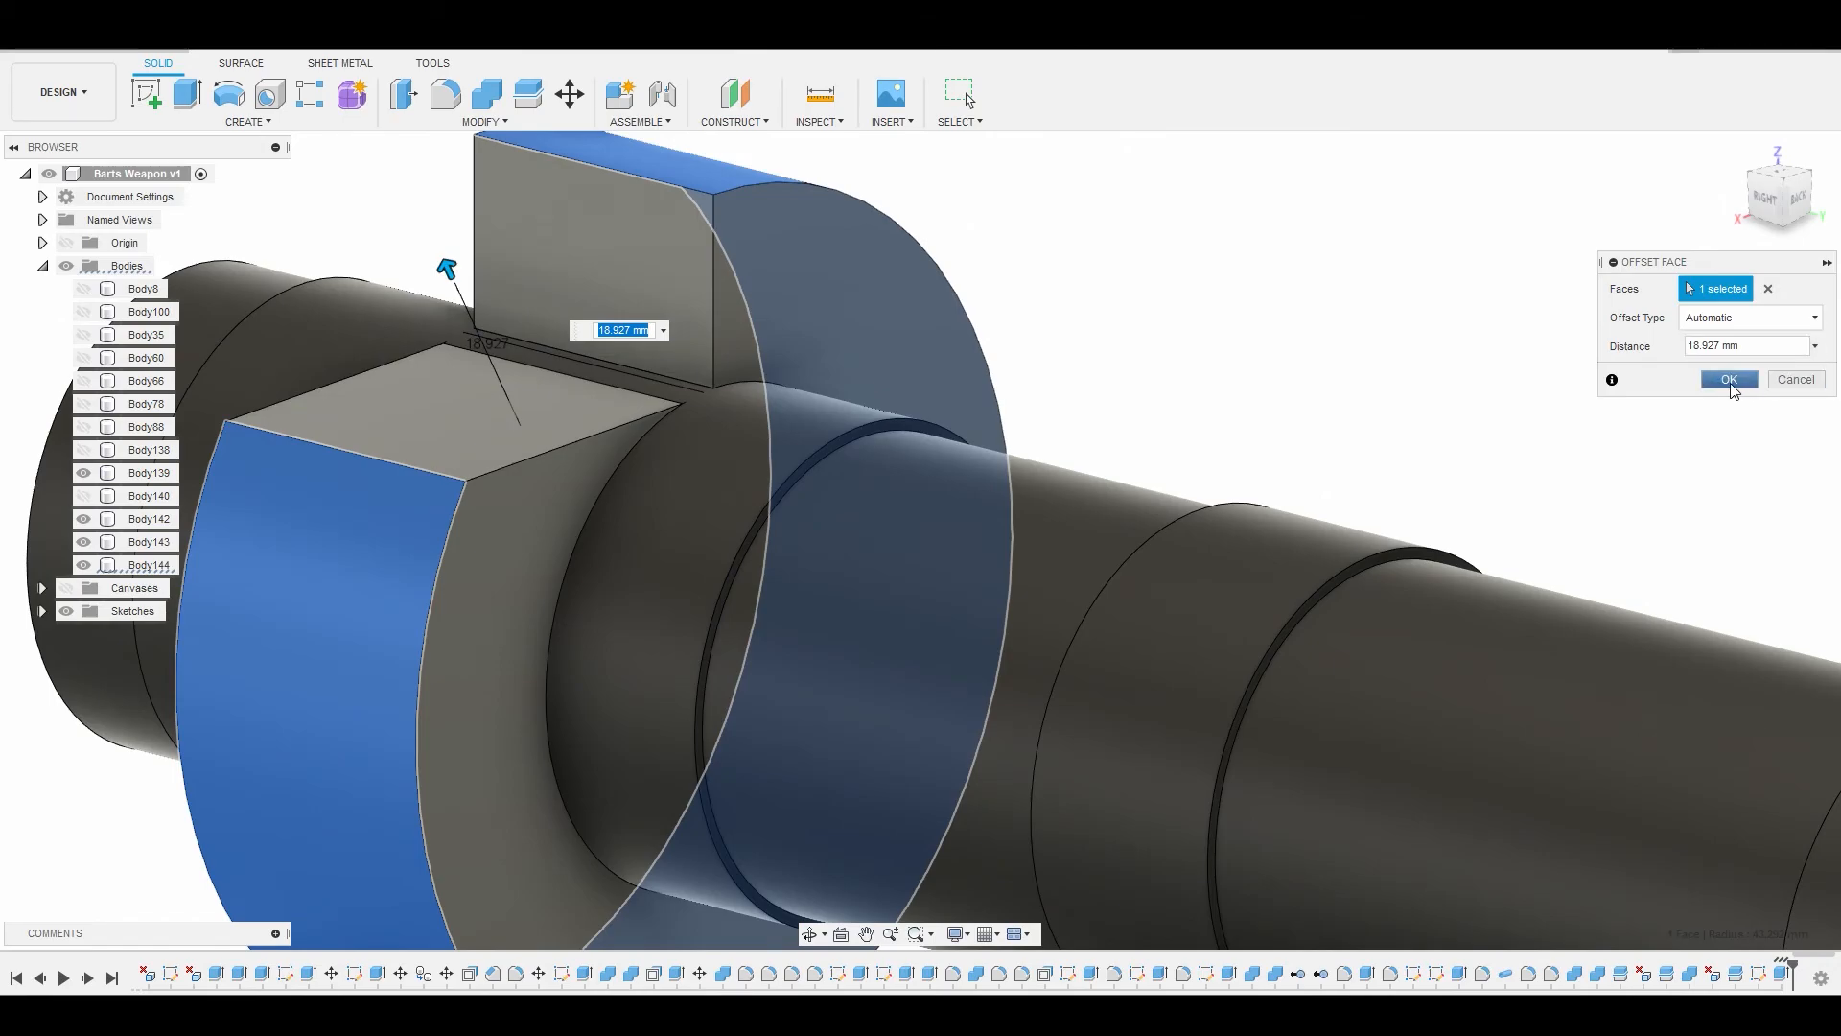
pyautogui.click(1726, 380)
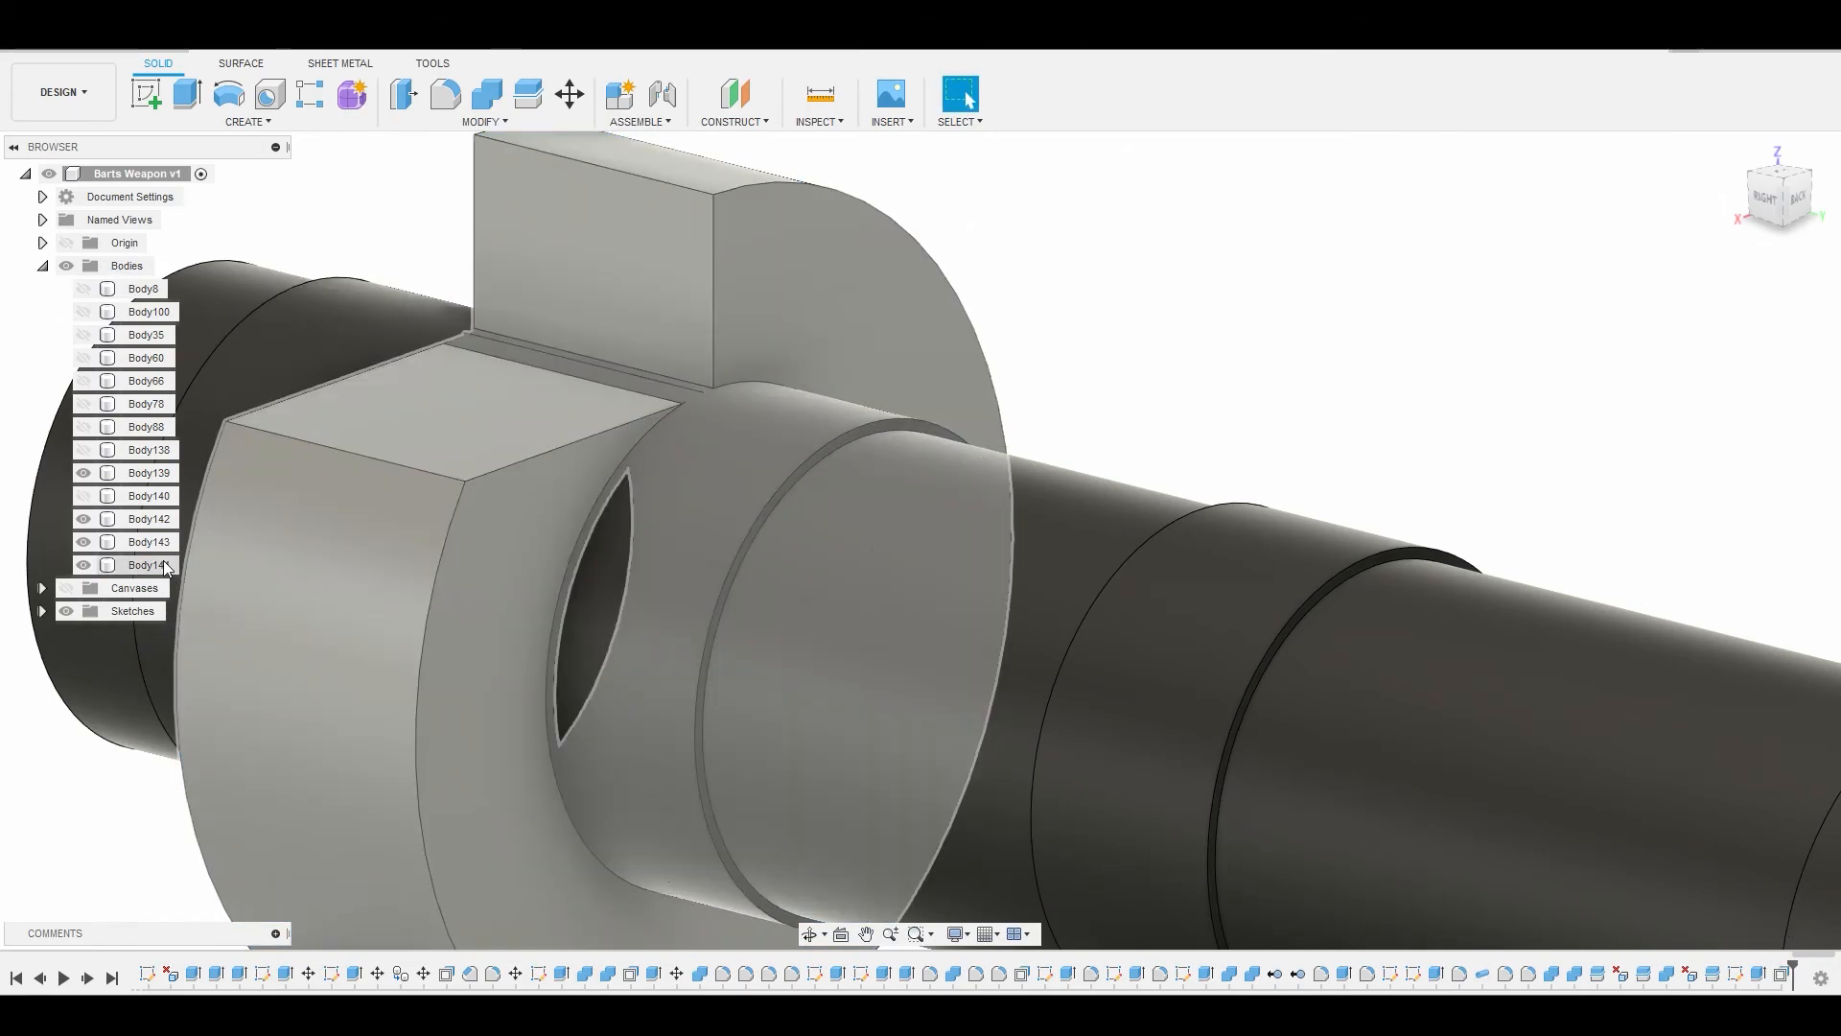
pyautogui.click(568, 94)
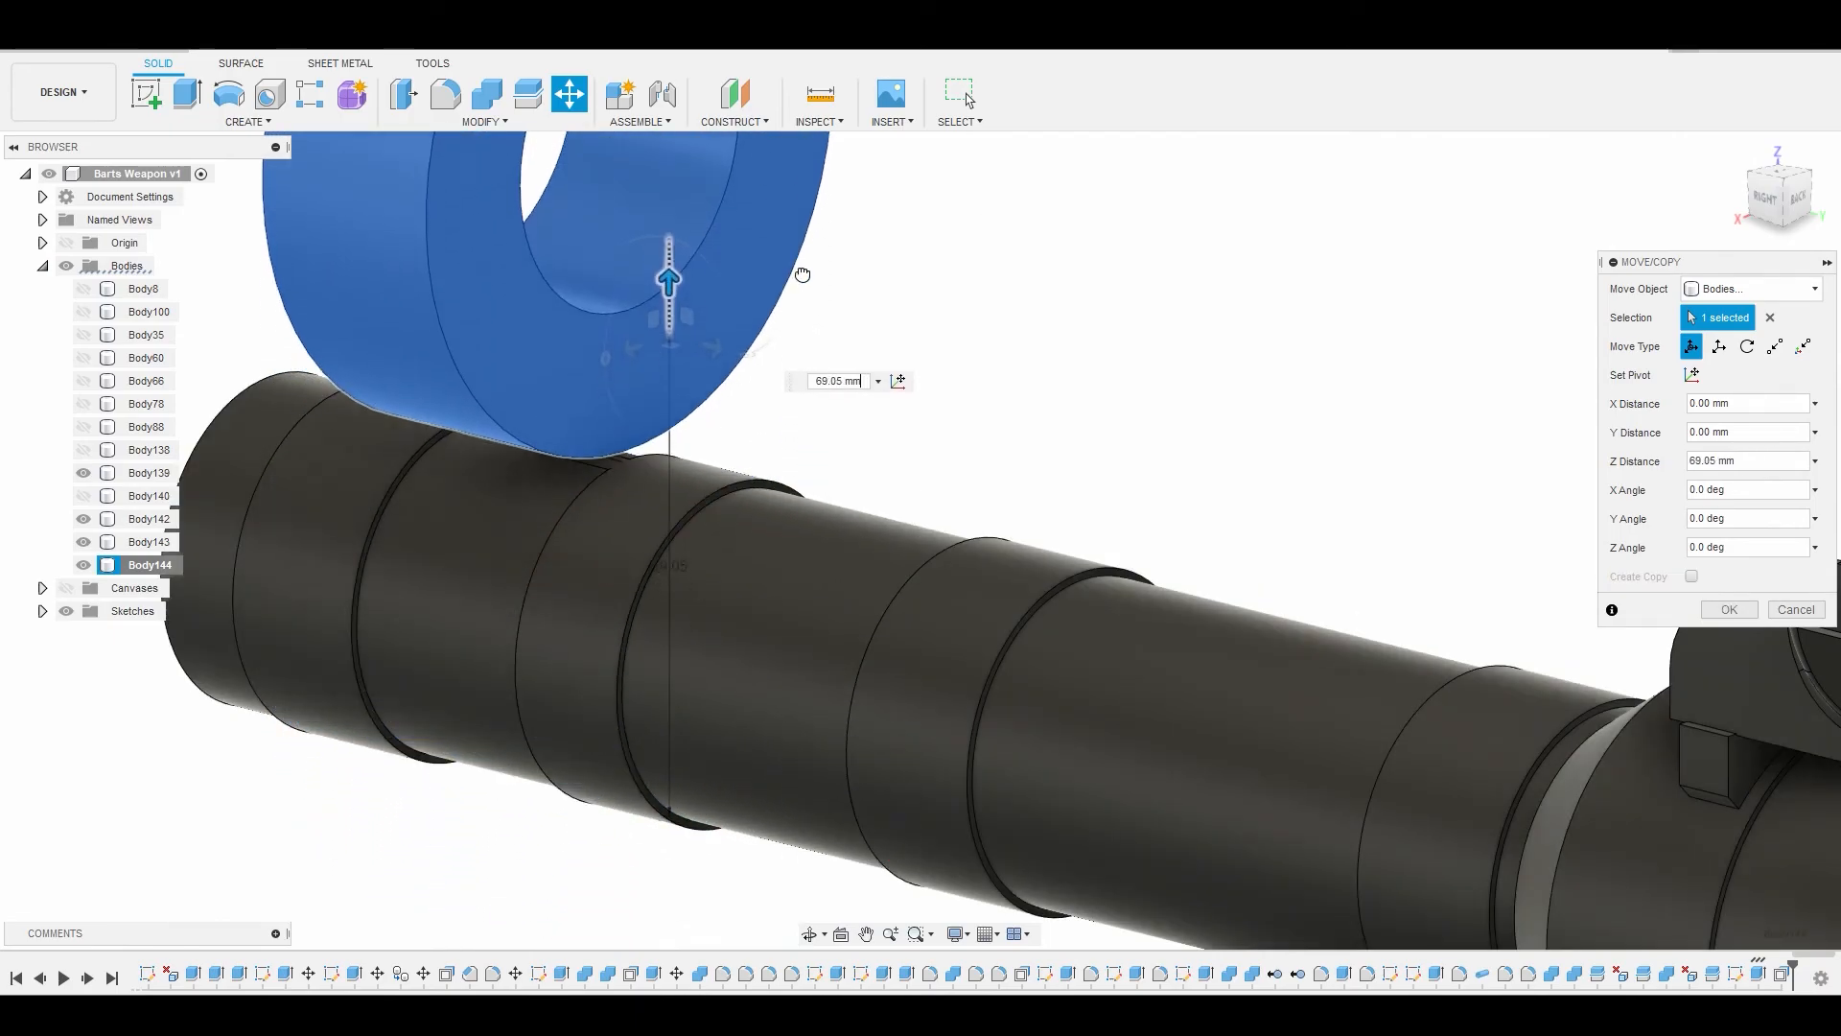
# - Lift the collar off the tube, then cancel the move leaving it in place
pyautogui.moveTo(667, 276); pyautogui.dragTo(667, 493)
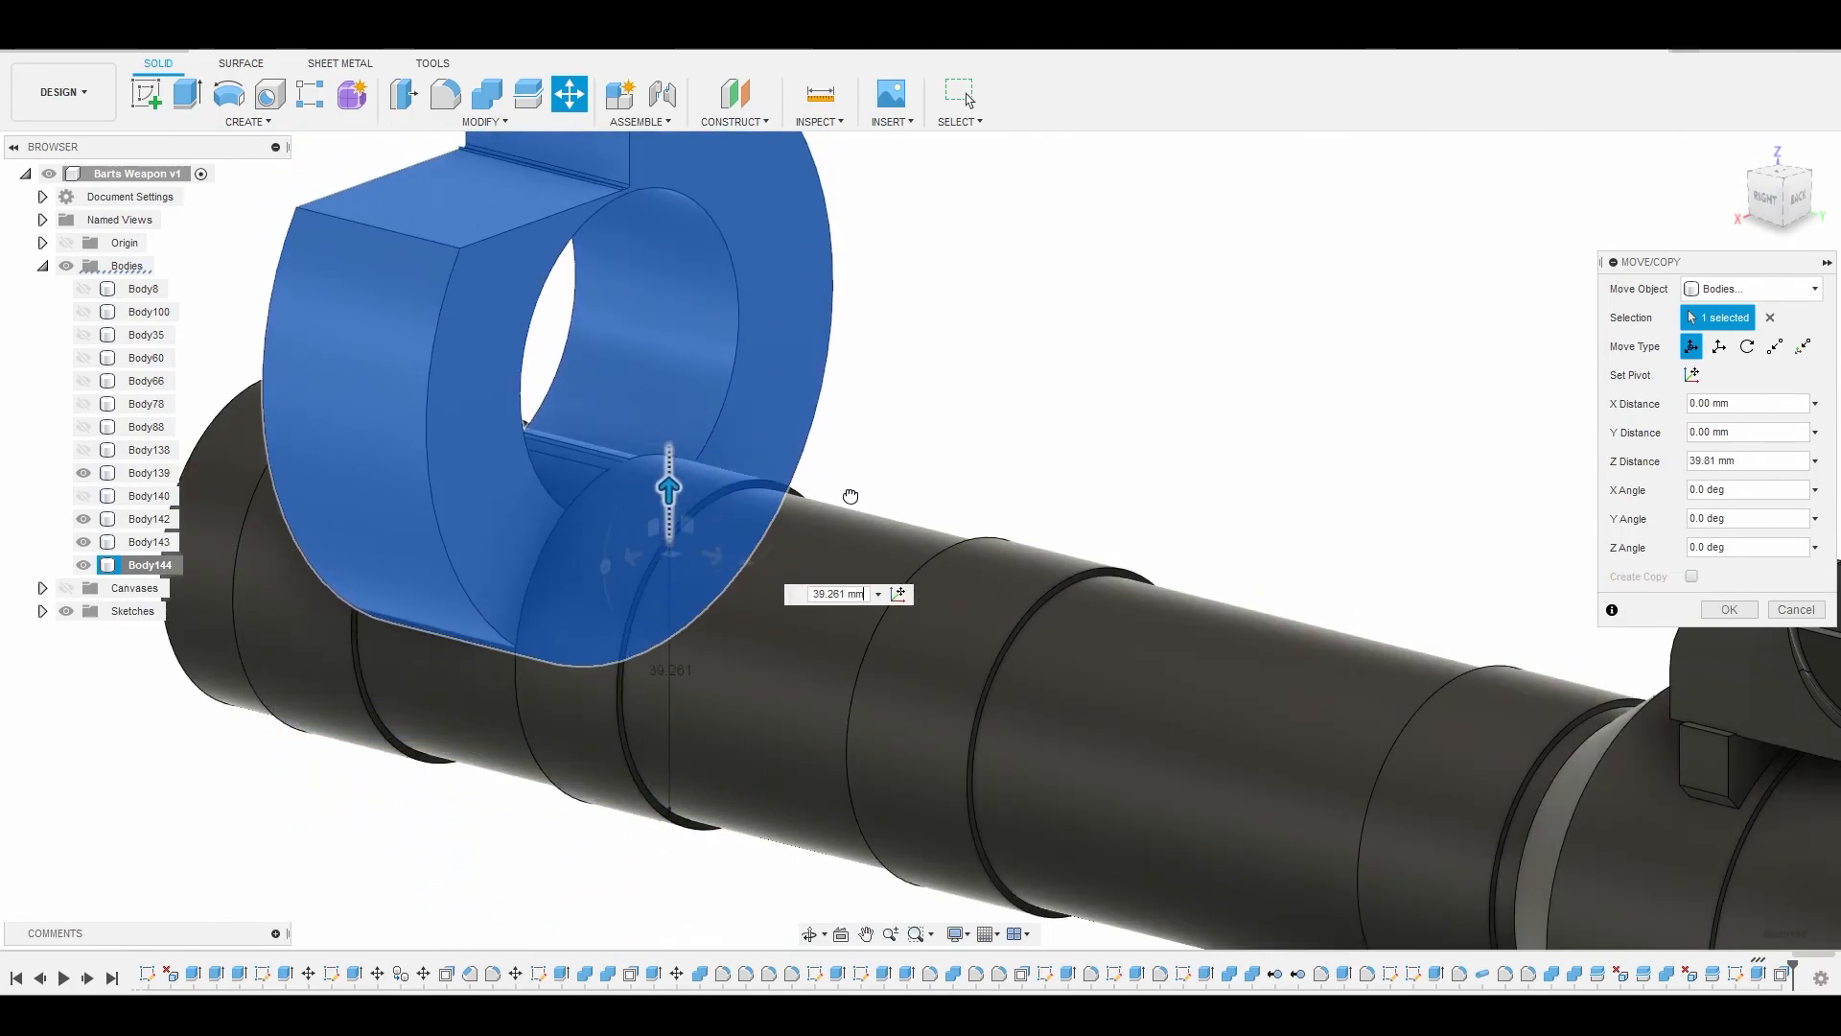
pyautogui.moveTo(667, 487); pyautogui.dragTo(668, 521)
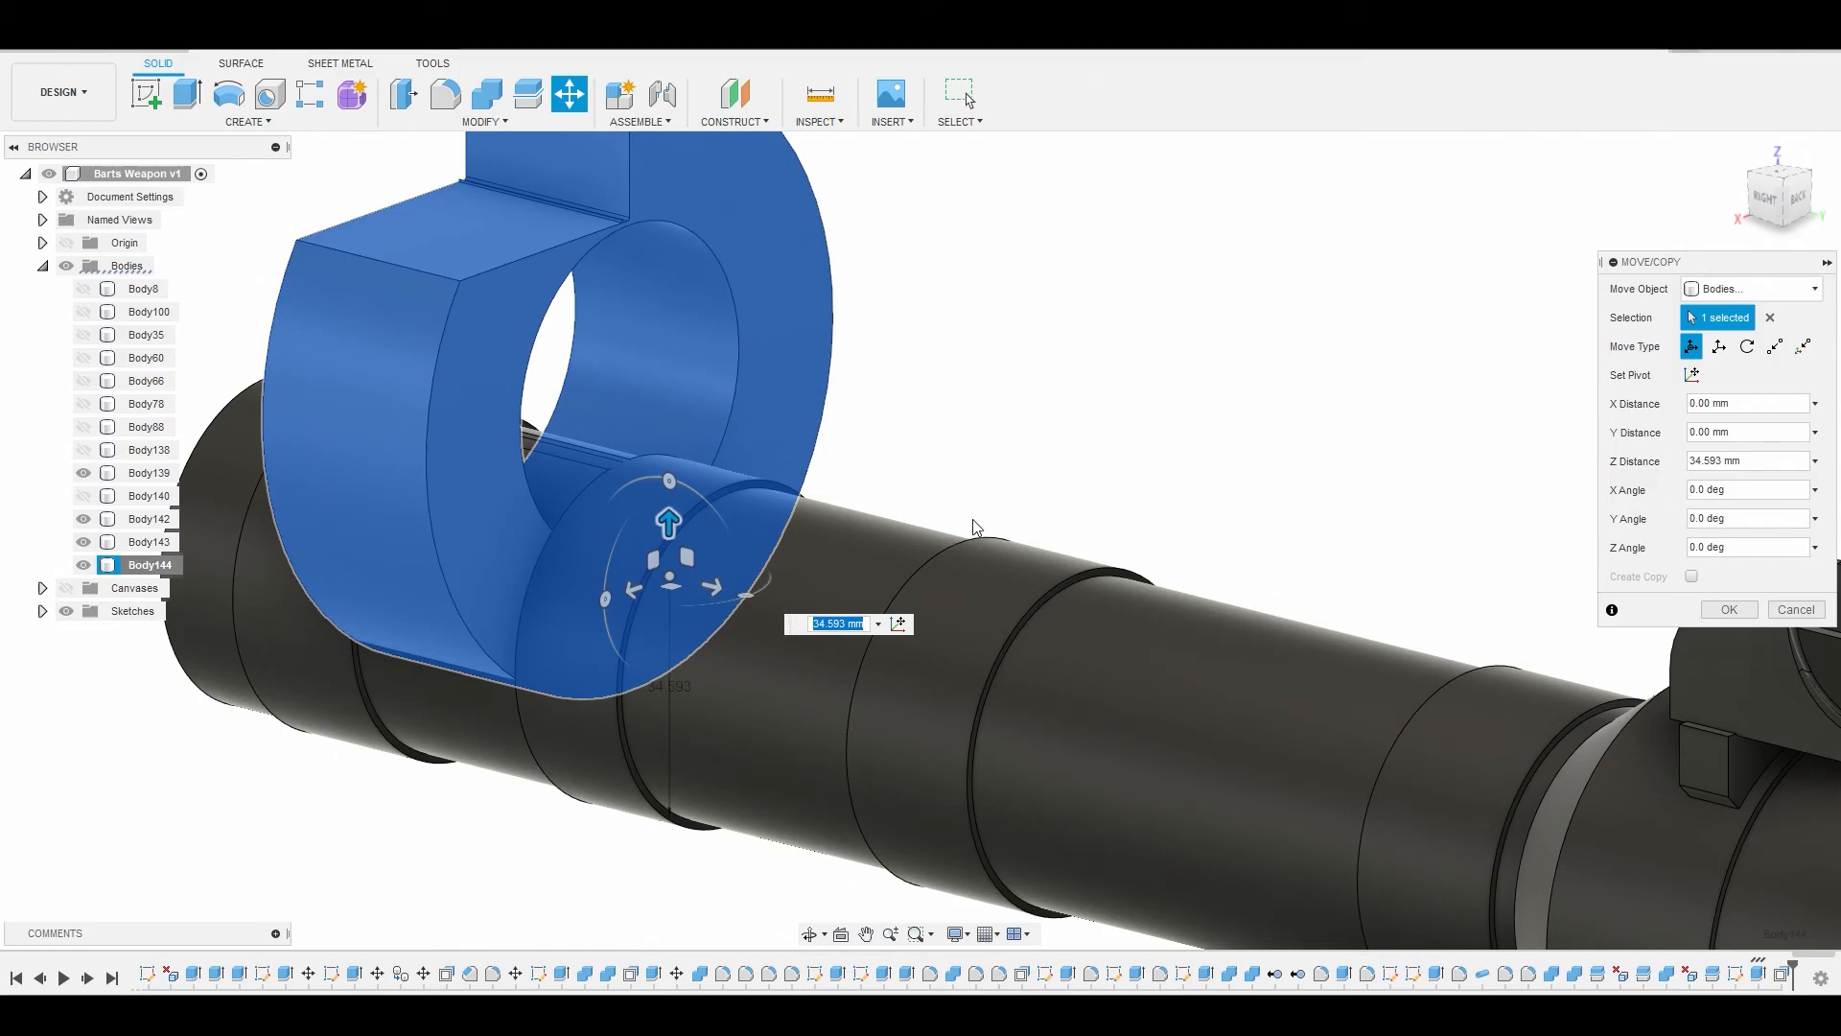
pyautogui.click(1726, 608)
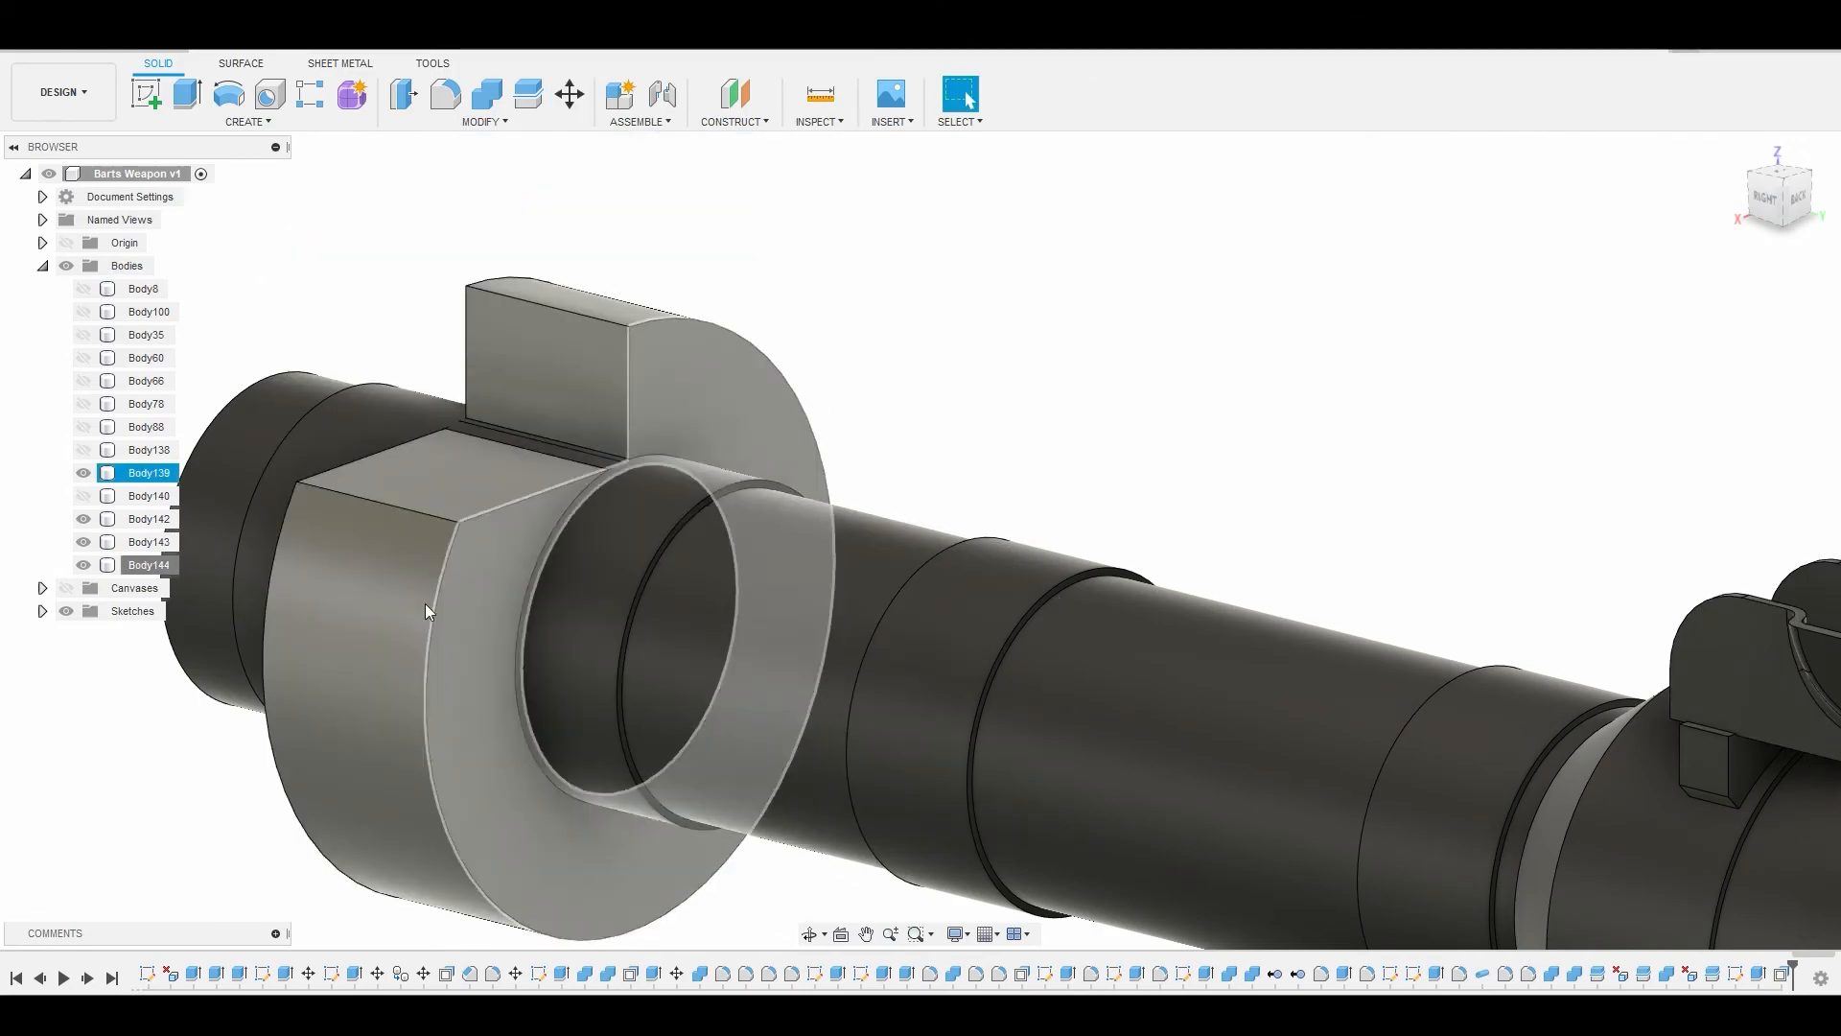
# - Move Body144 with the pivot at the tube centre, rotating it -150 degrees
pyautogui.rightClick(148, 564)
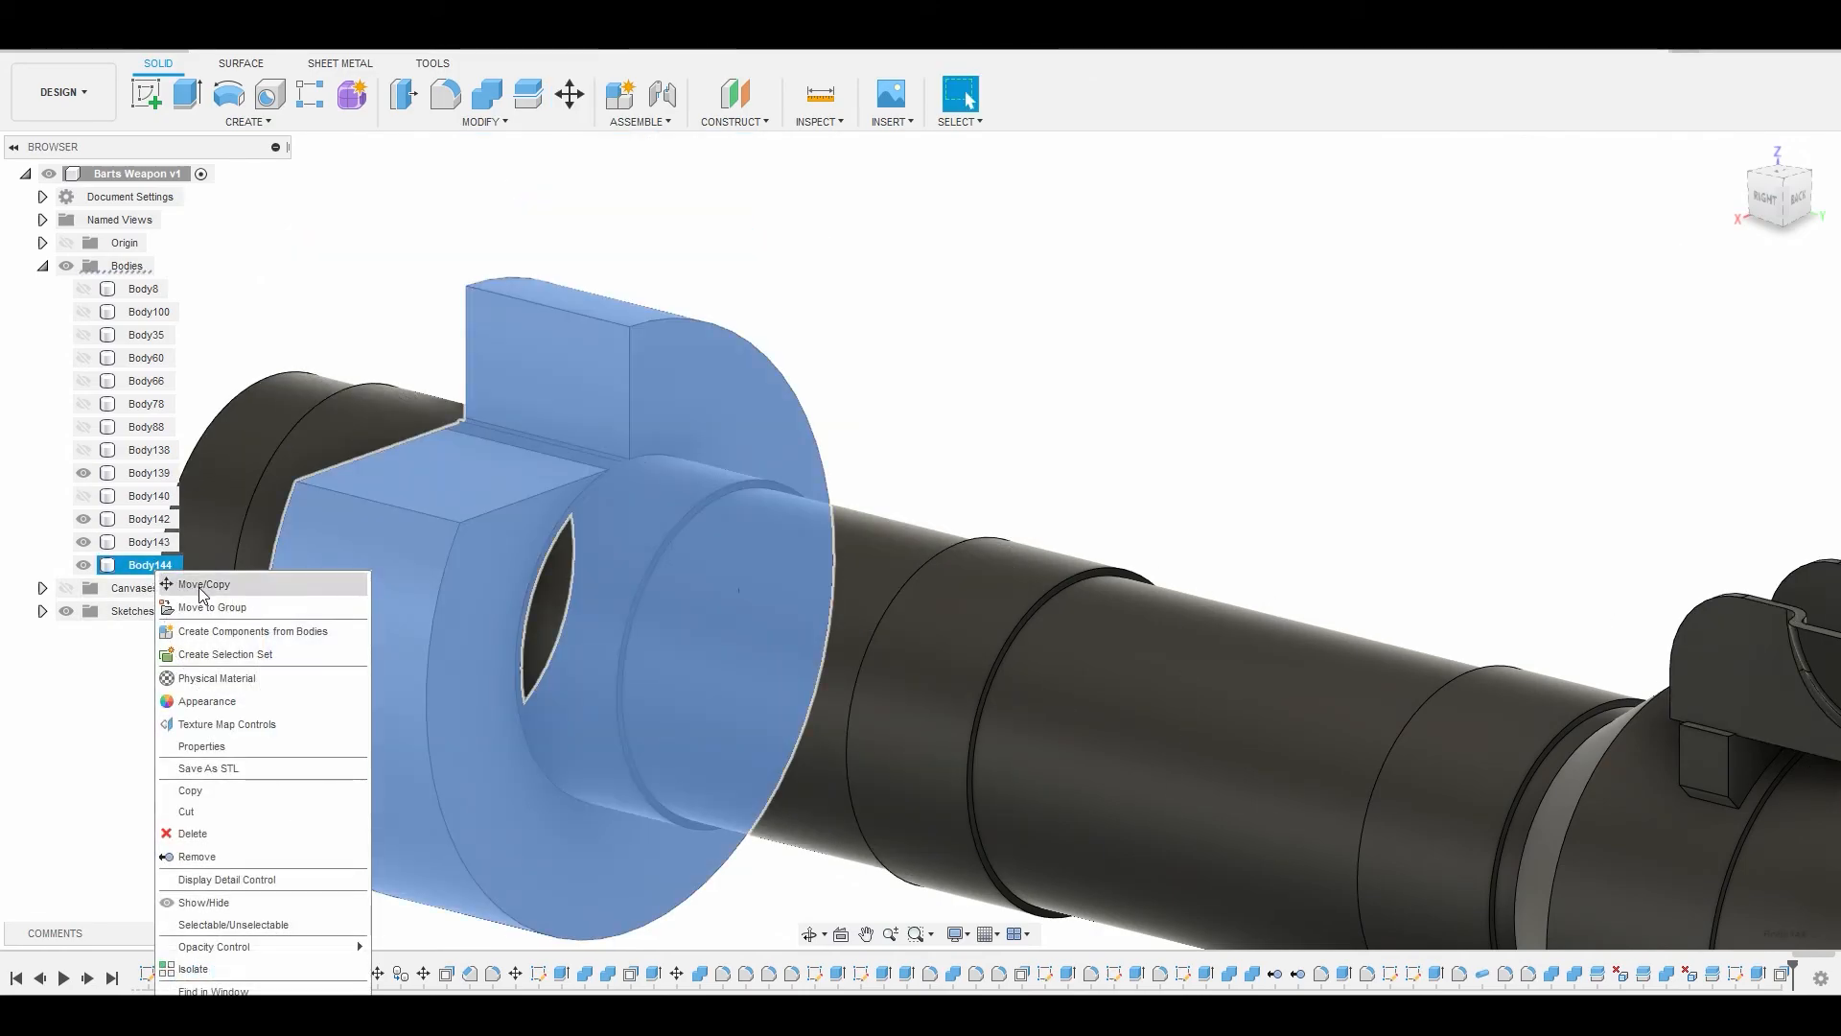
pyautogui.click(201, 585)
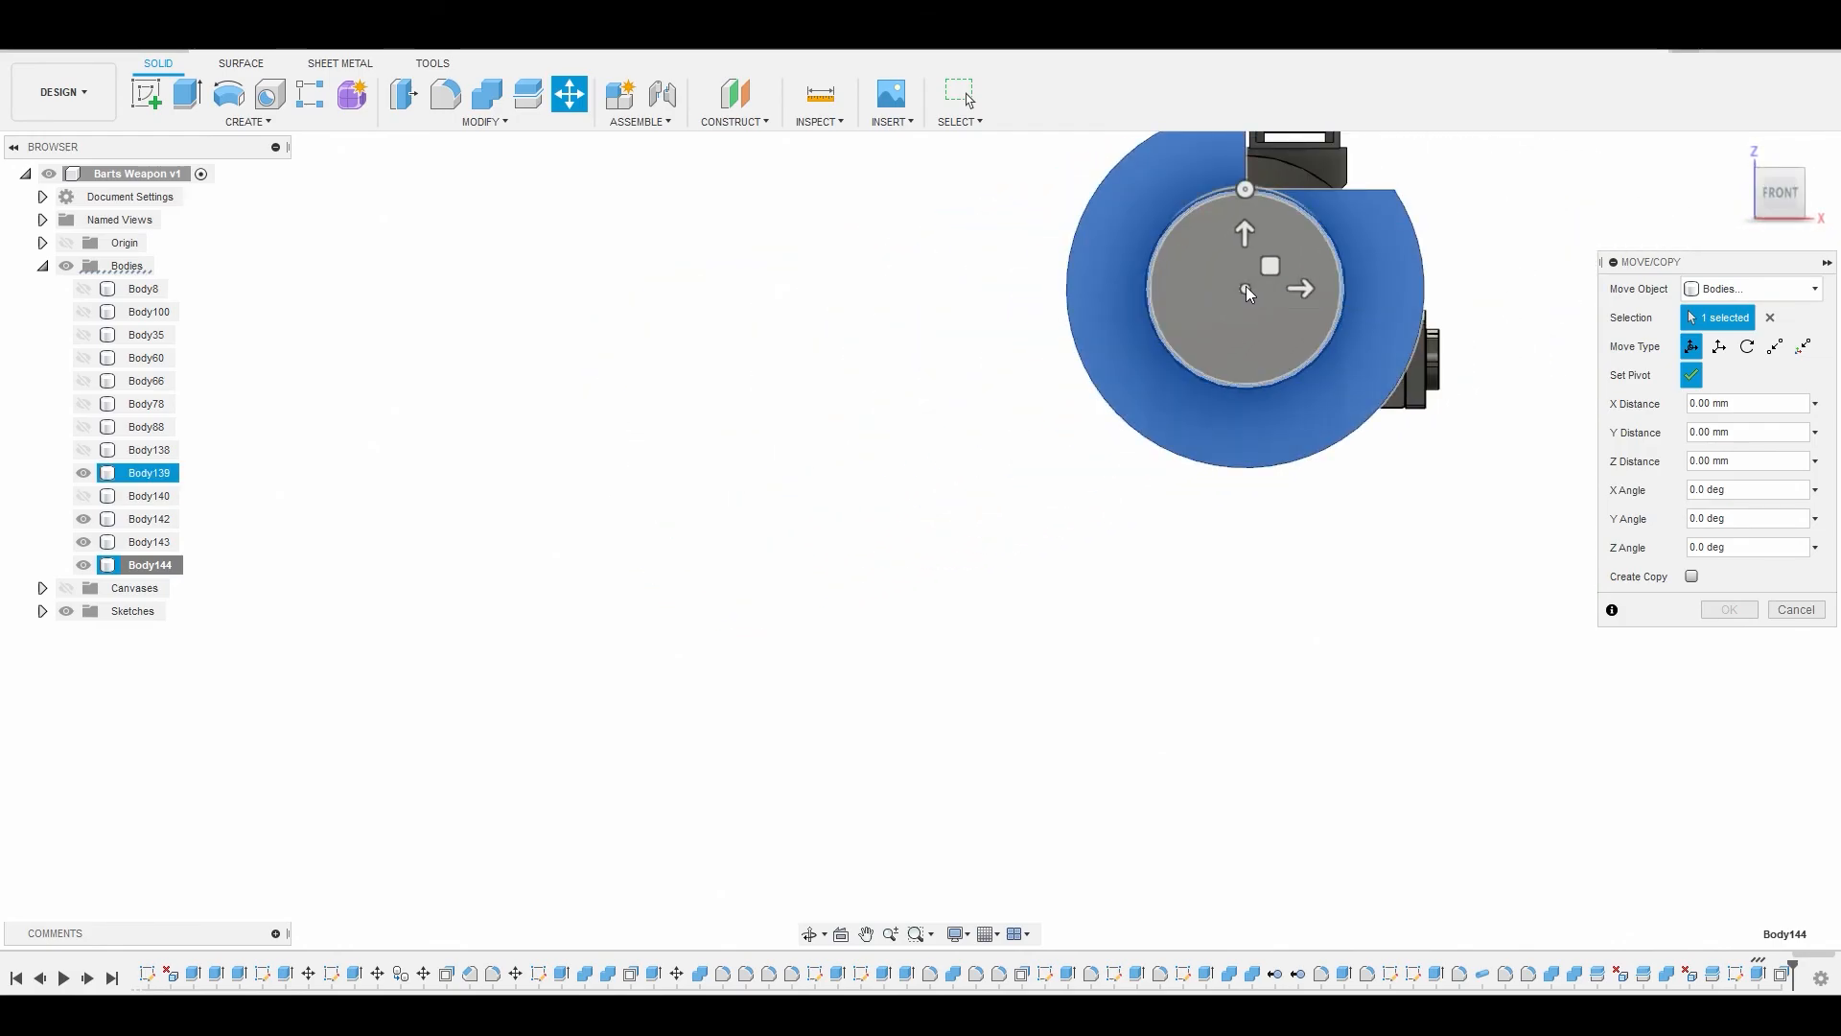
pyautogui.click(1690, 374)
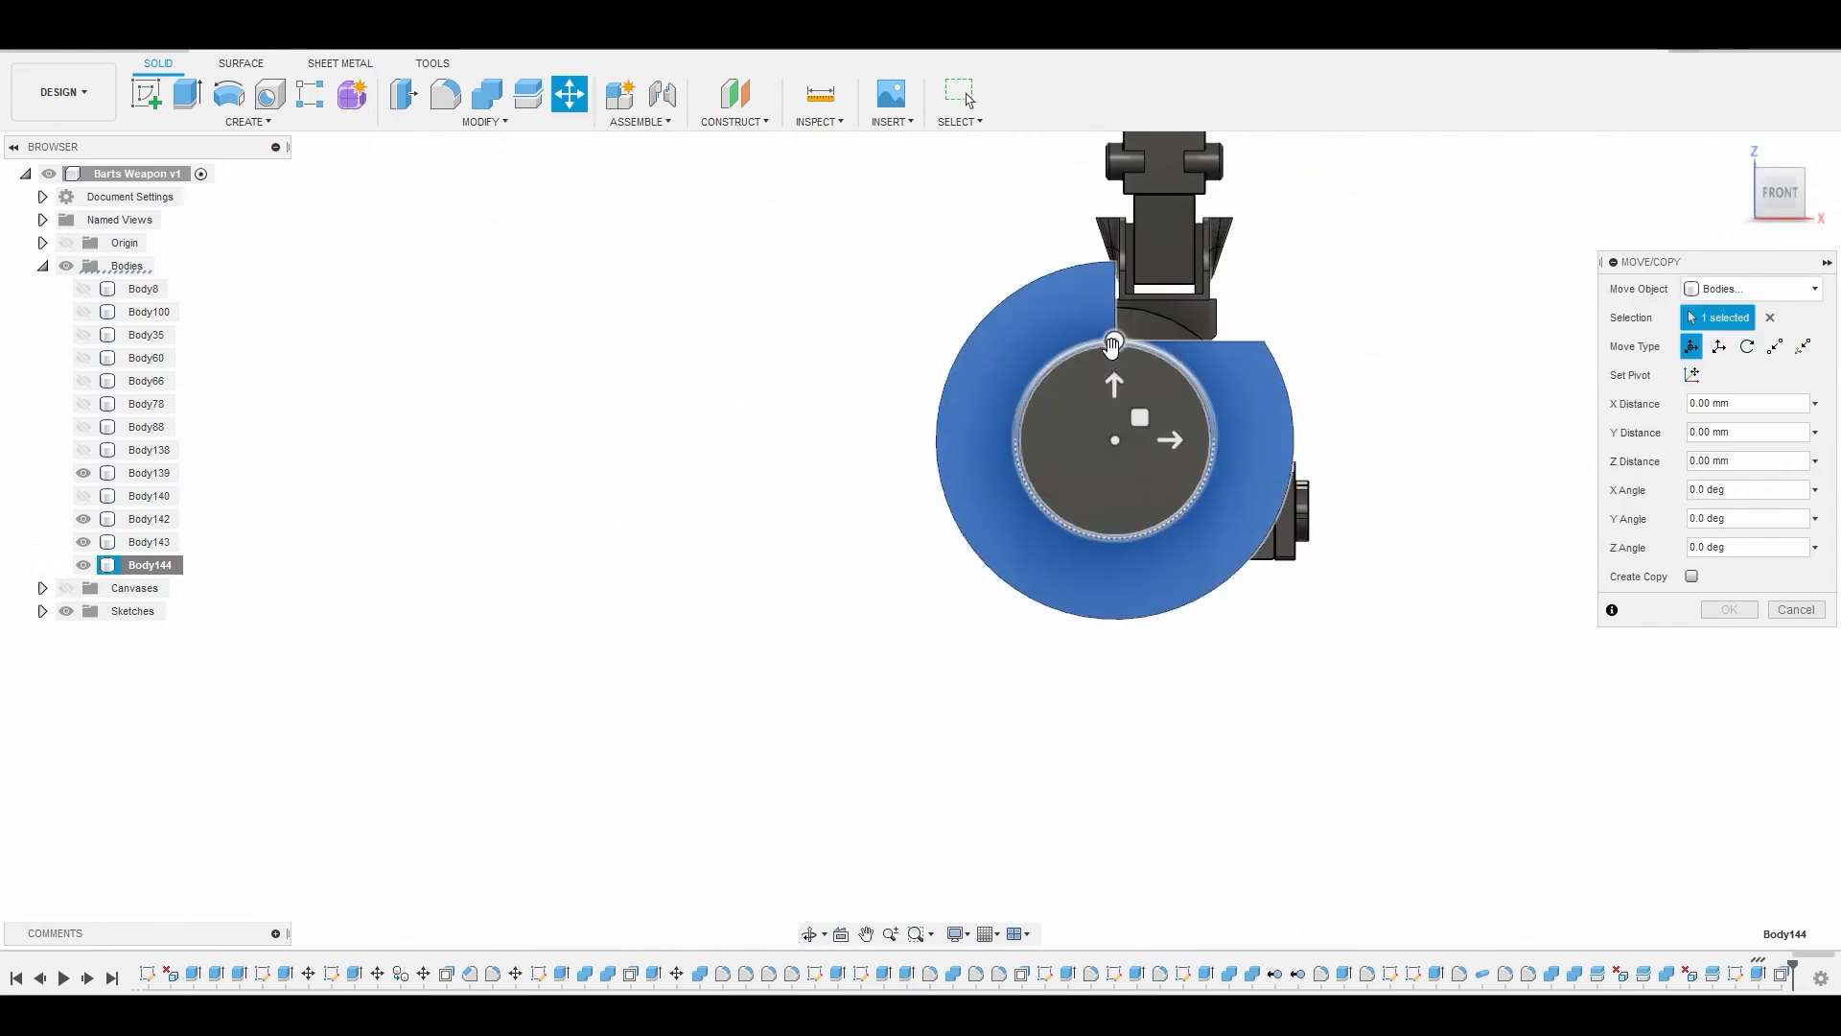
pyautogui.moveTo(1112, 344); pyautogui.dragTo(1191, 498)
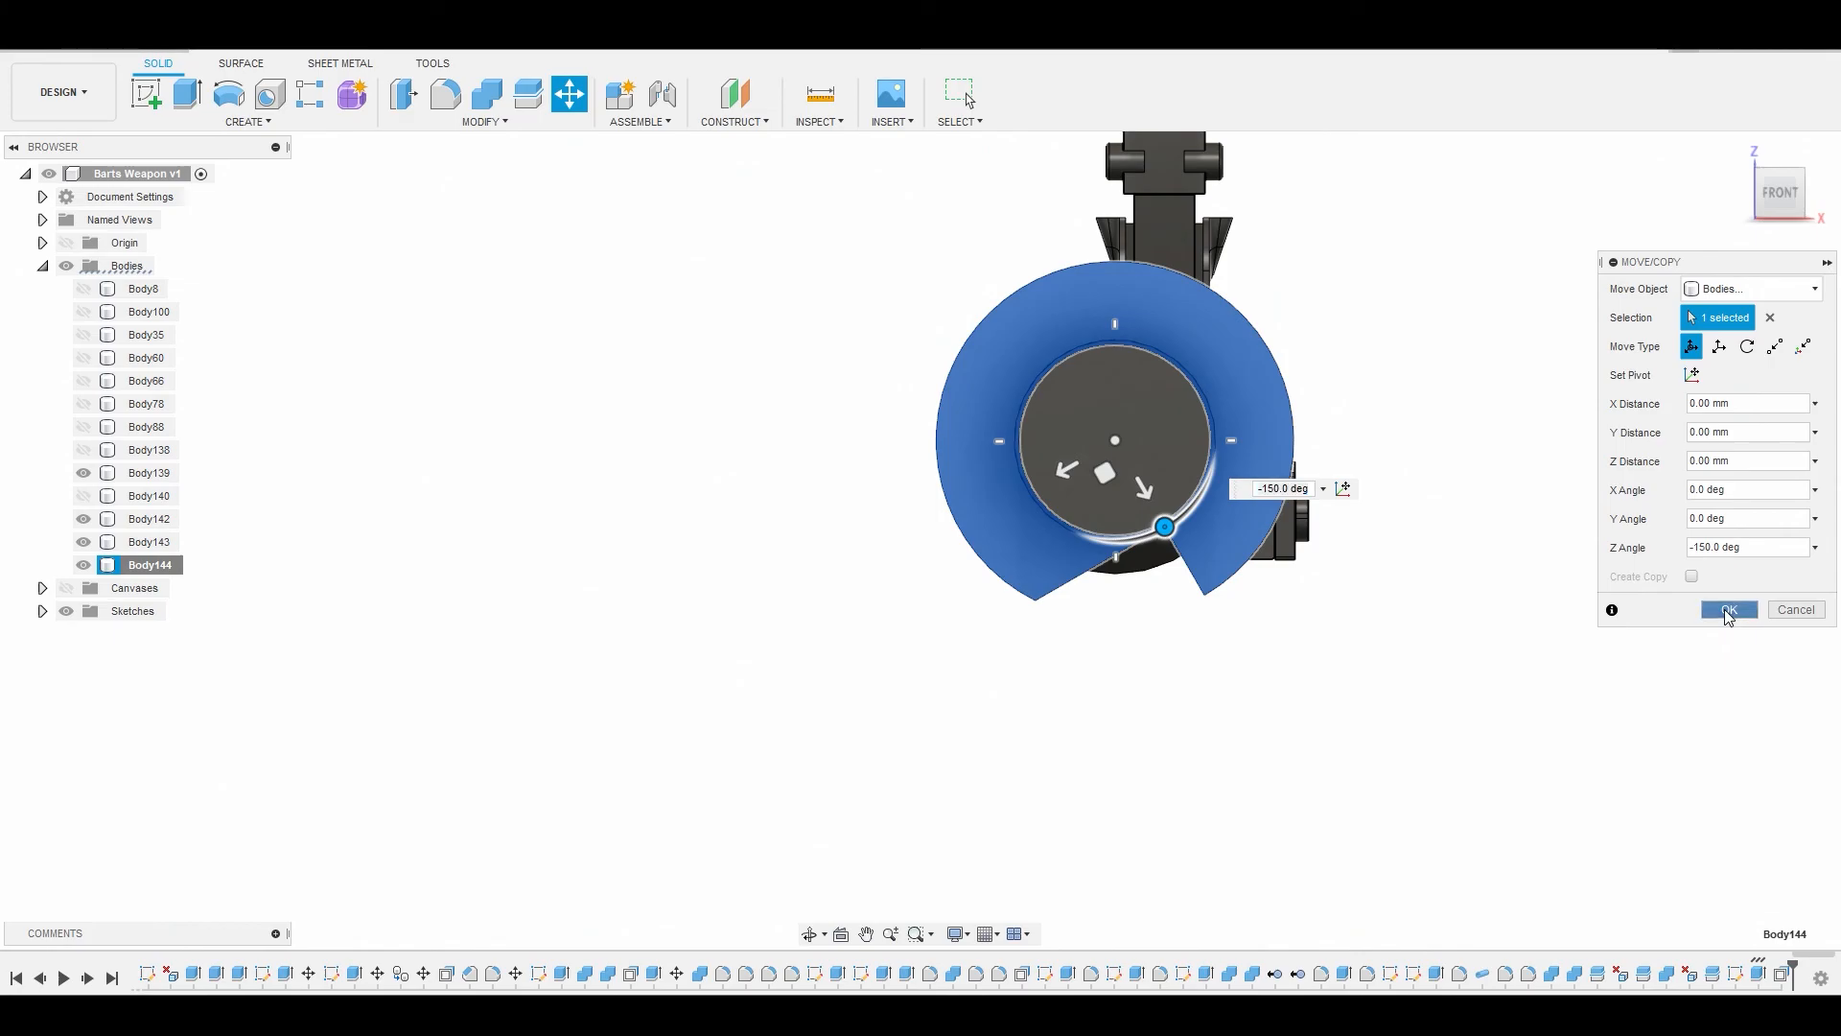
pyautogui.click(1726, 610)
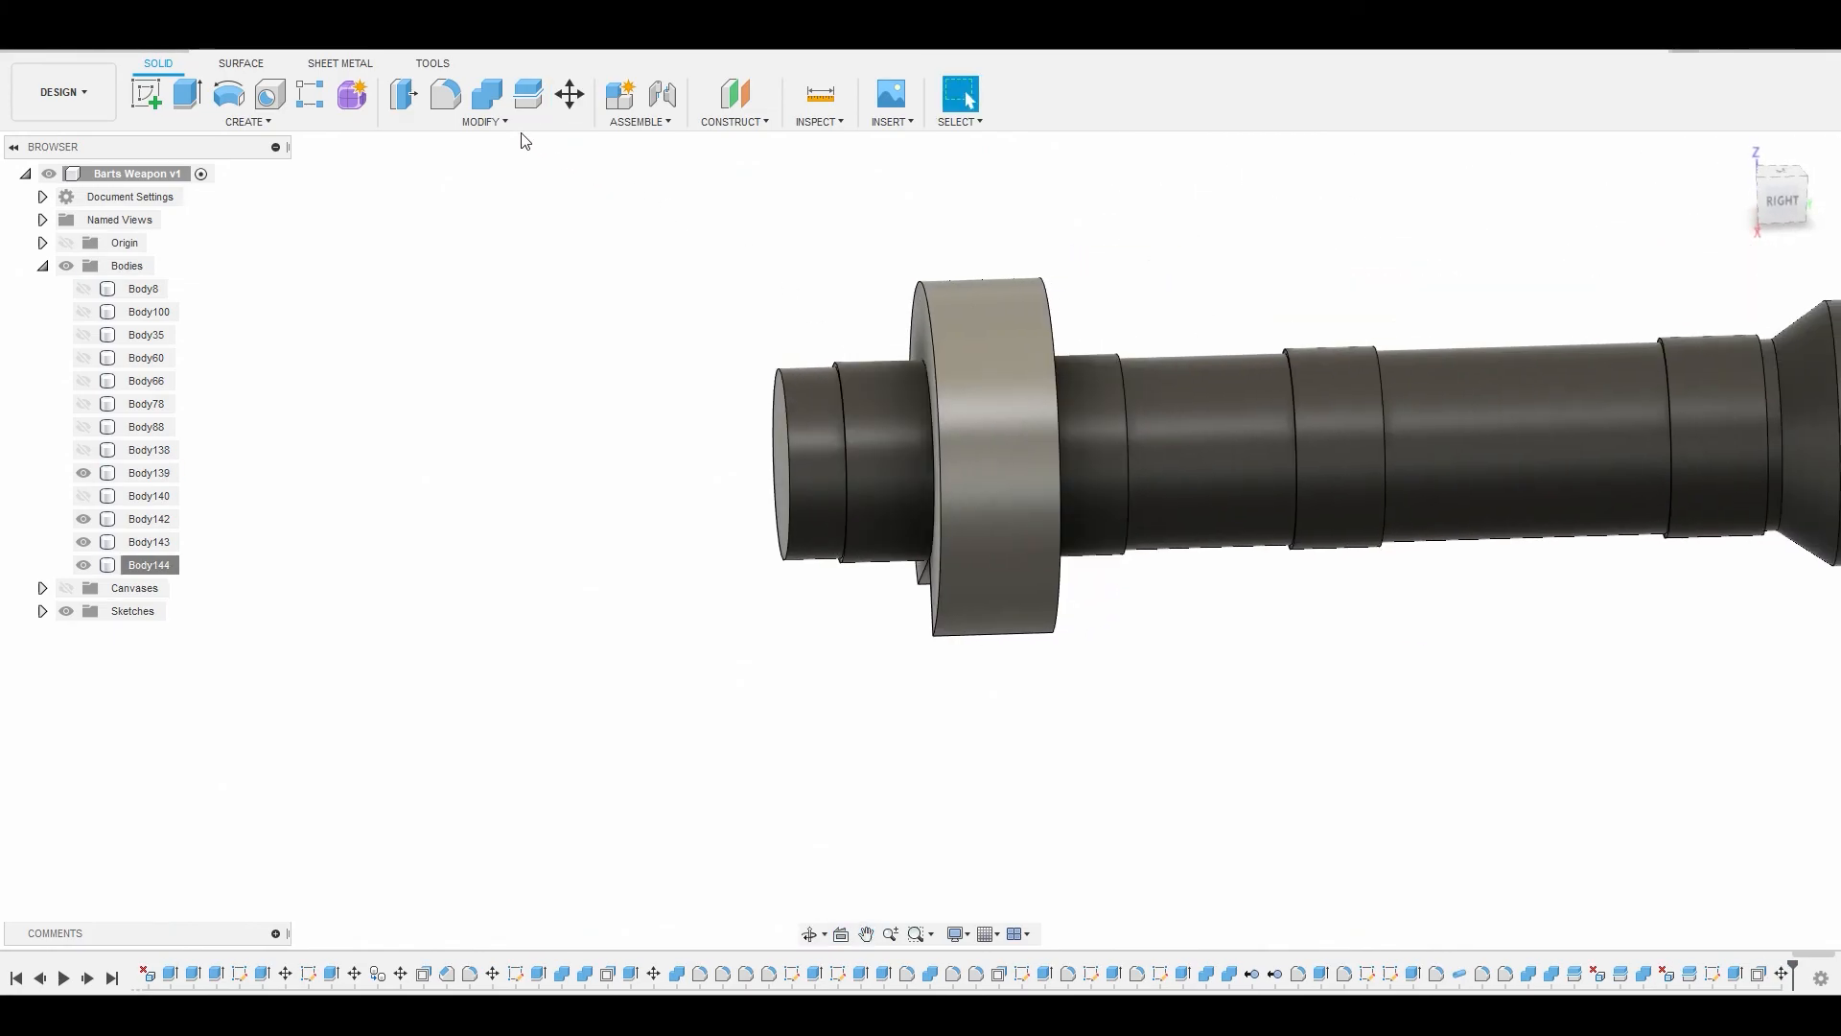
# - Remove Body144 and show the front sight bracket Body88 again
pyautogui.click(484, 94)
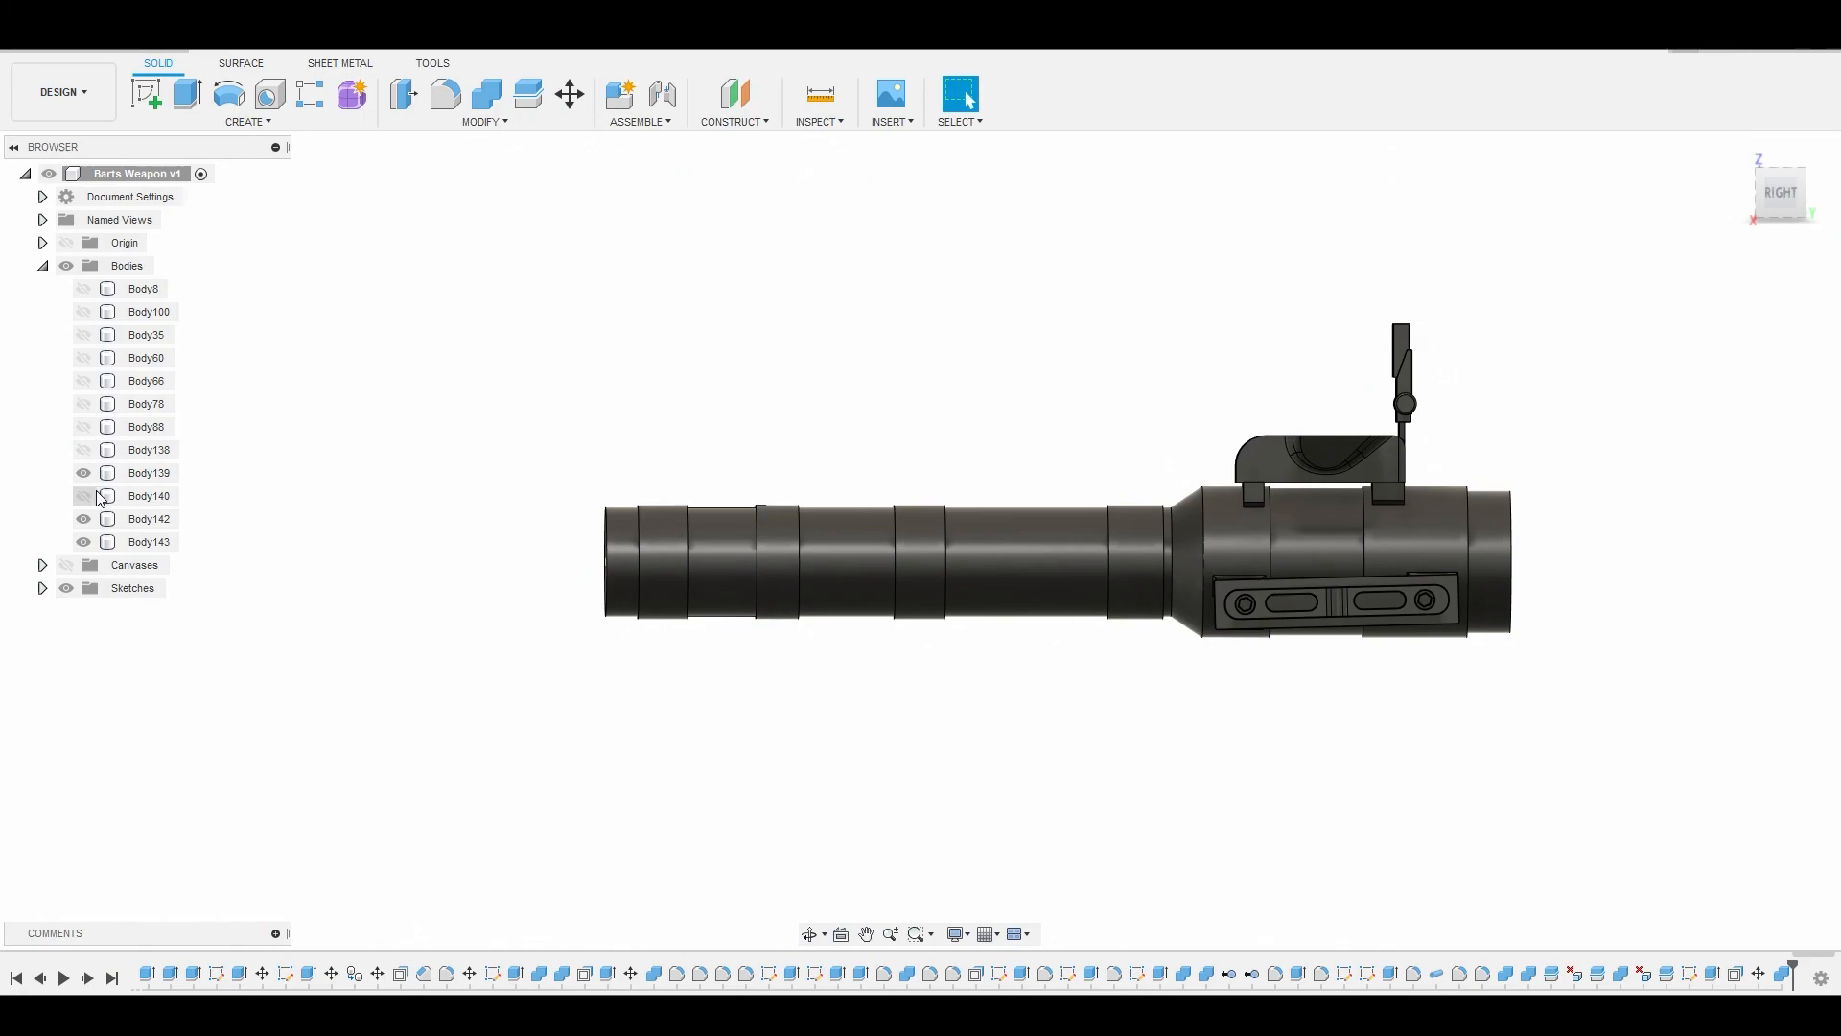
pyautogui.click(82, 426)
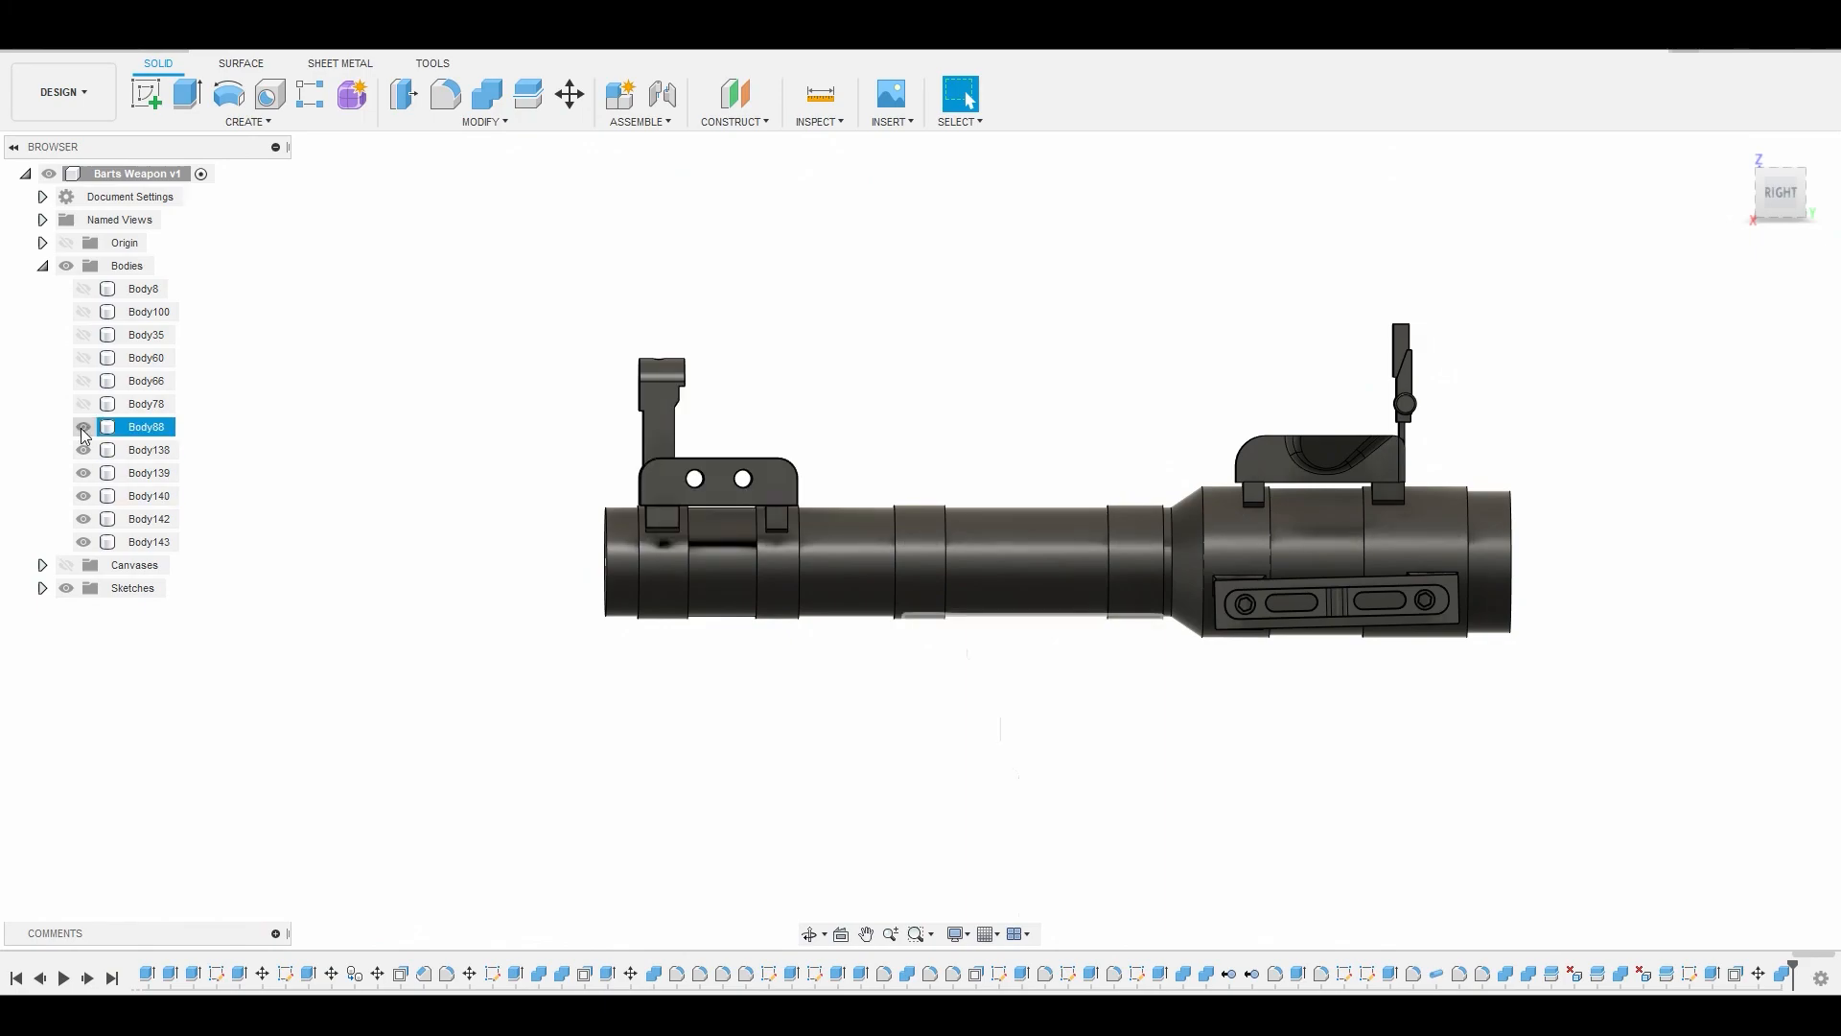